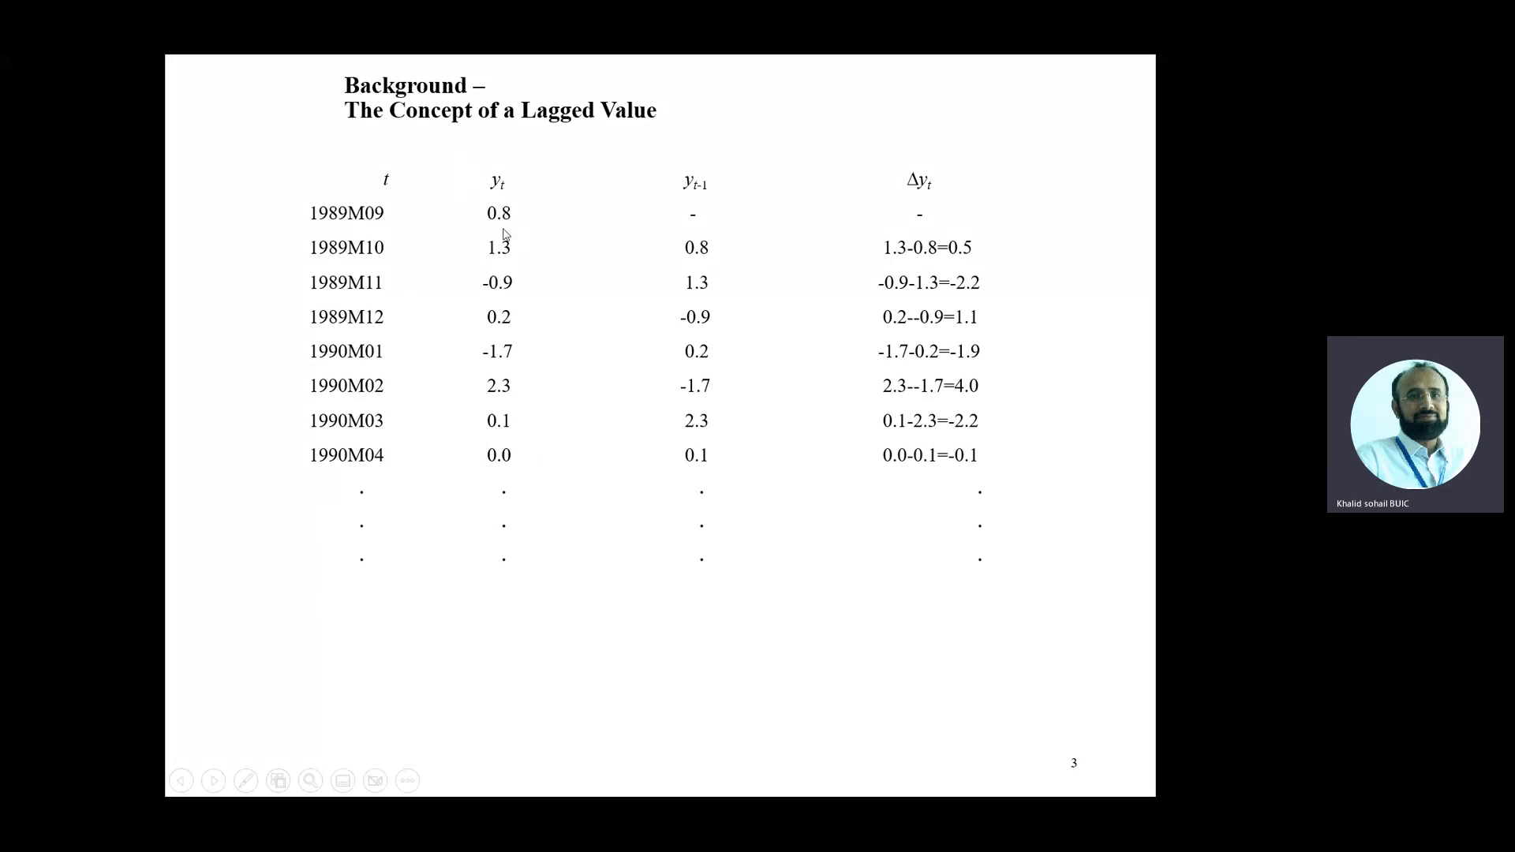
- Switch to the red pen and draw an ink line linking the two 0.8 values
click(246, 781)
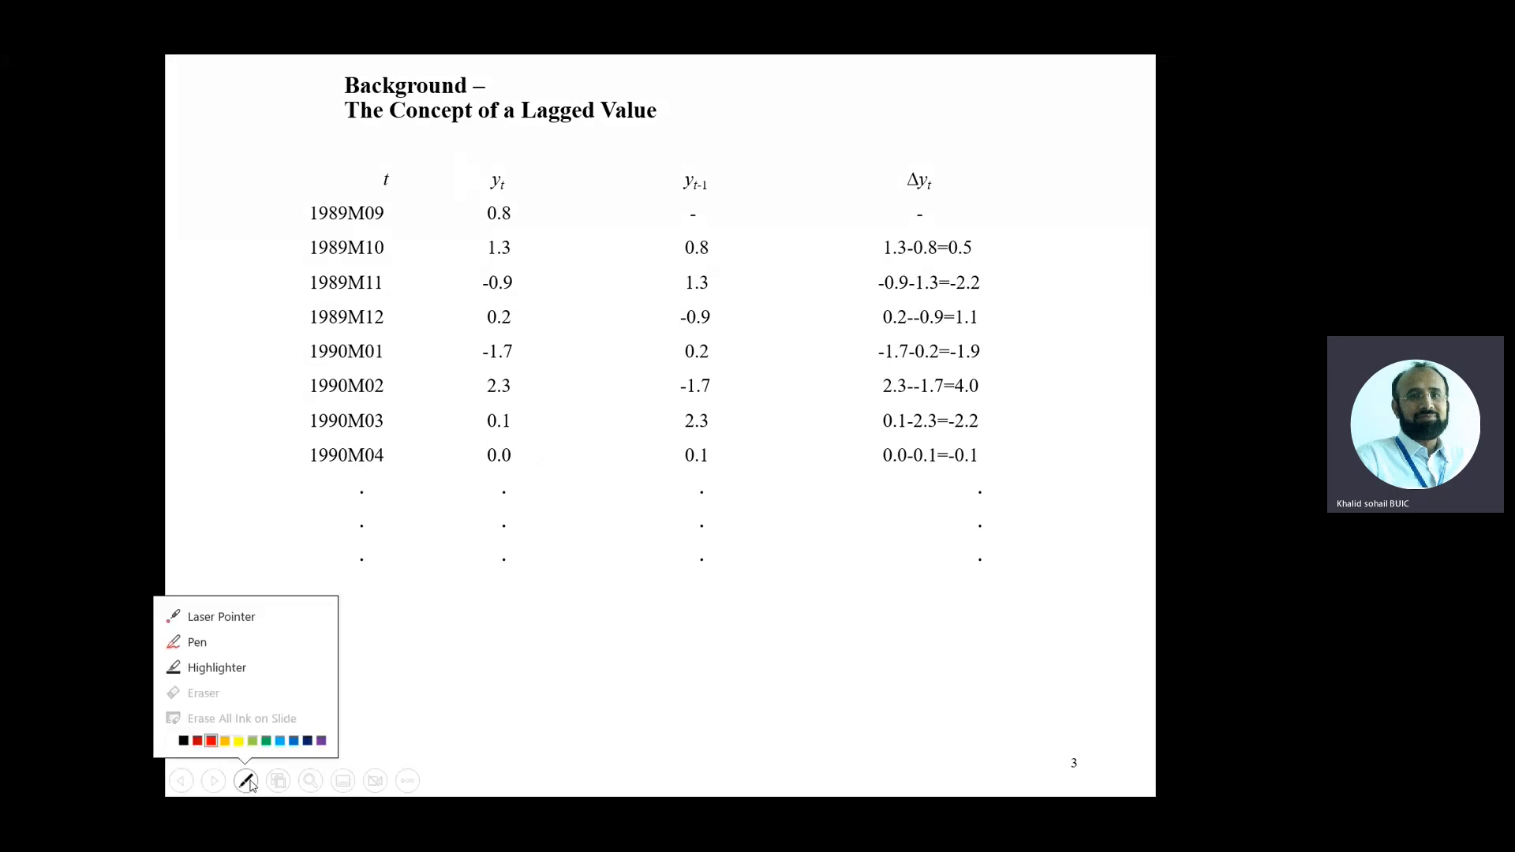
click(221, 617)
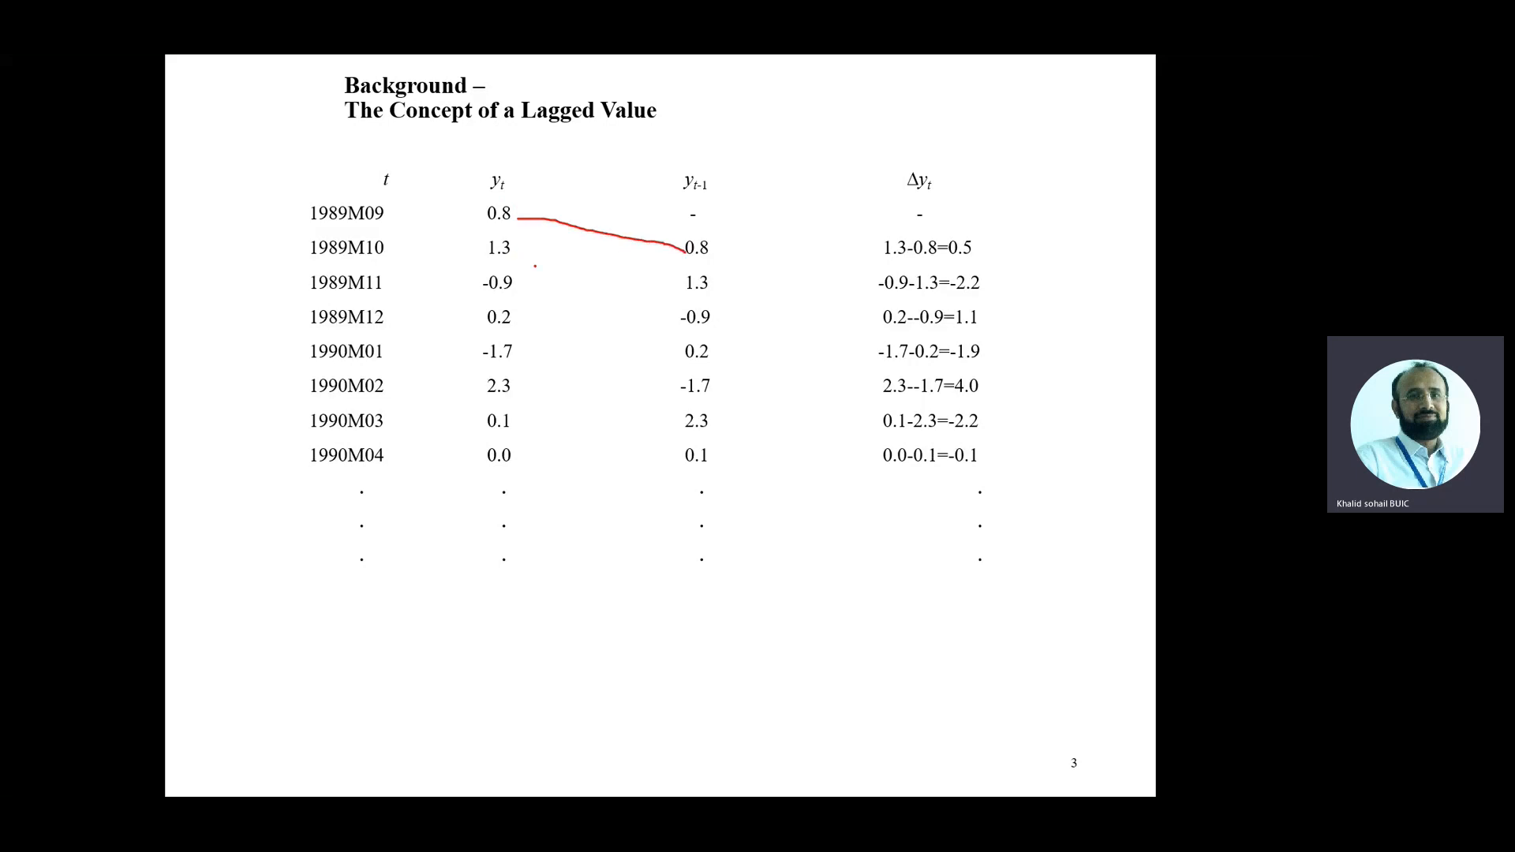
drag(522, 249, 677, 282)
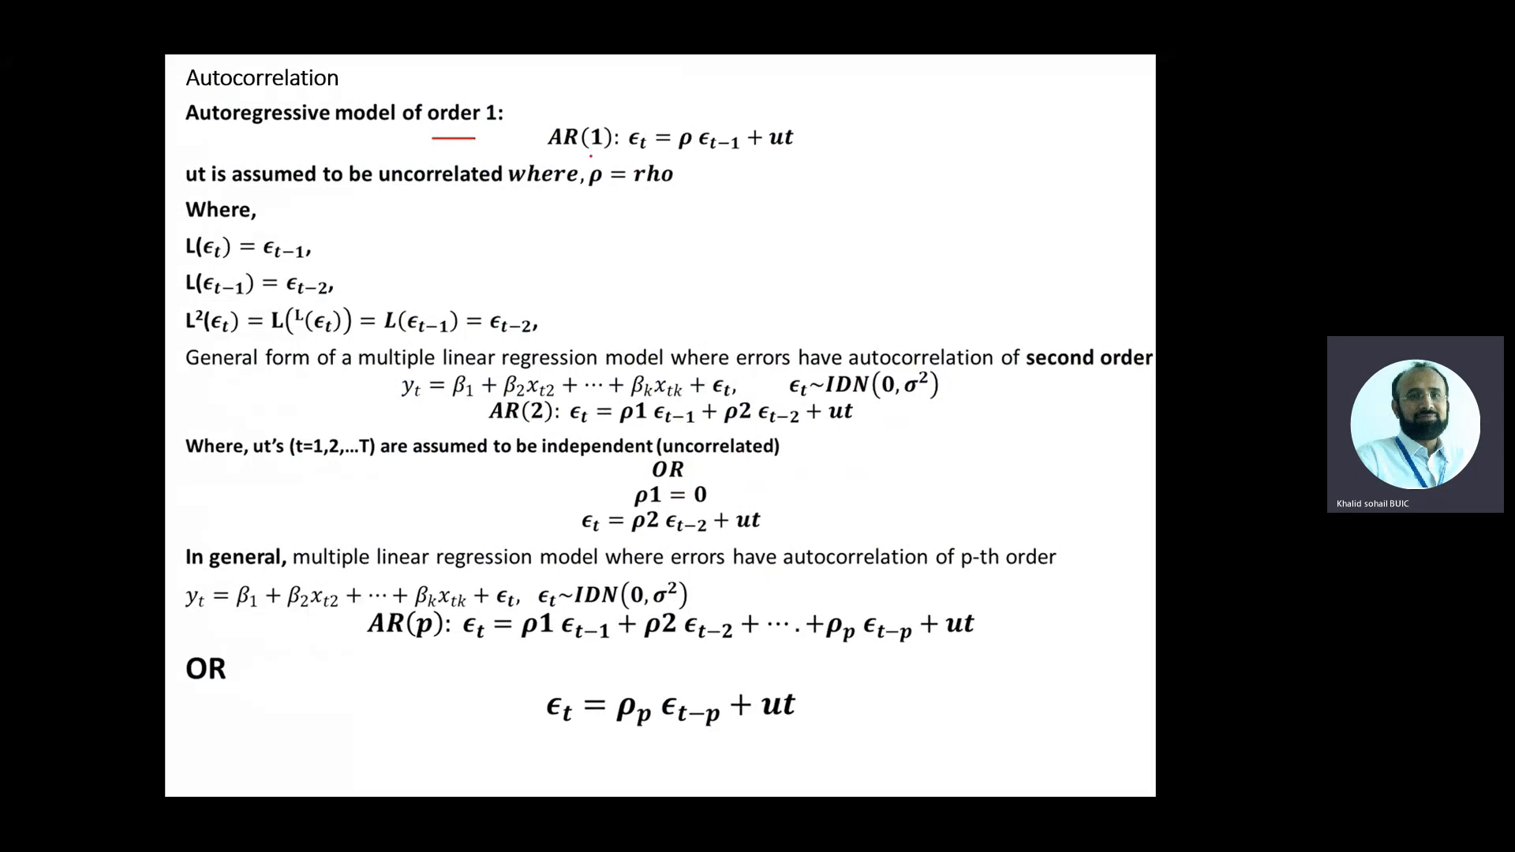
- Mark the Durbin-Watson slide in red ink, then exit discarding the annotations
drag(551, 154, 806, 159)
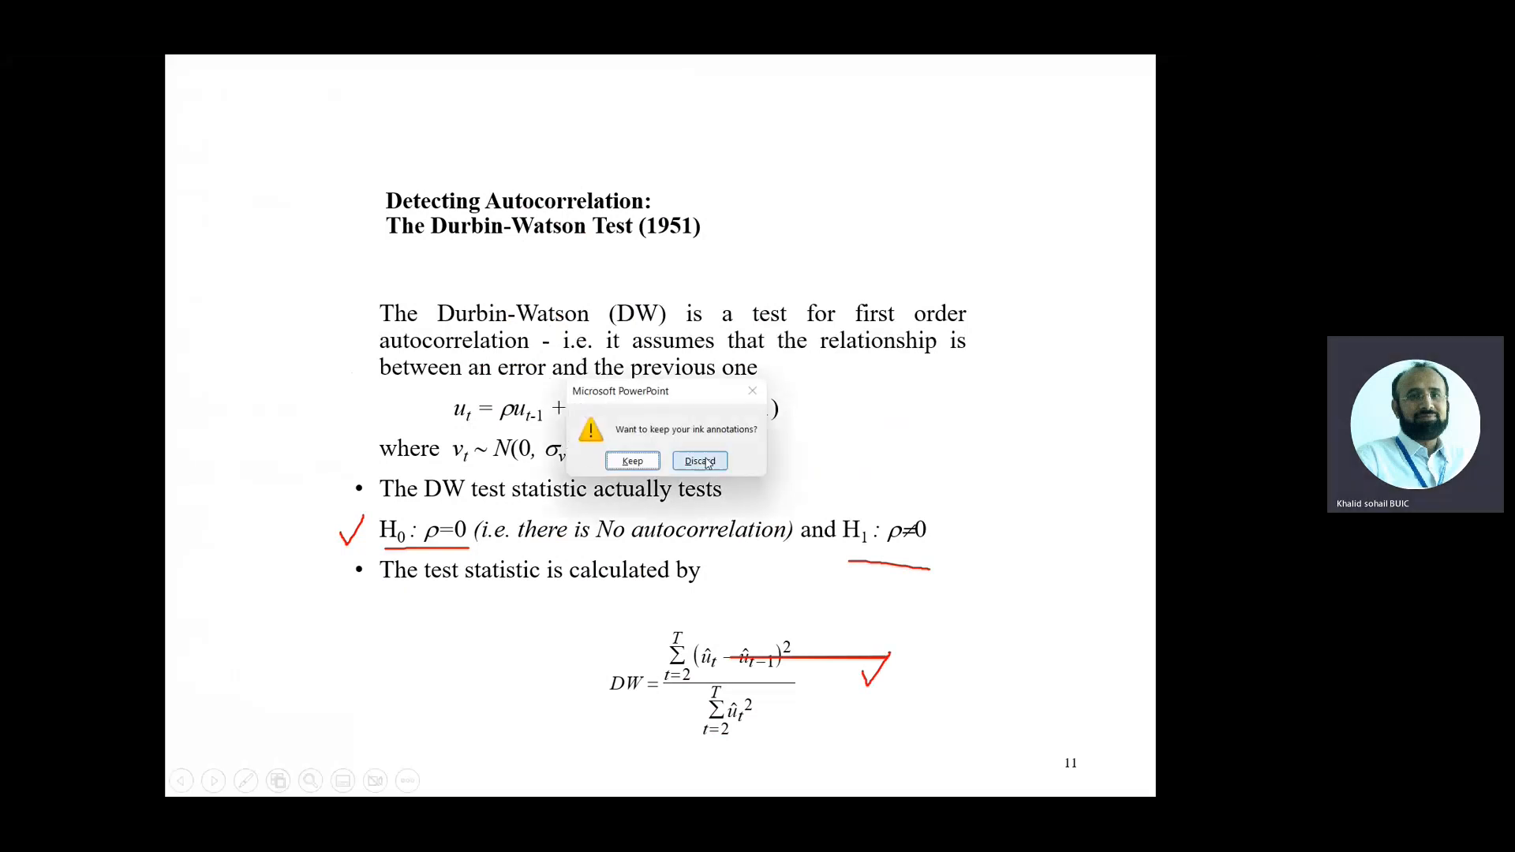
click(699, 461)
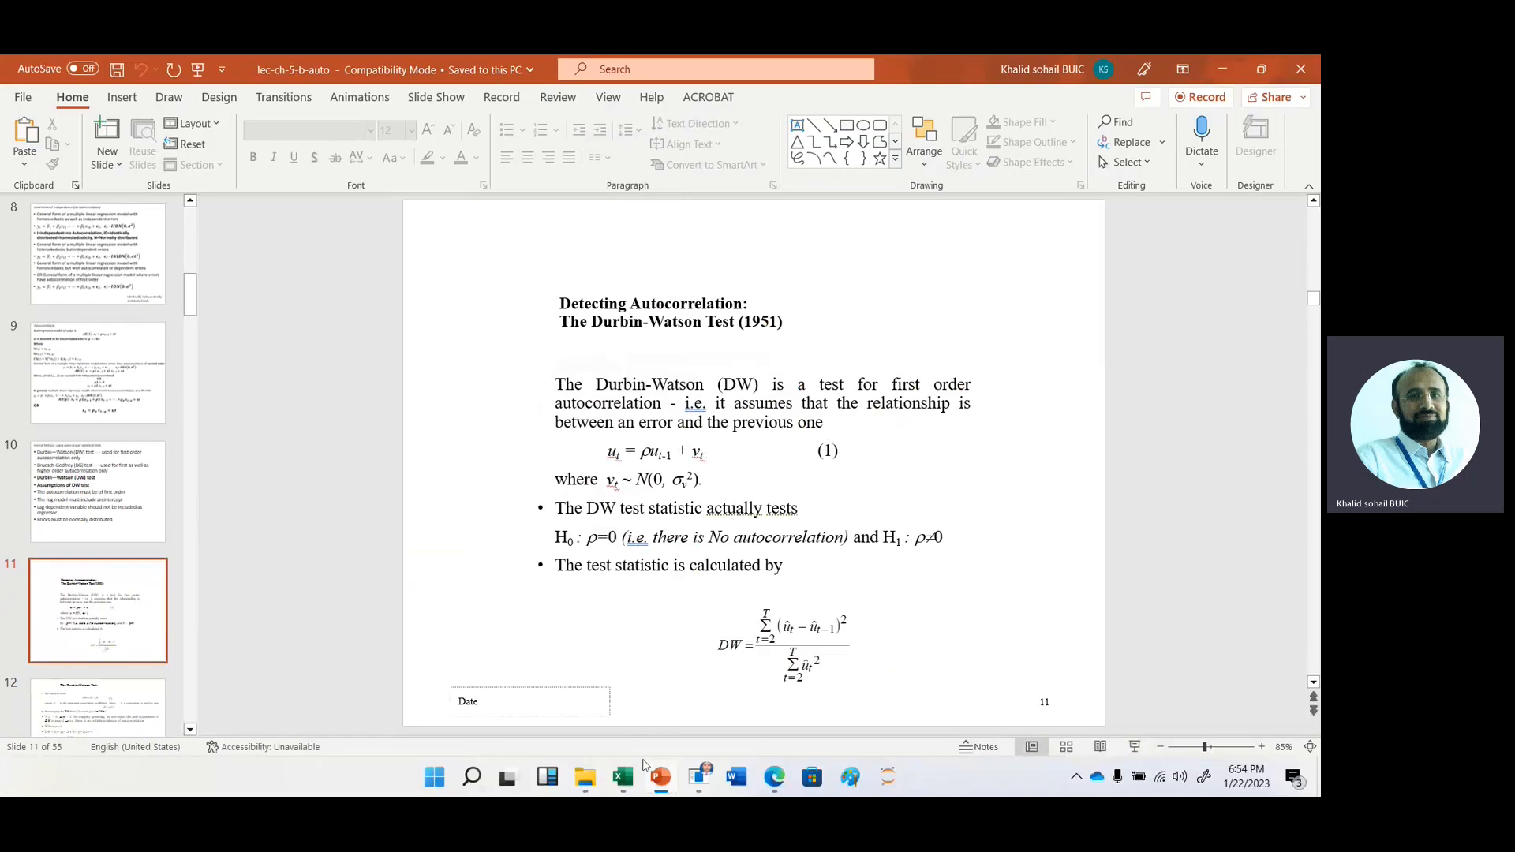
mouse_move(621, 777)
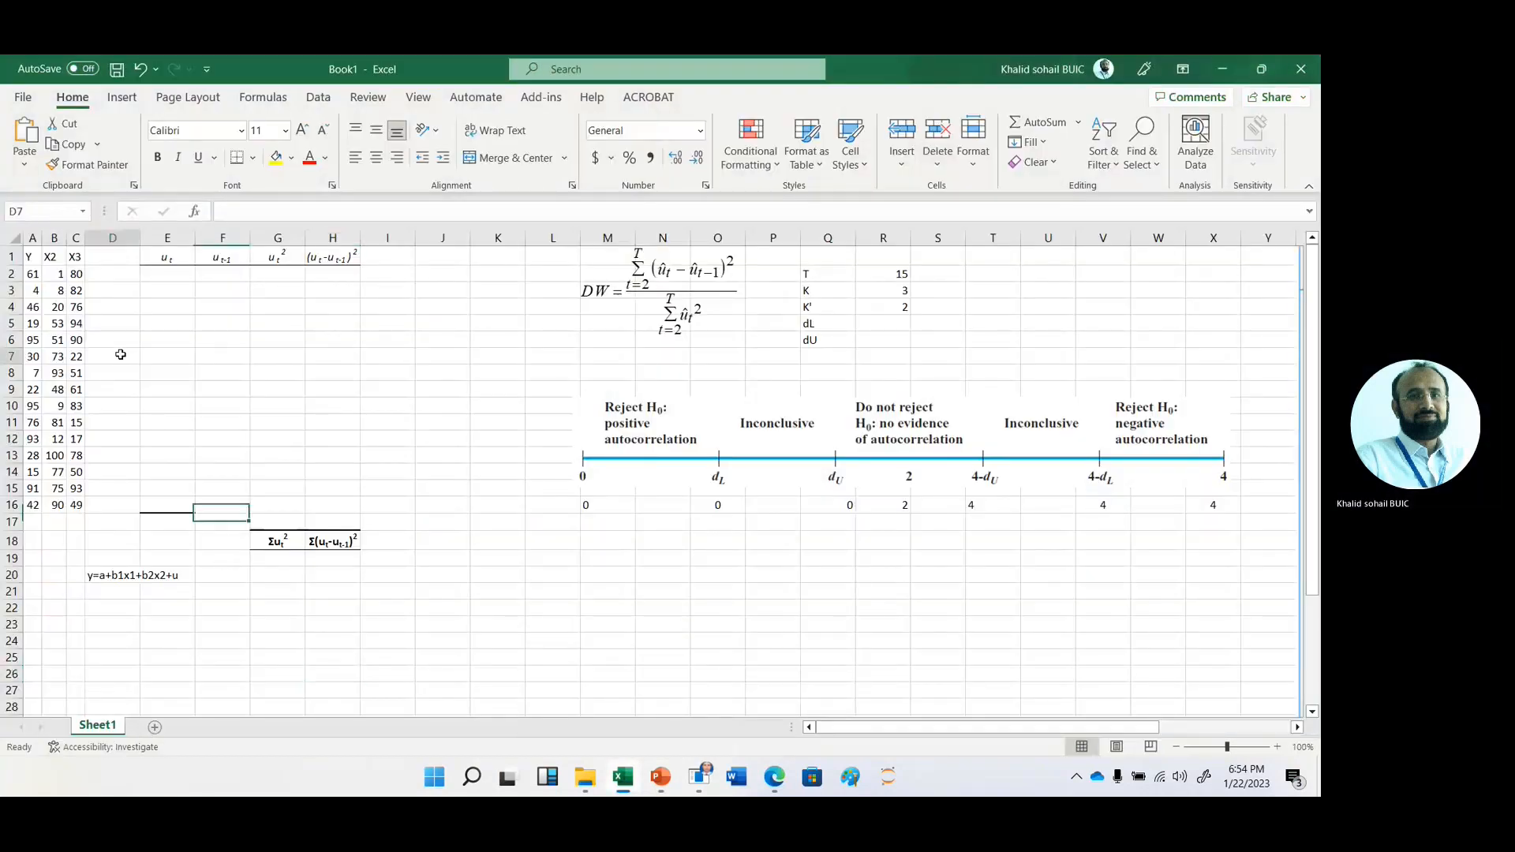
- Zoom into the worksheet and point out the regression equation in D20 and the X2 header
click(112, 355)
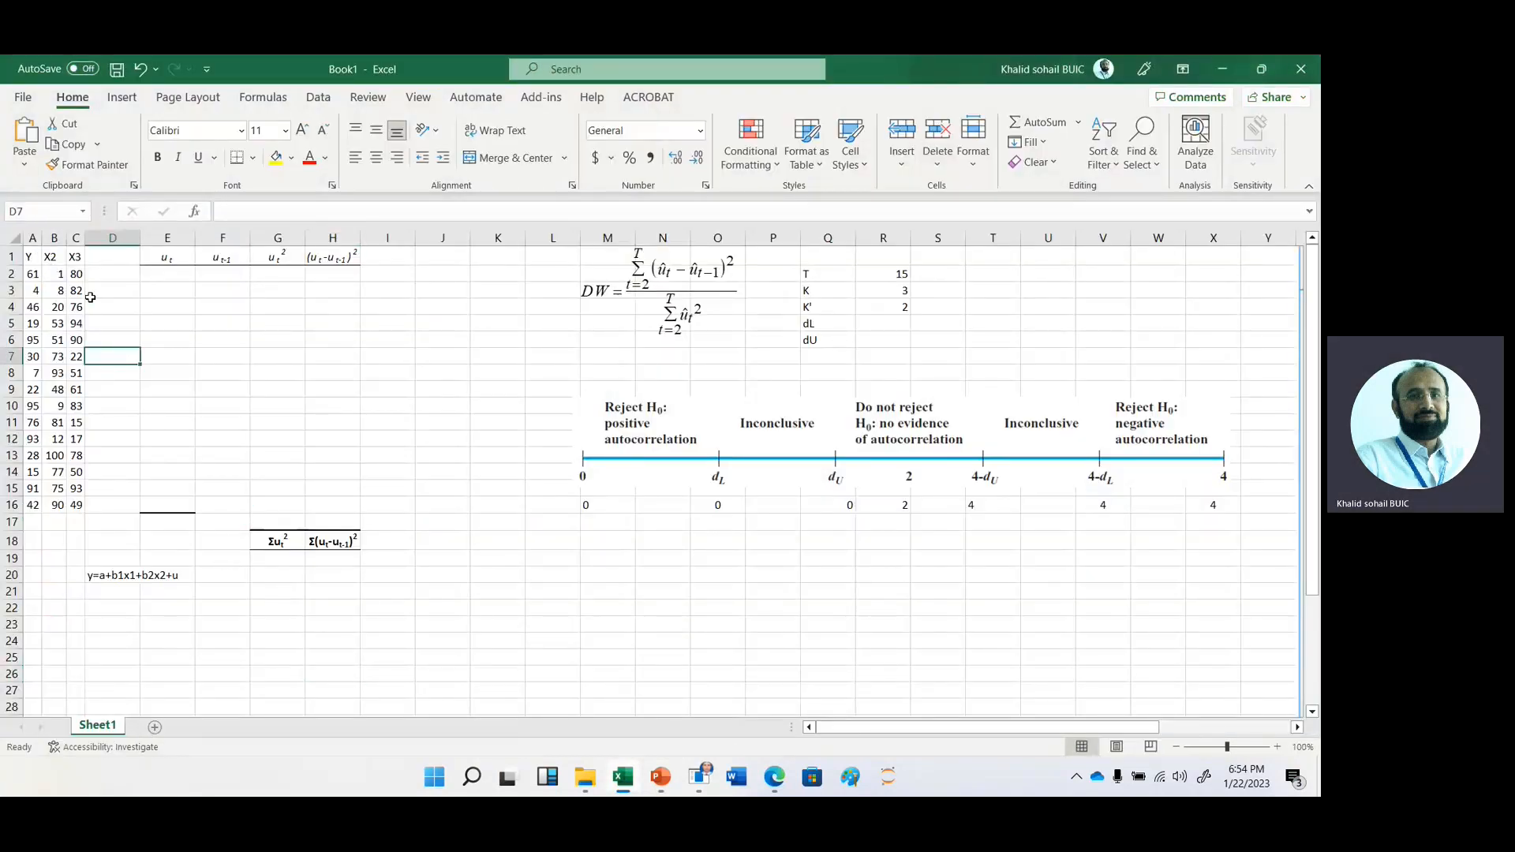
mouse_move(1202, 716)
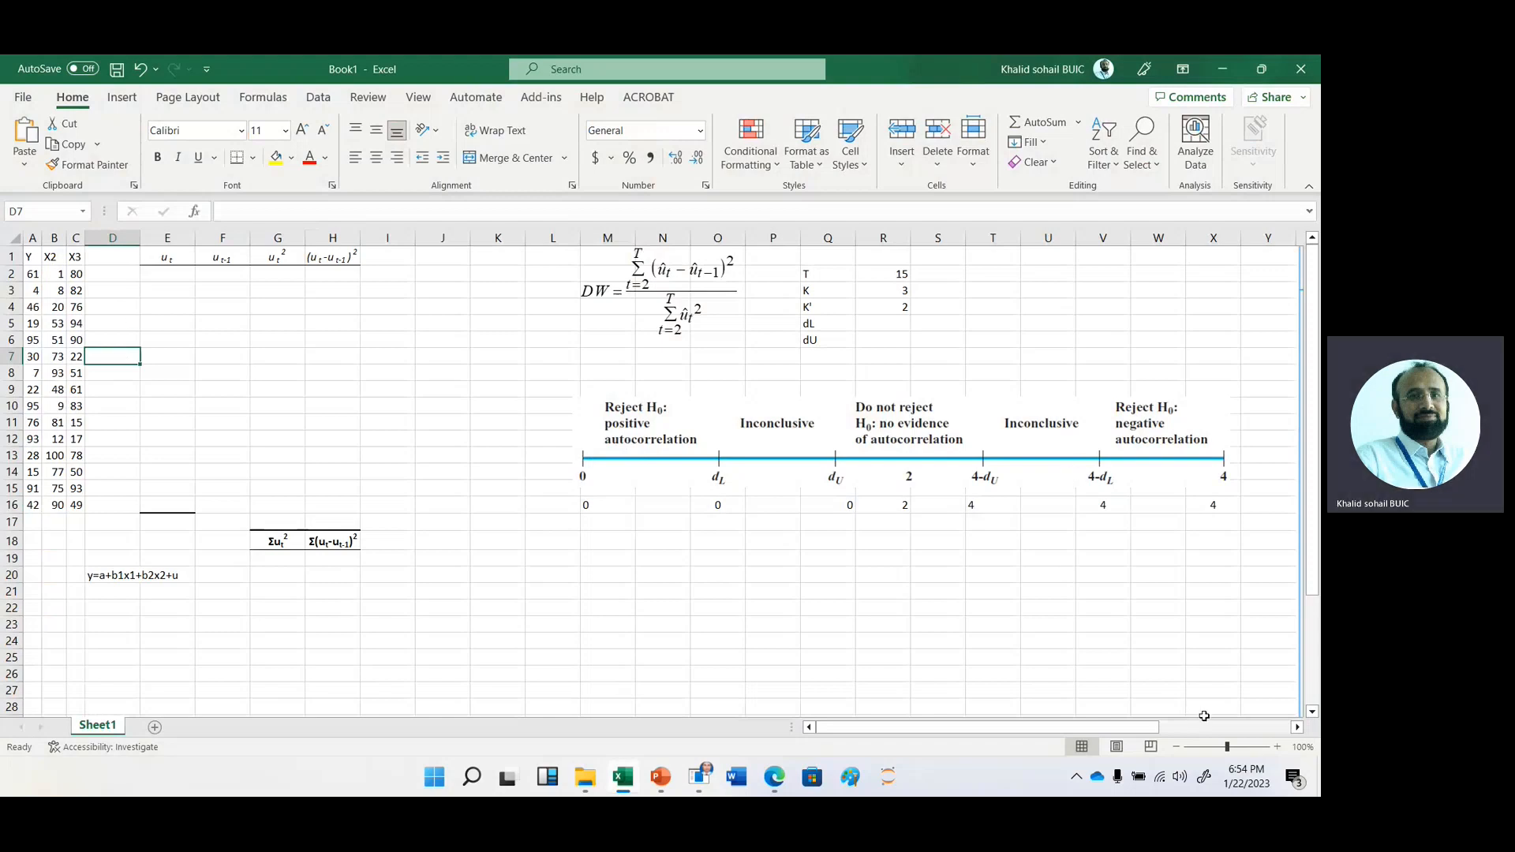
click(1276, 746)
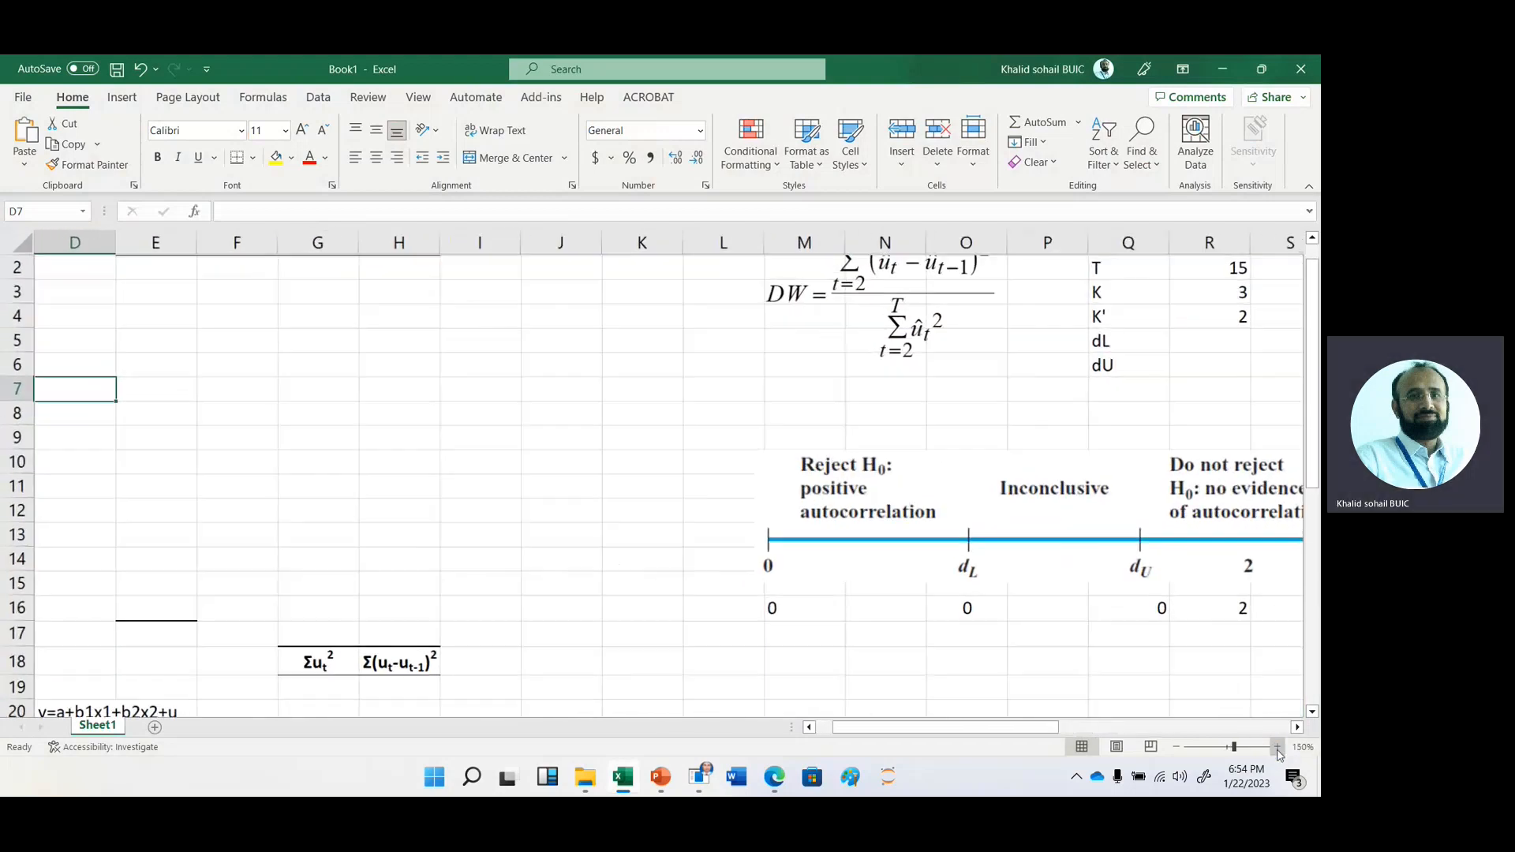
click(1276, 746)
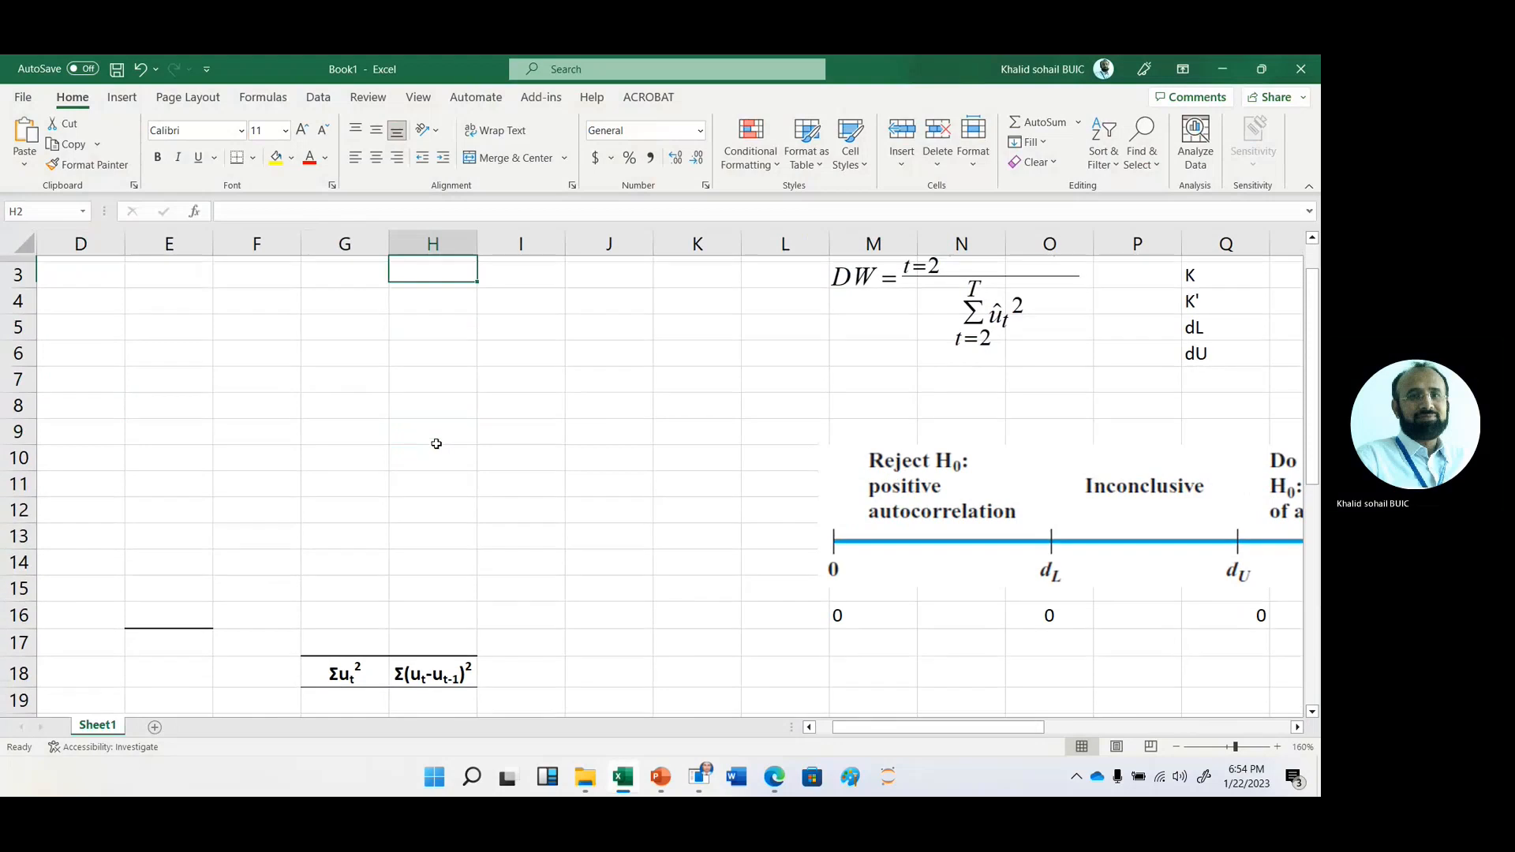
scroll(left, 3)
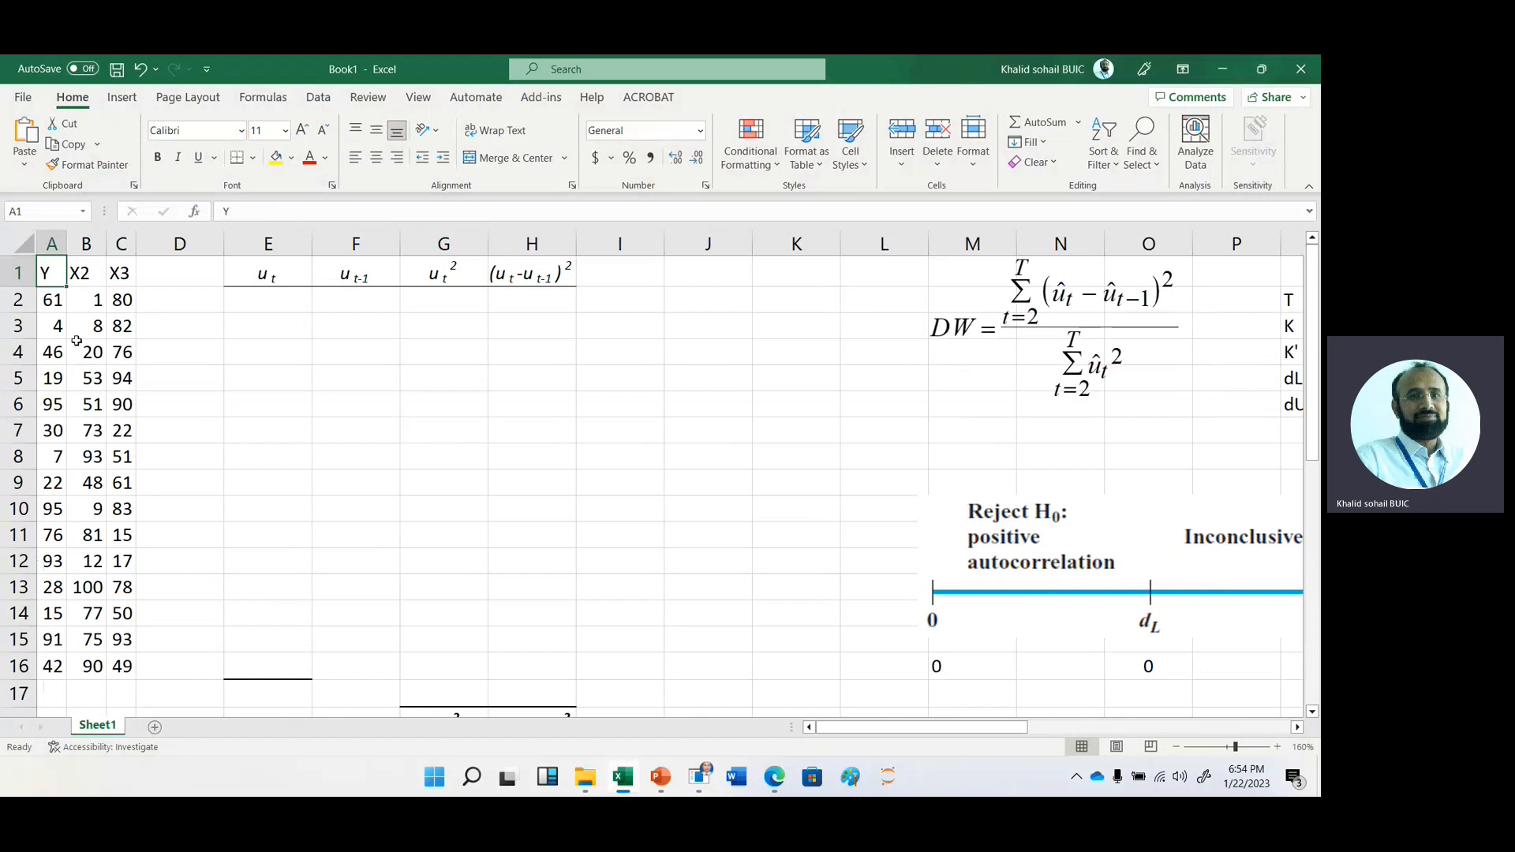
scroll(down, 3)
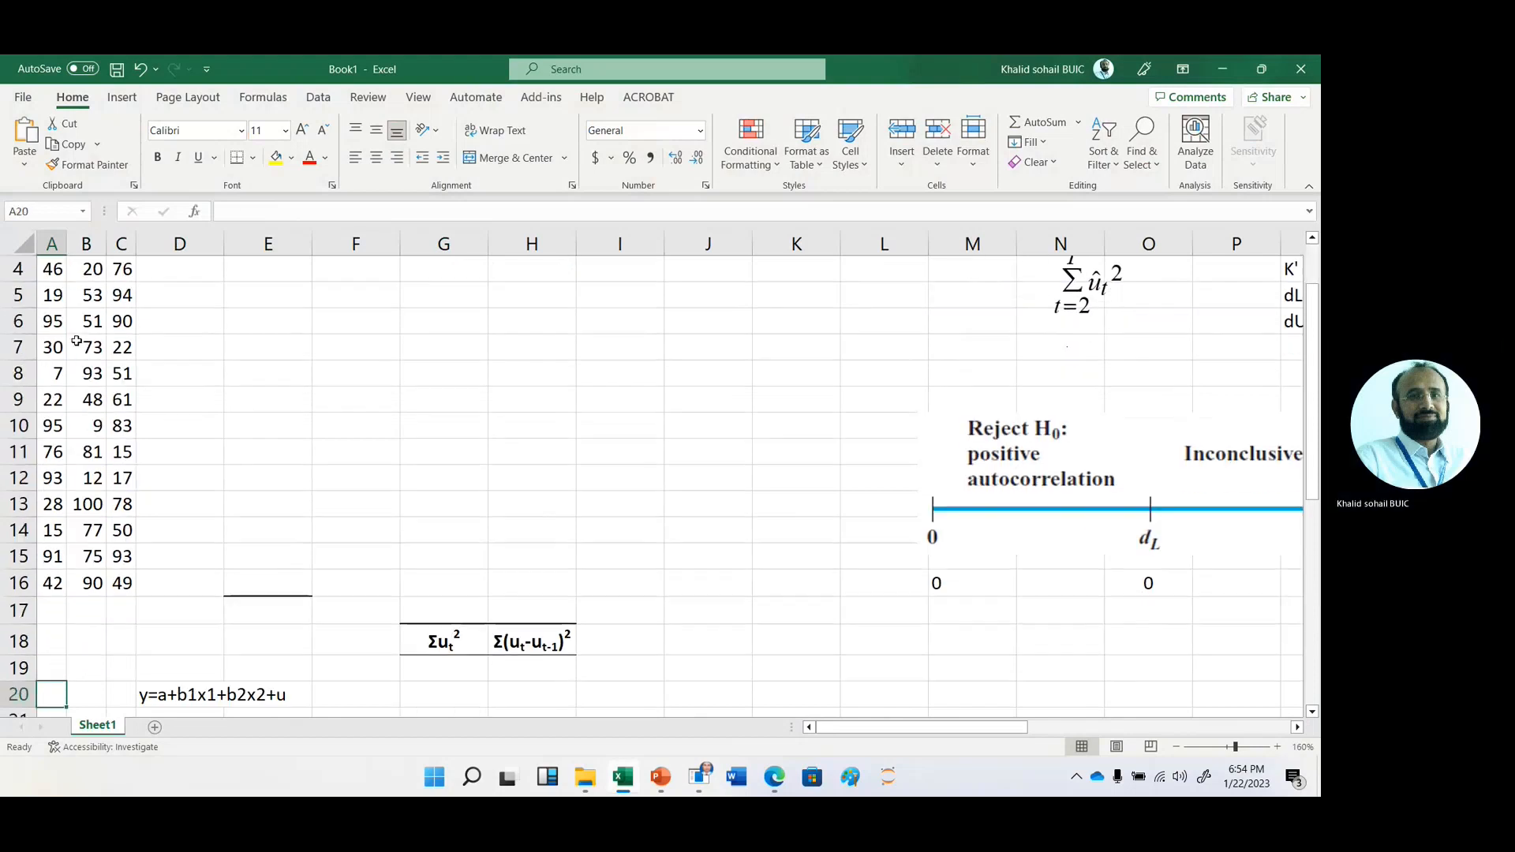
click(178, 694)
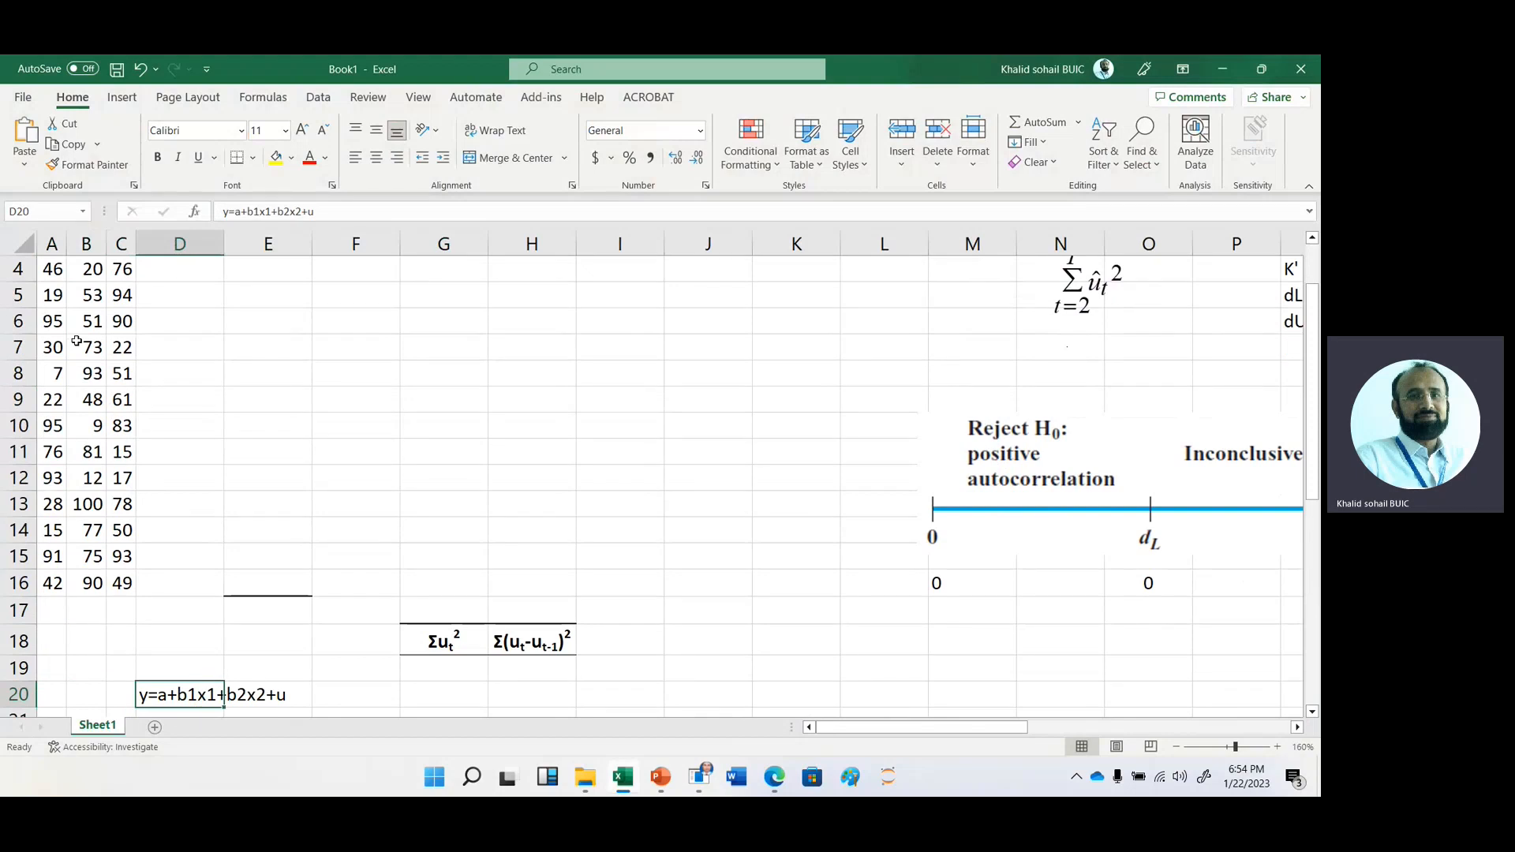
click(178, 667)
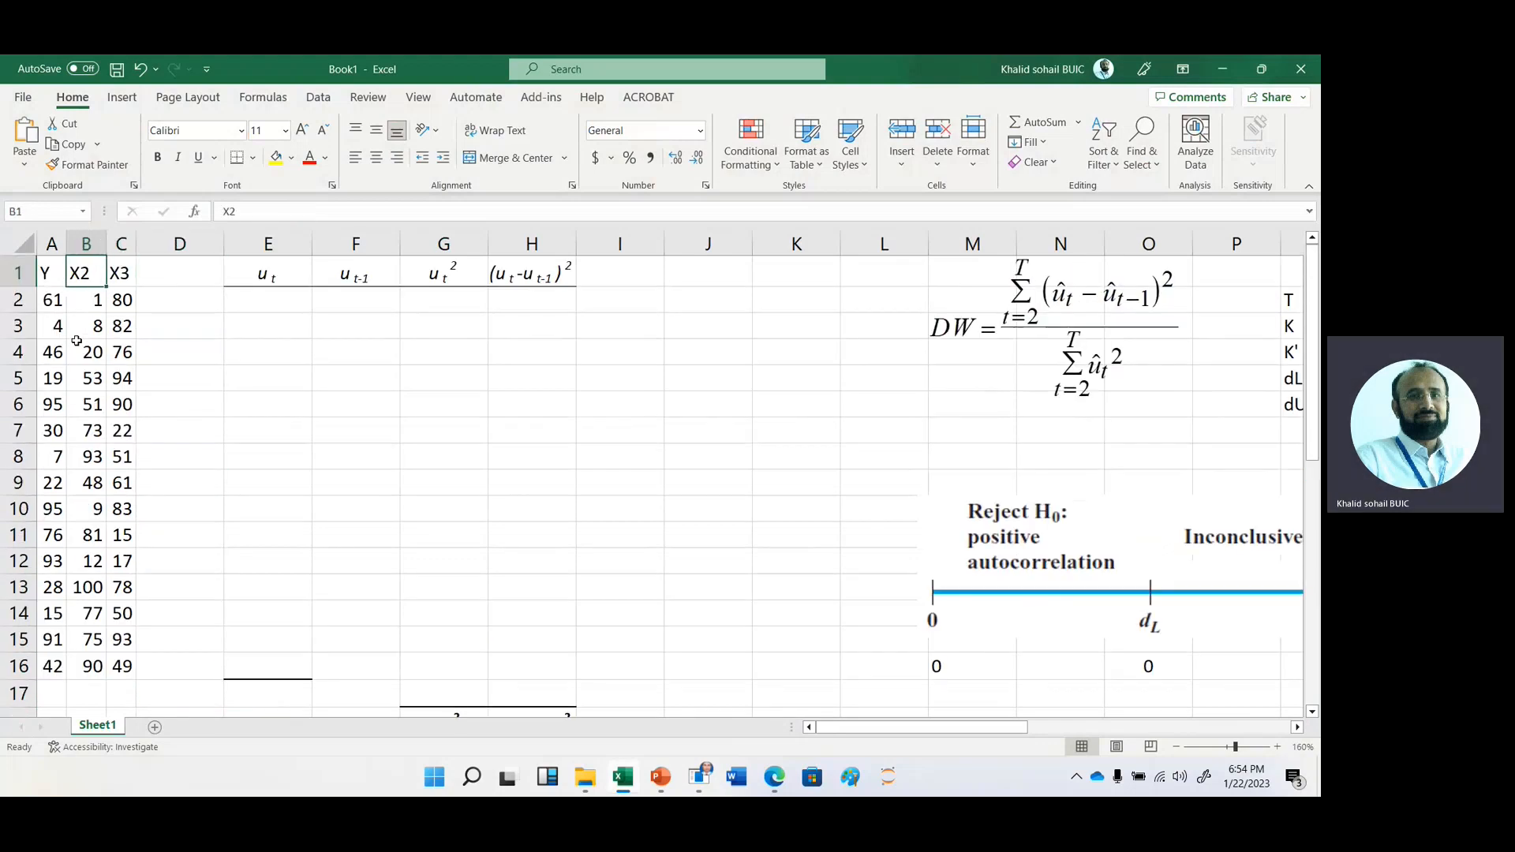
click(50, 272)
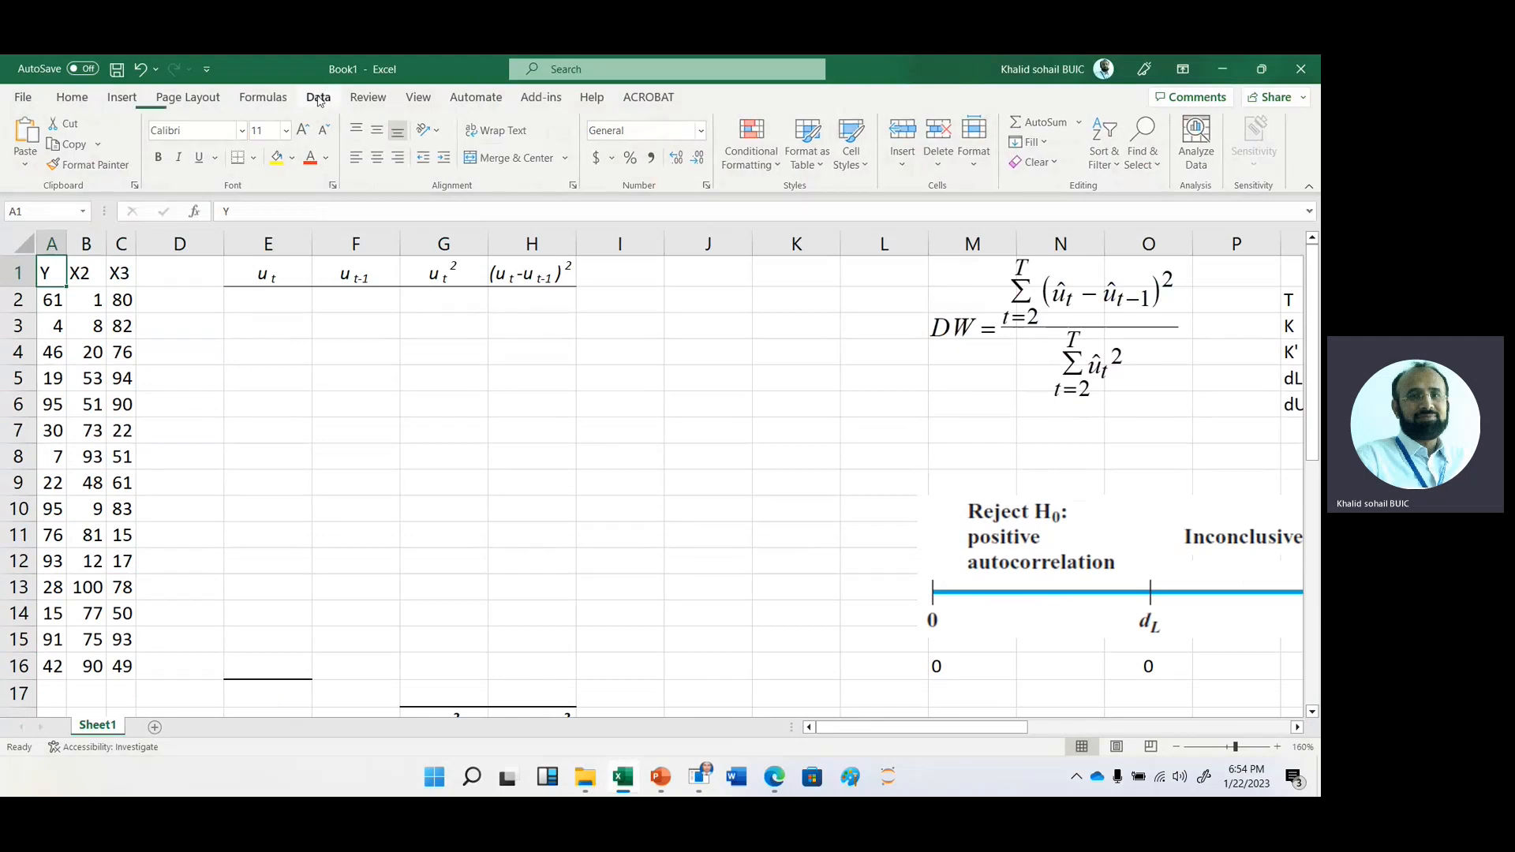
- Run Data Analysis Regression of Y (A1:A16) on X2, X3 (B1:C16) with residuals to a new sheet
click(317, 96)
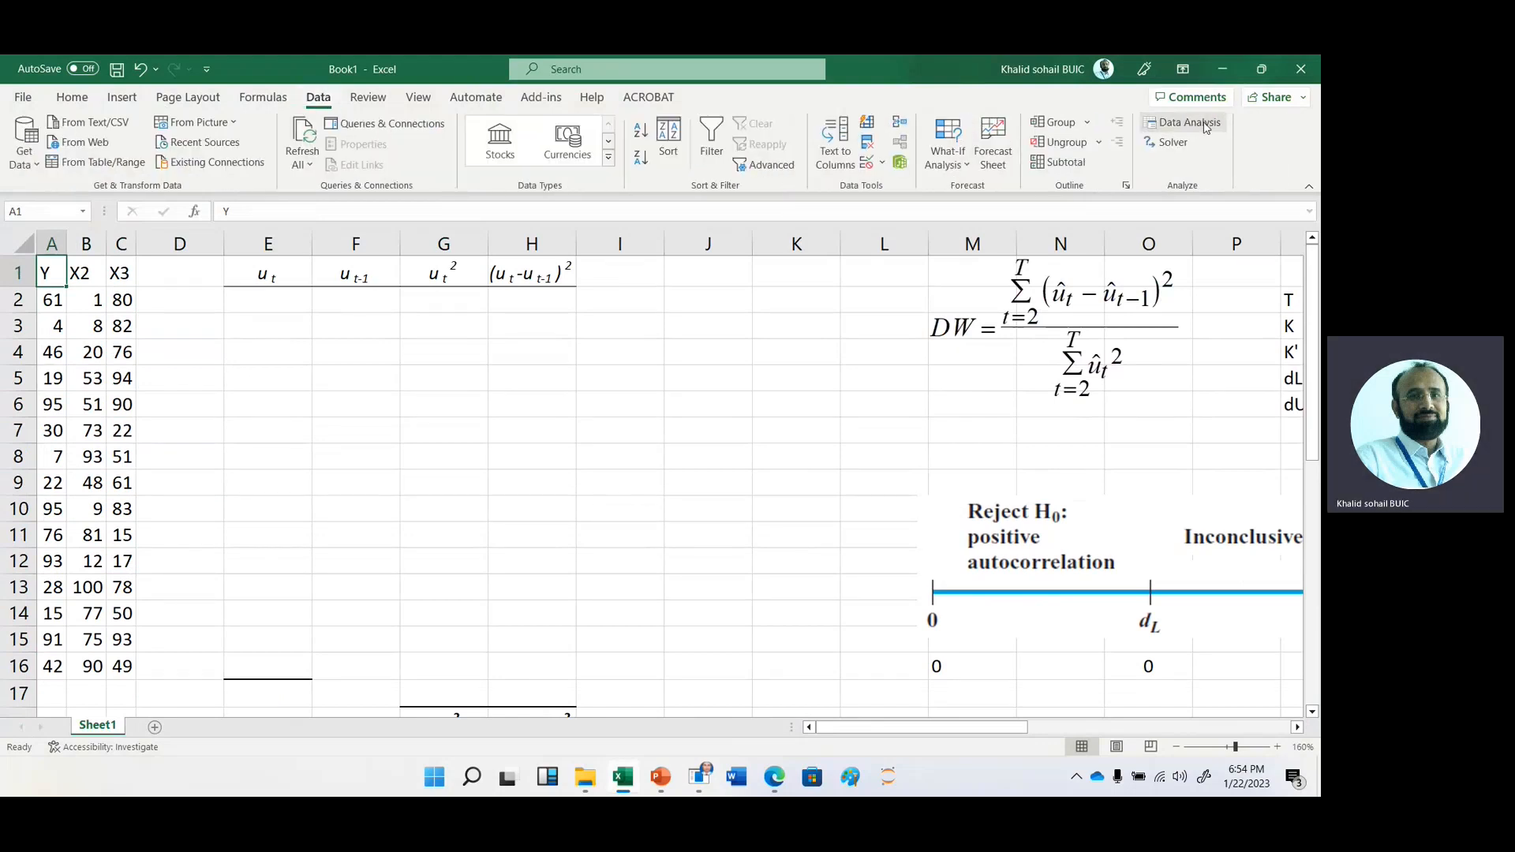
click(1185, 122)
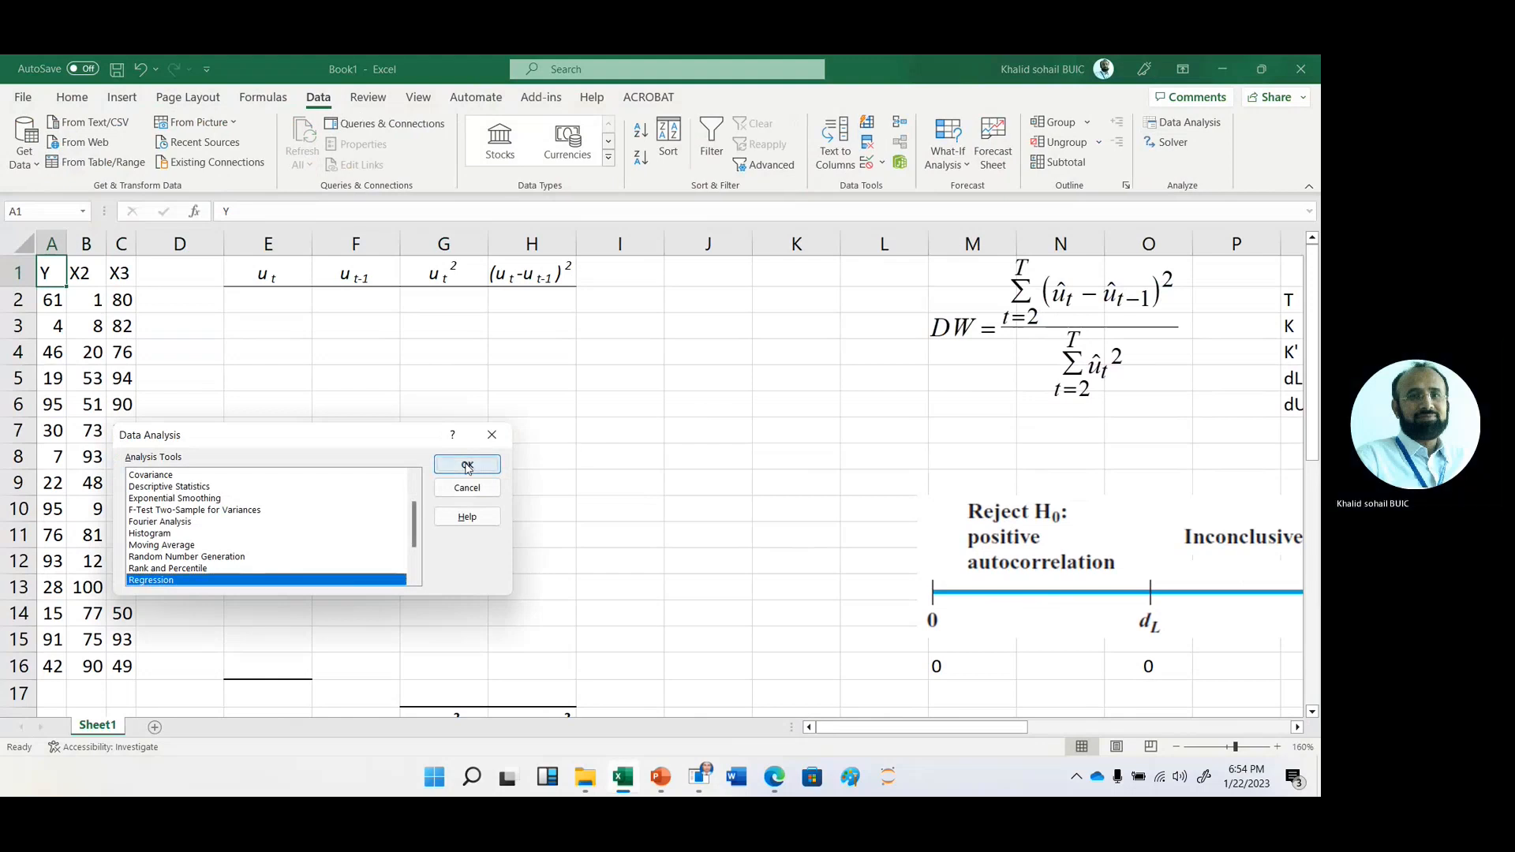
click(467, 464)
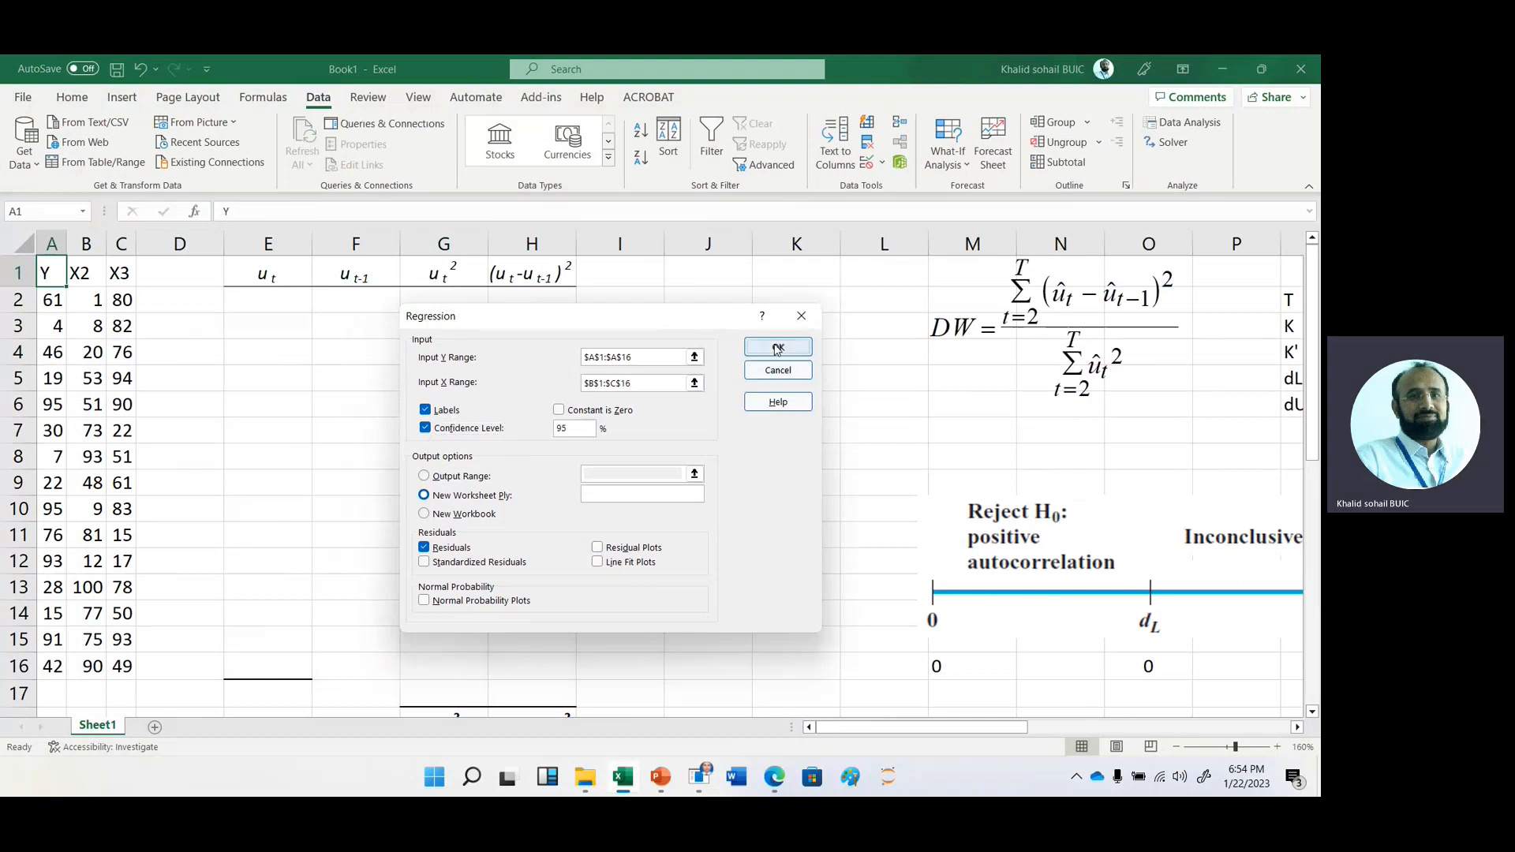
click(776, 347)
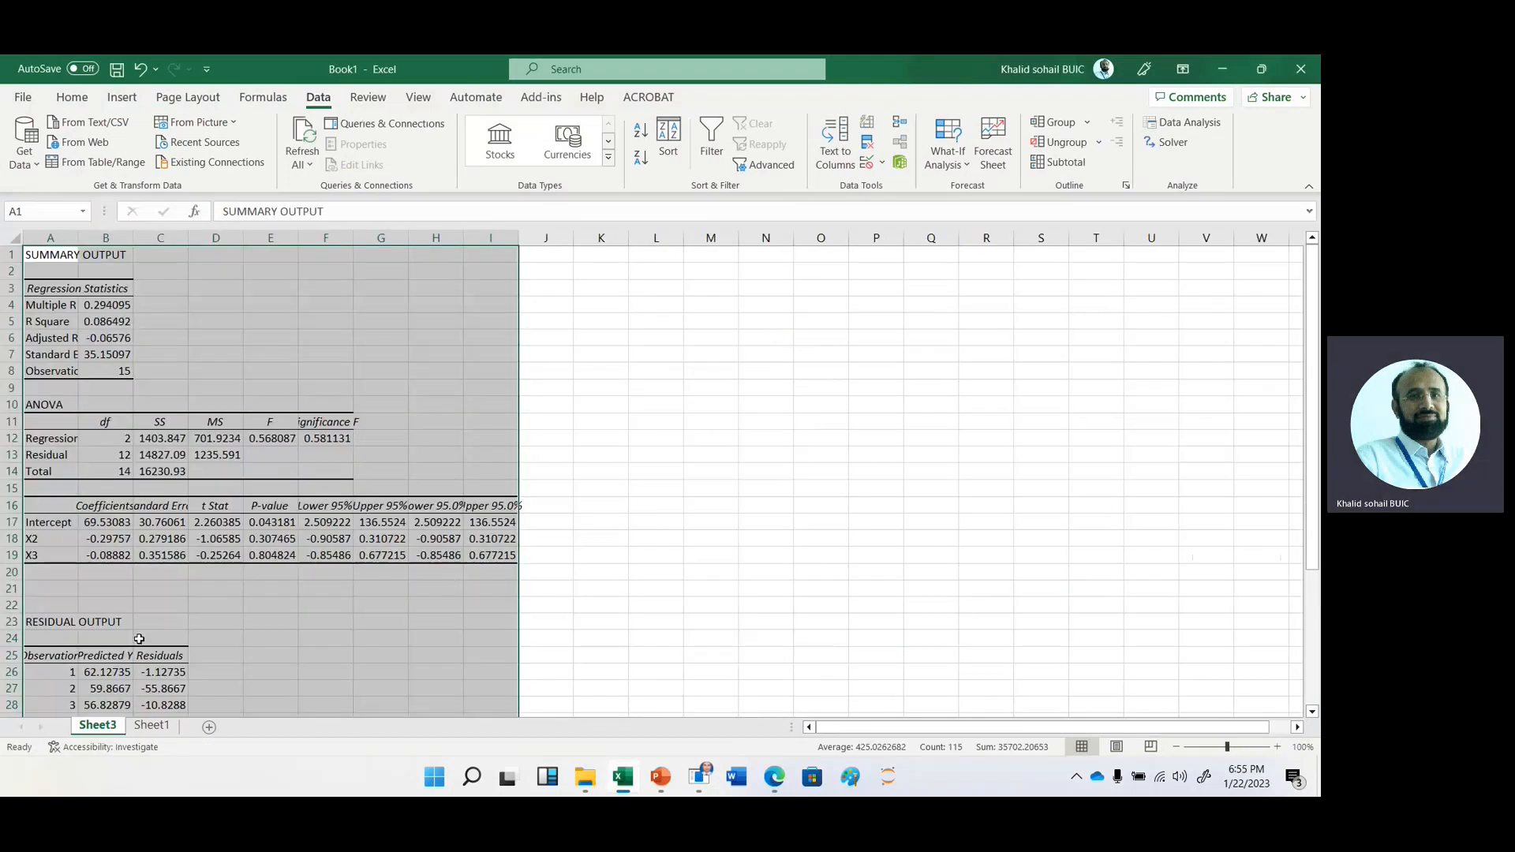
- Copy the 15 residuals from the output and paste them into the u_t column on Sheet1
click(161, 672)
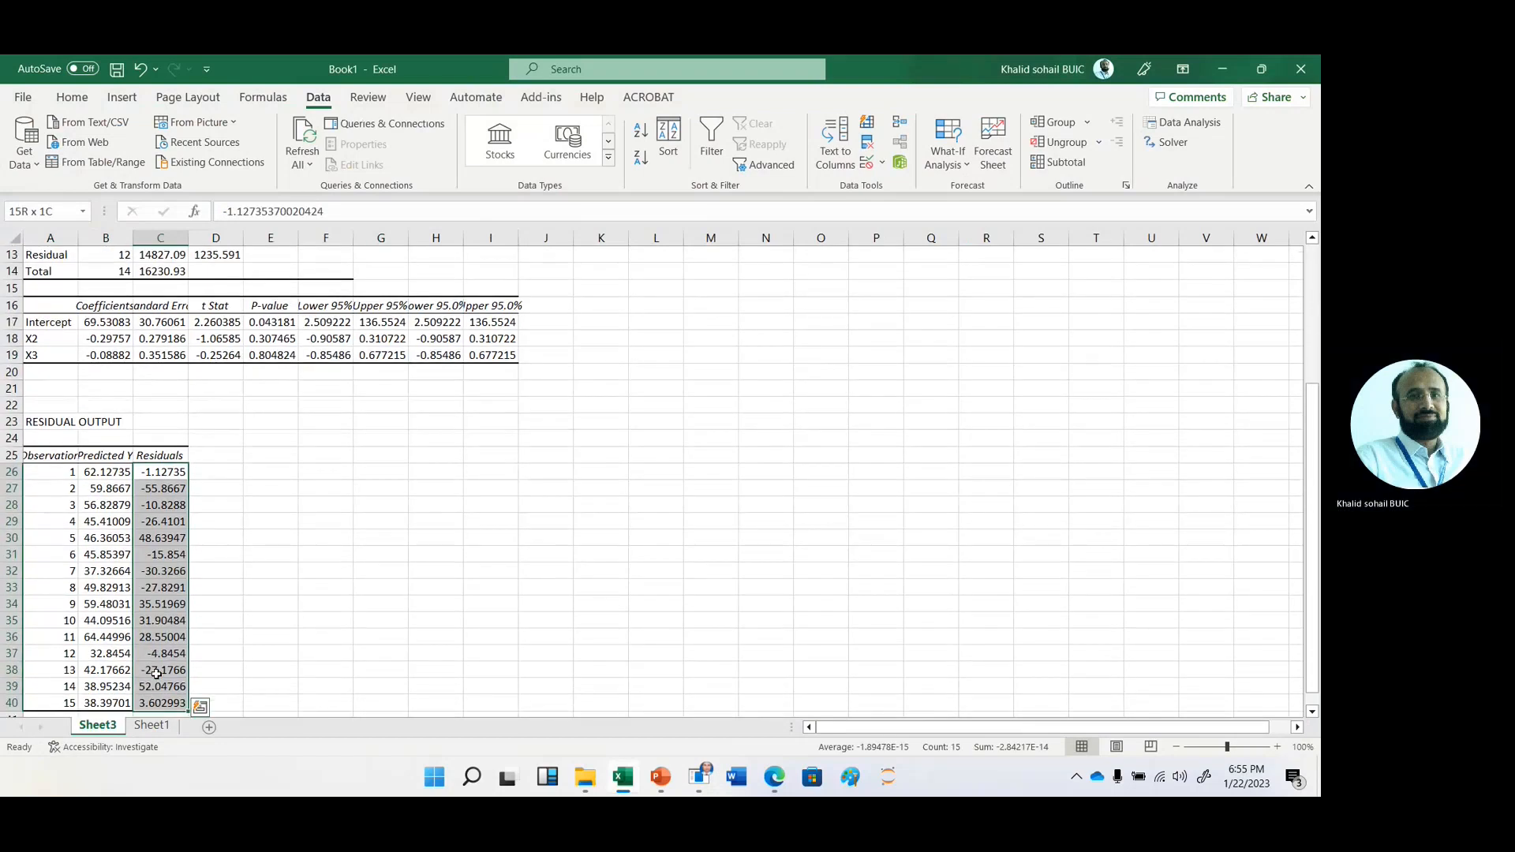
key(ctrl+c)
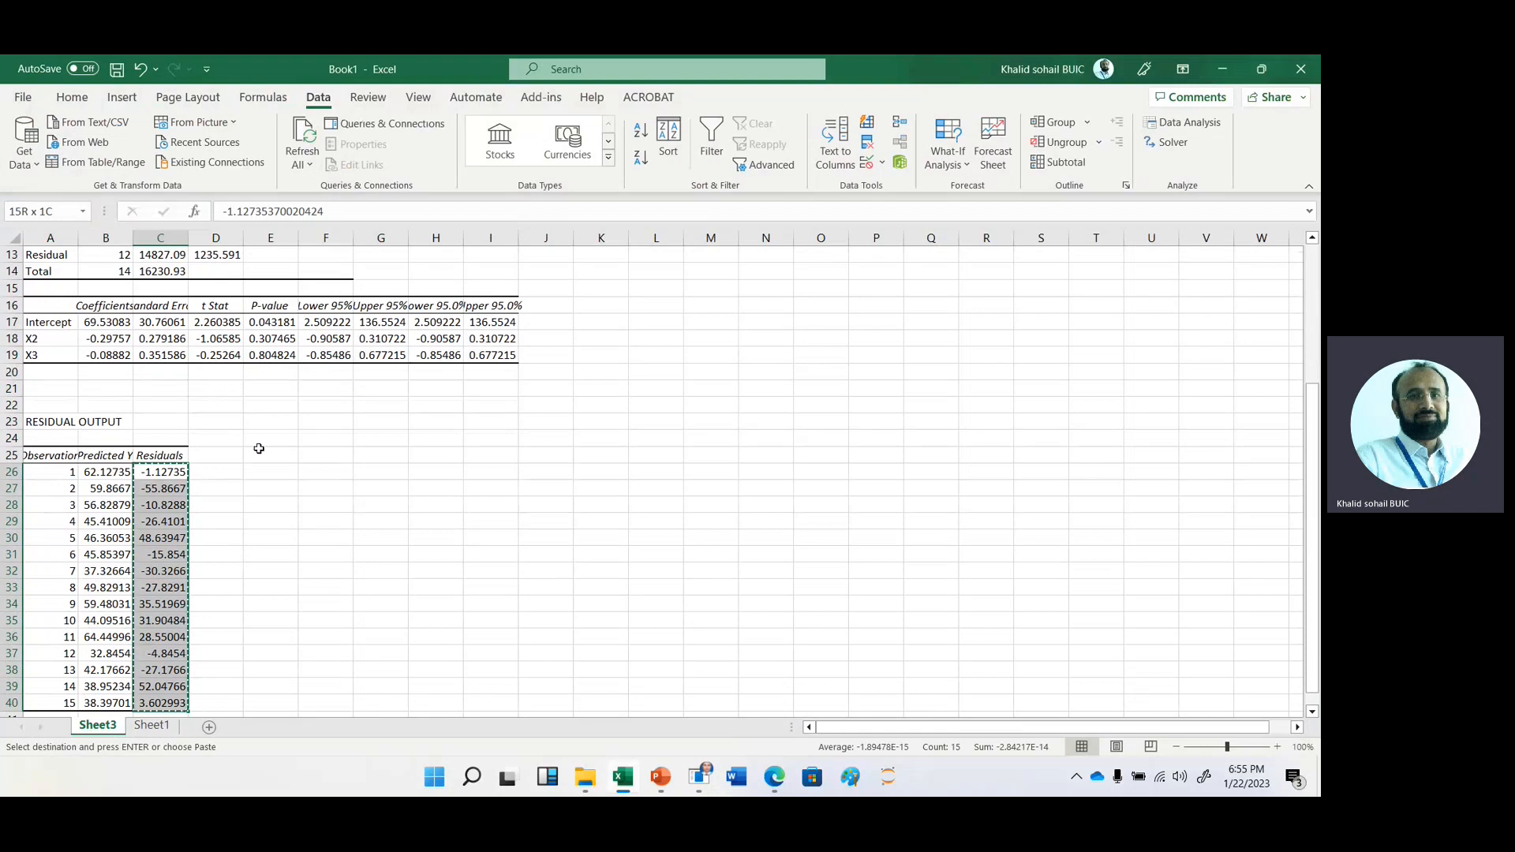
click(151, 725)
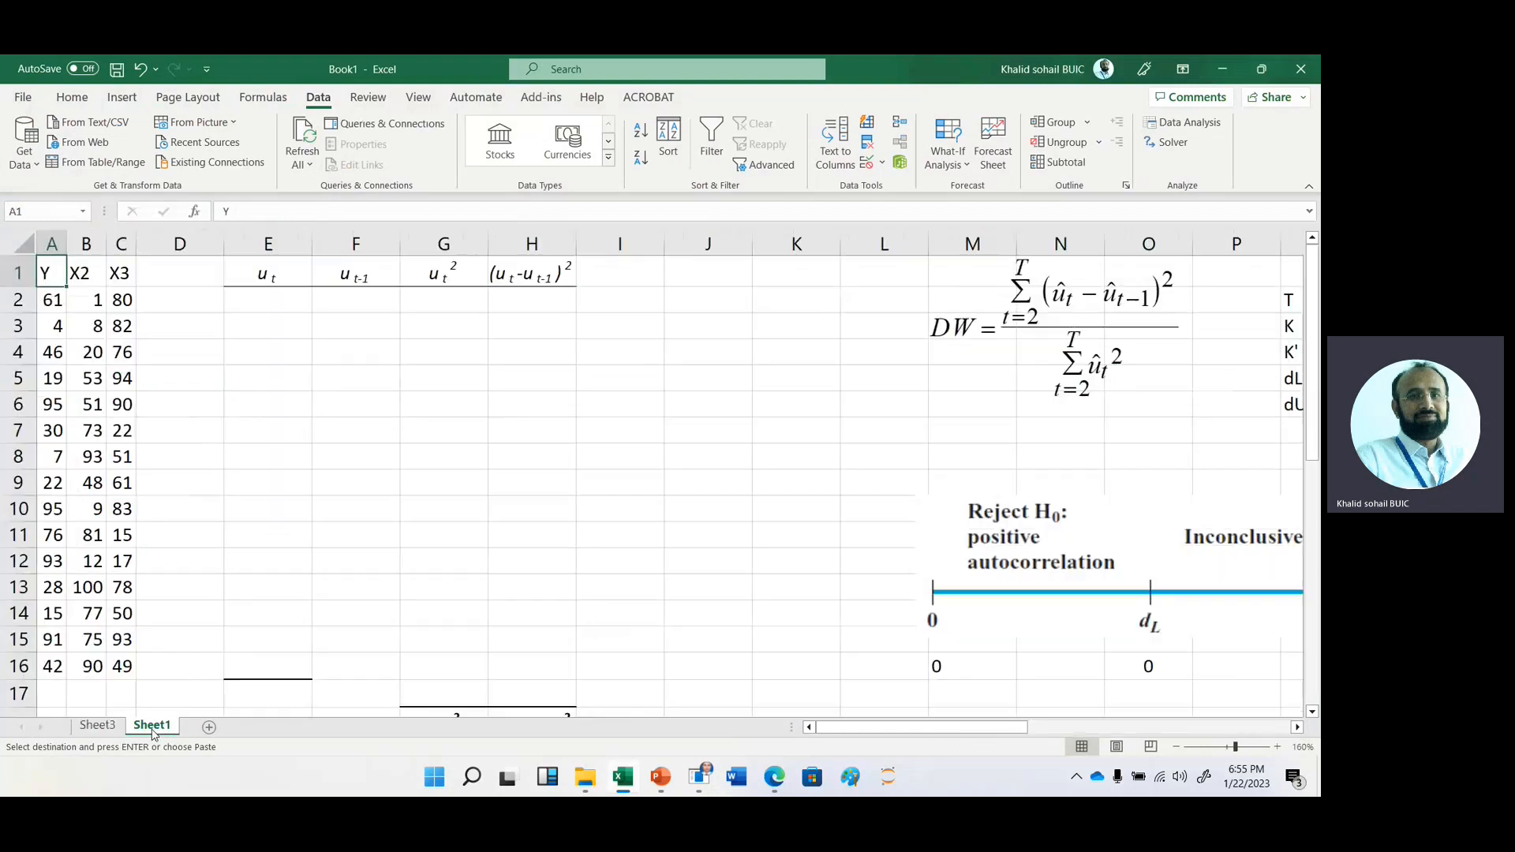
click(268, 300)
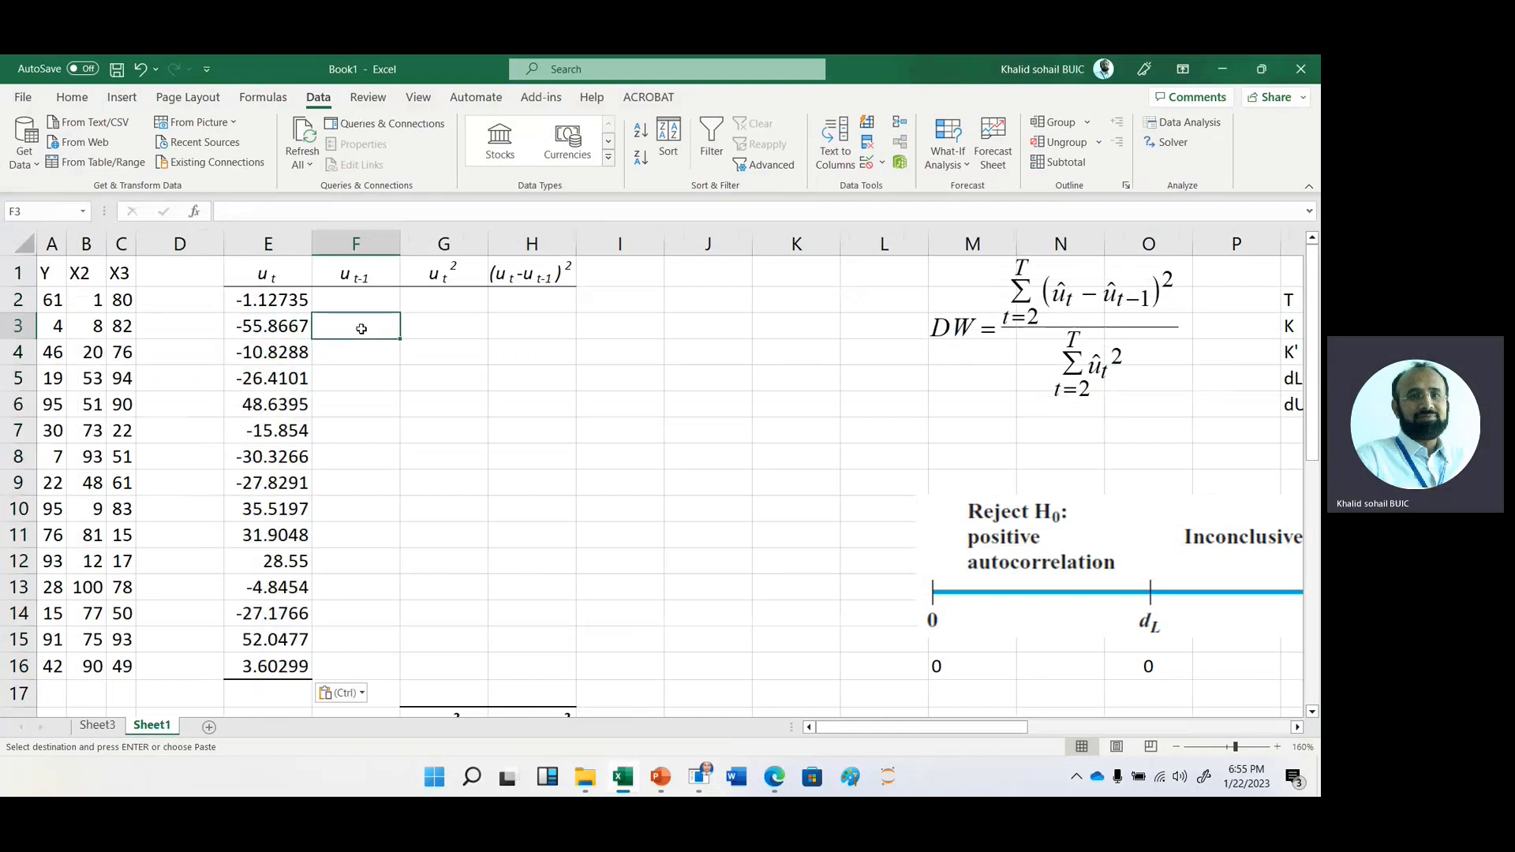
- Fill column F with the lagged residual formula down to row 16
text(=F2)
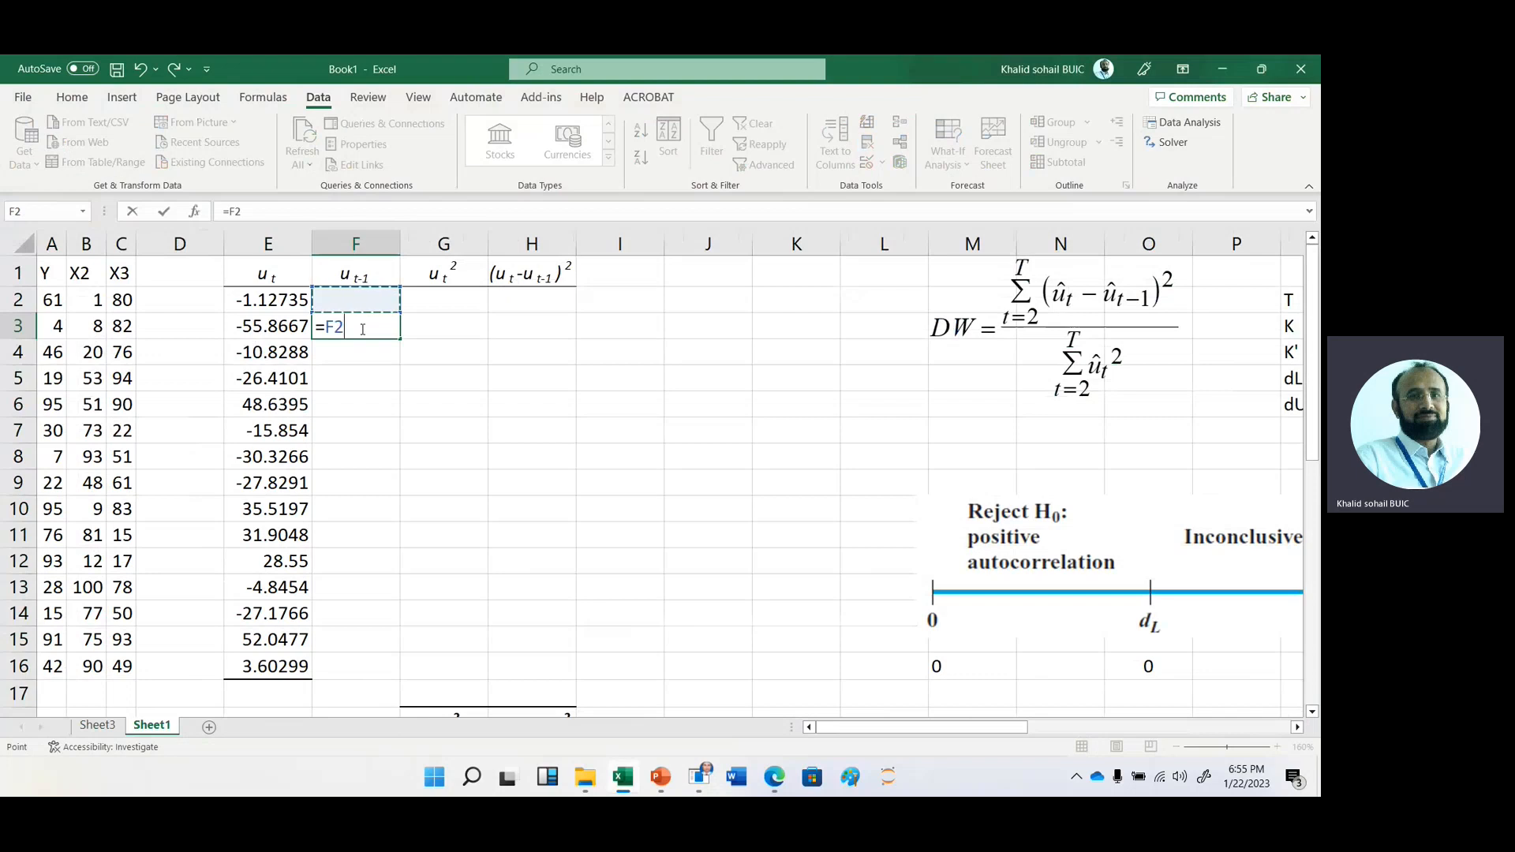
key(Enter)
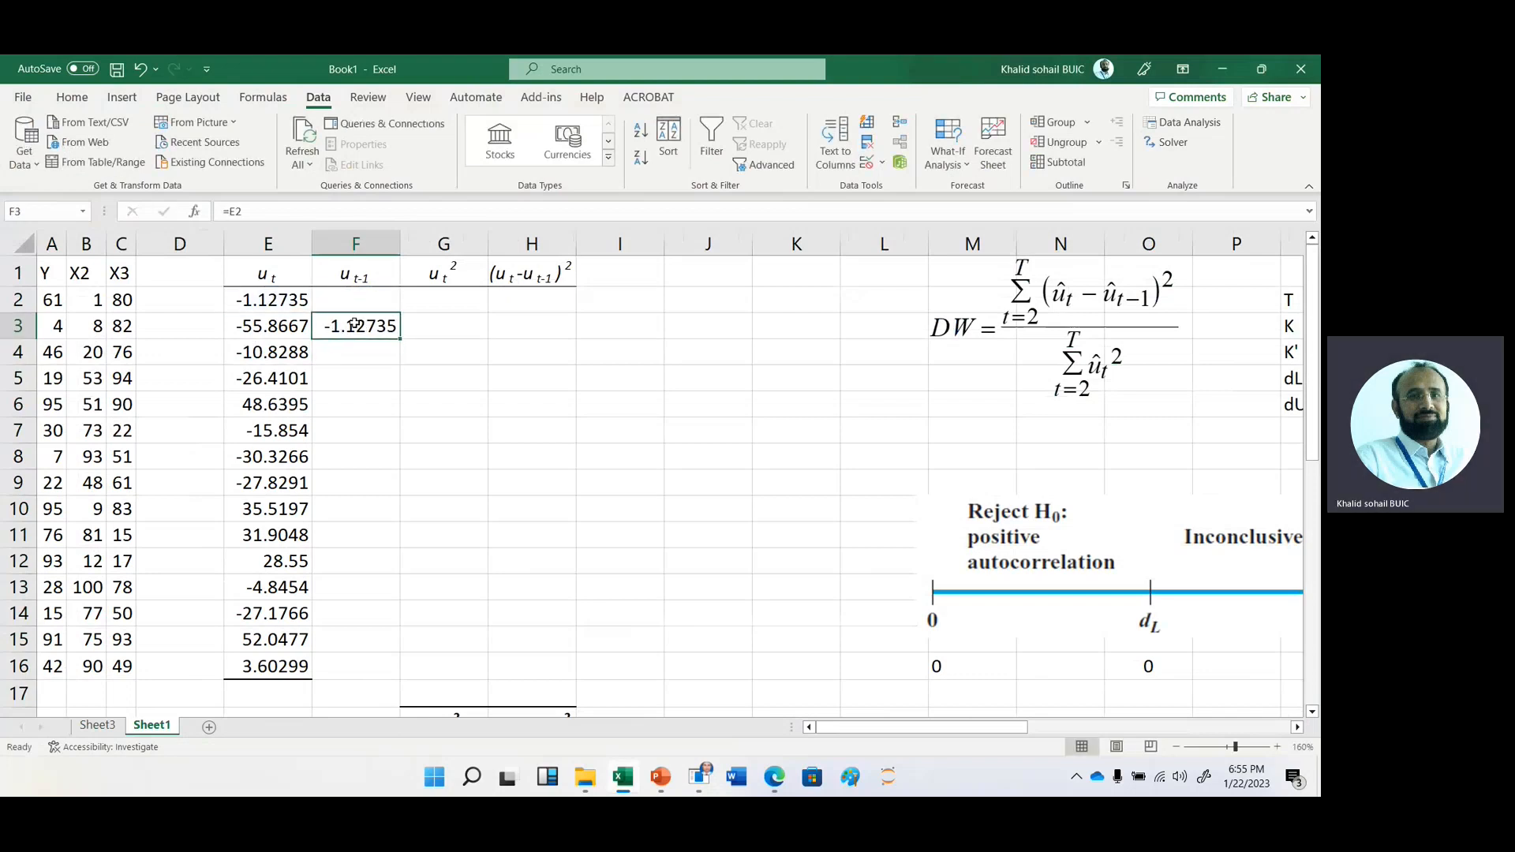
drag(355, 325, 355, 647)
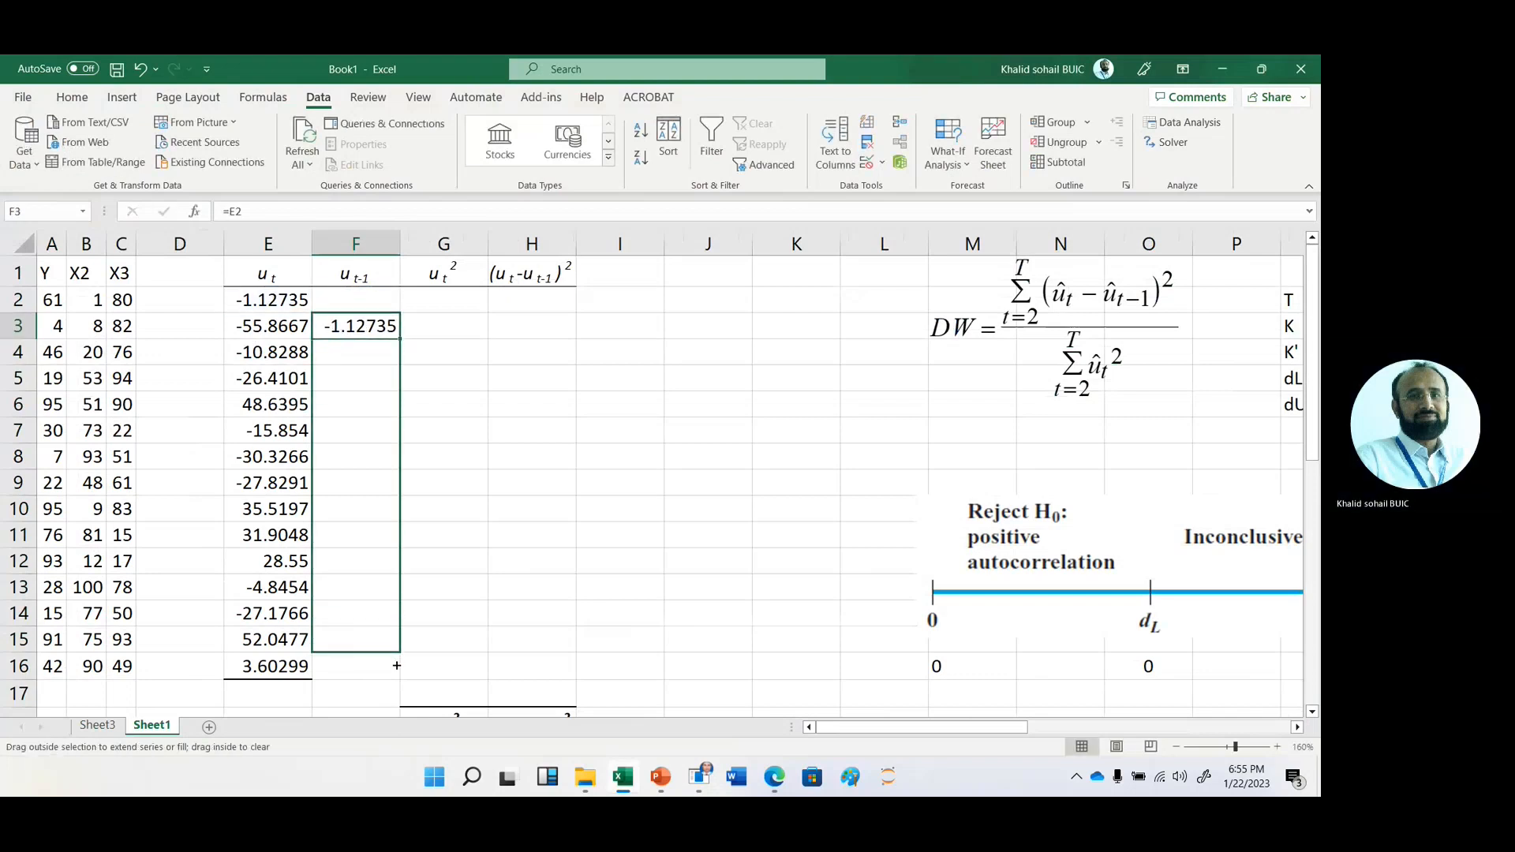
drag(396, 325, 396, 665)
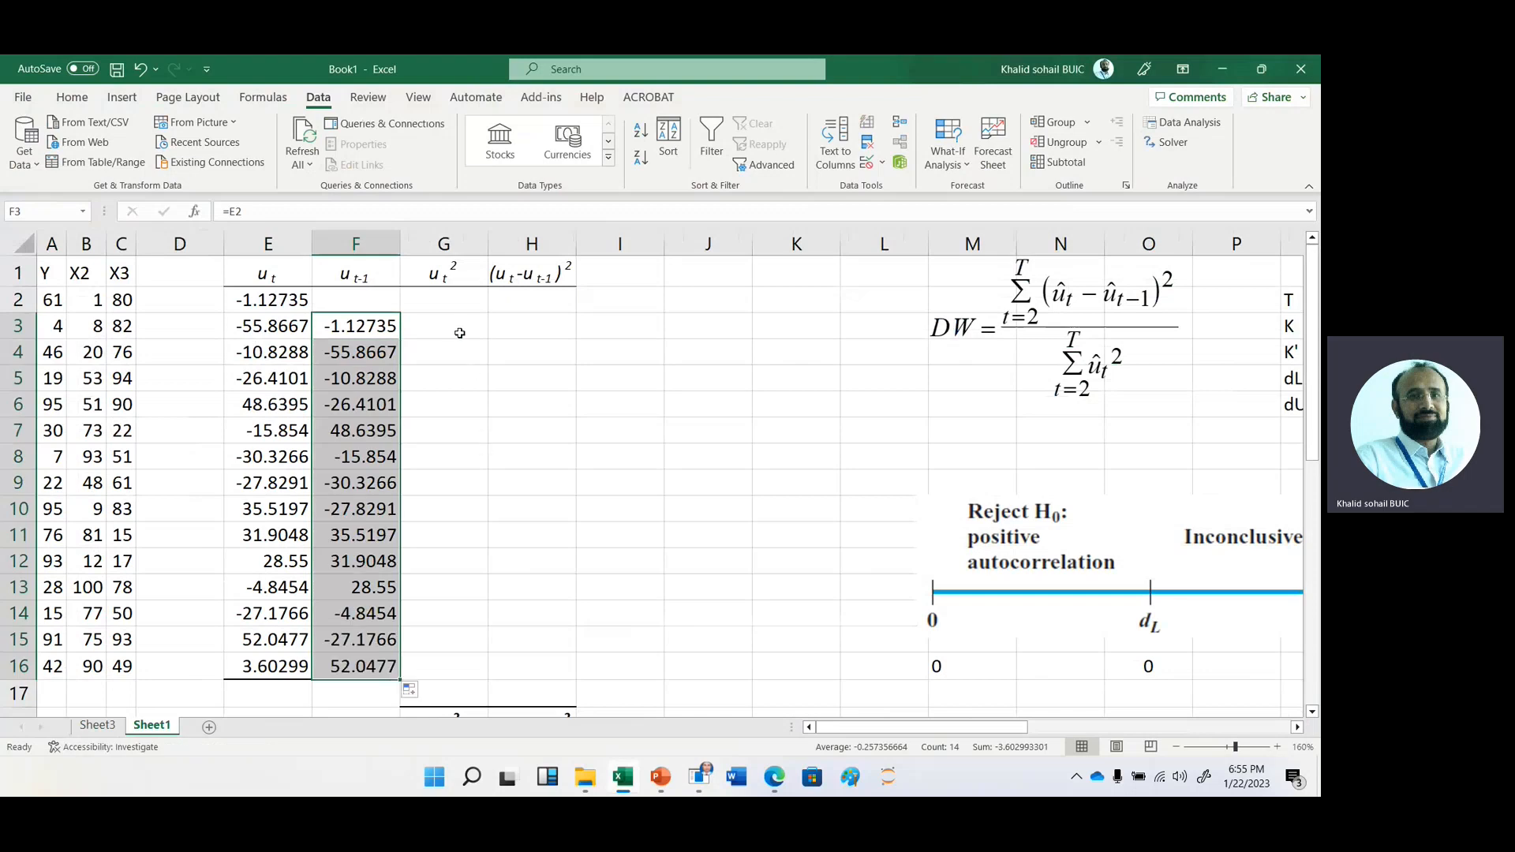
- Compute the first squared residual =E3^2 in G3, giving 3121.09
click(443, 325)
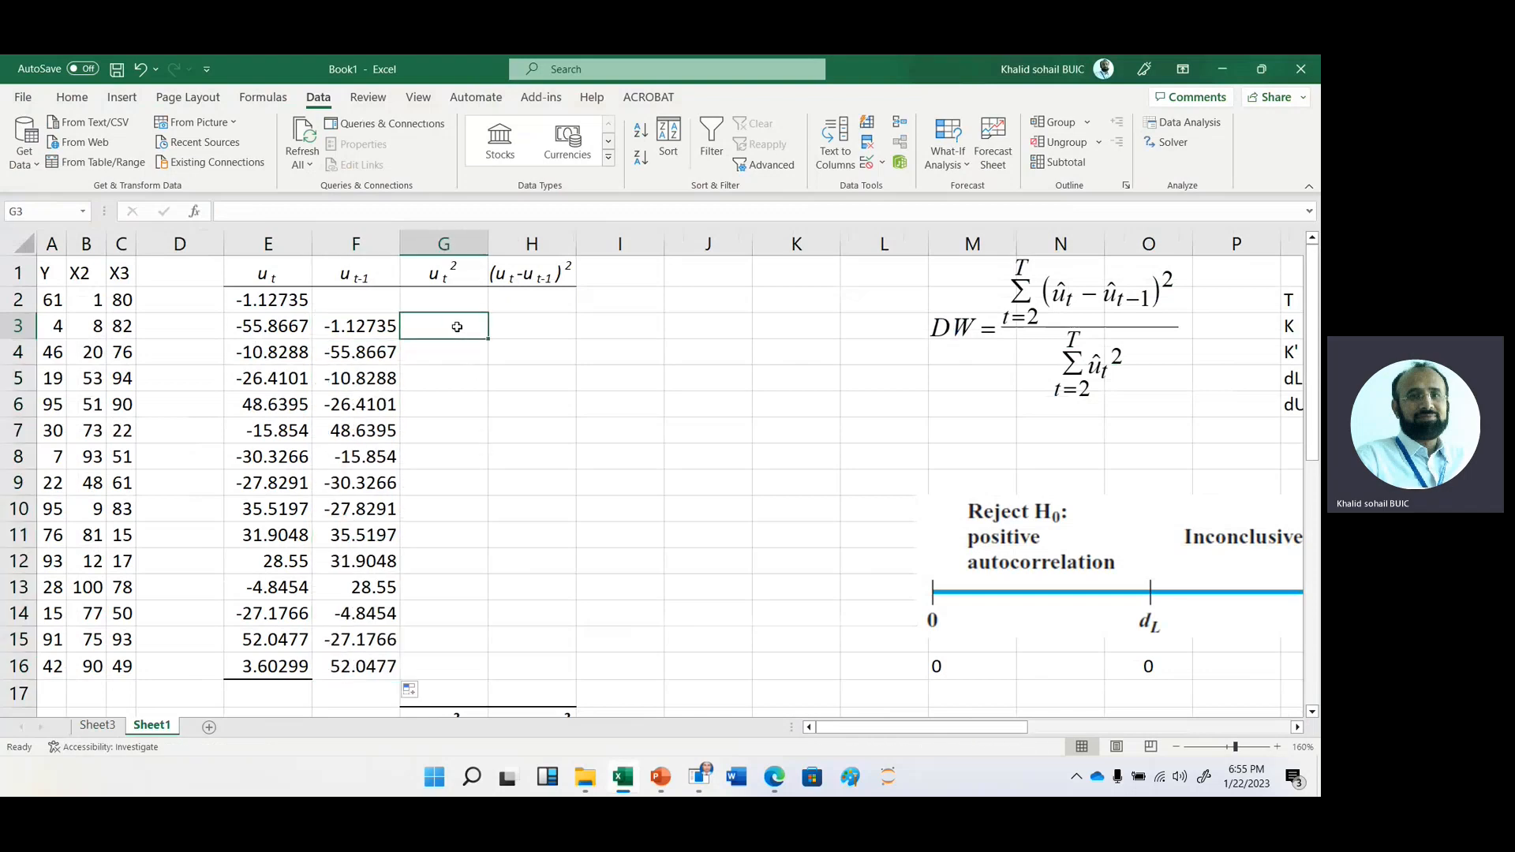
text(=)
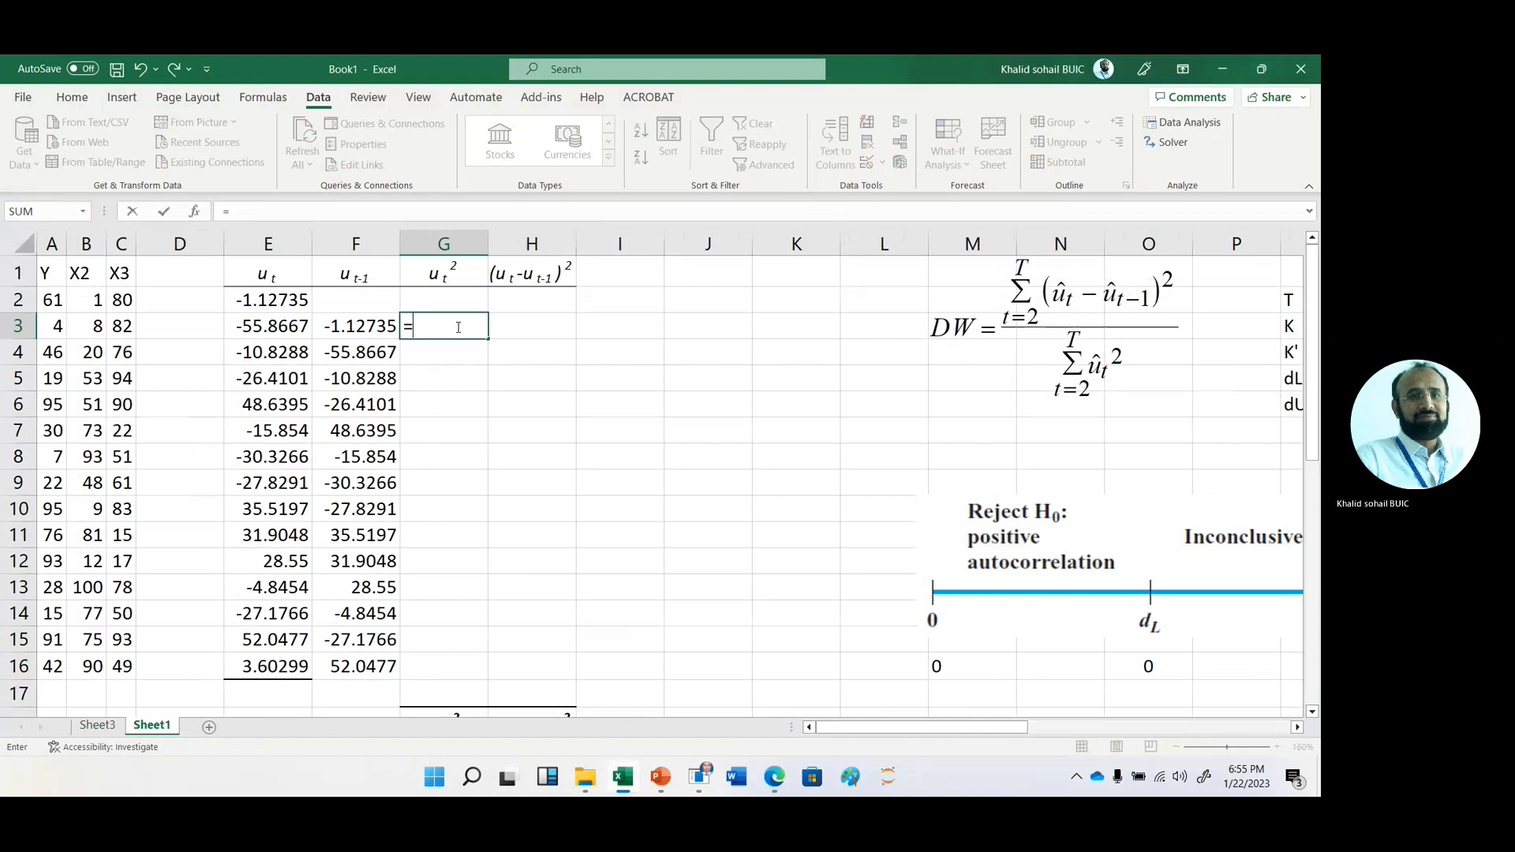
click(355, 325)
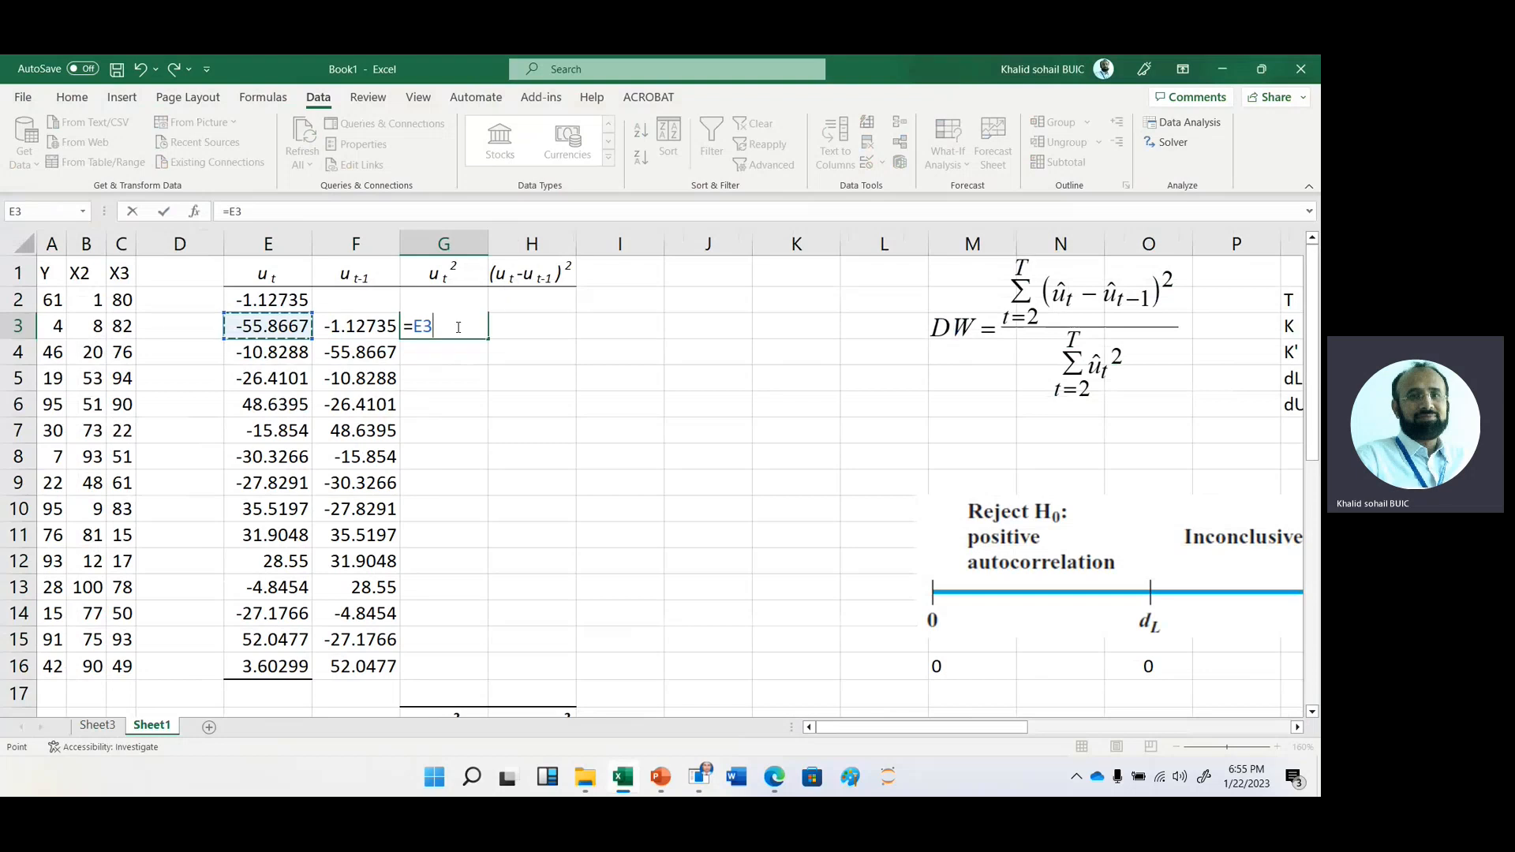
text(^)
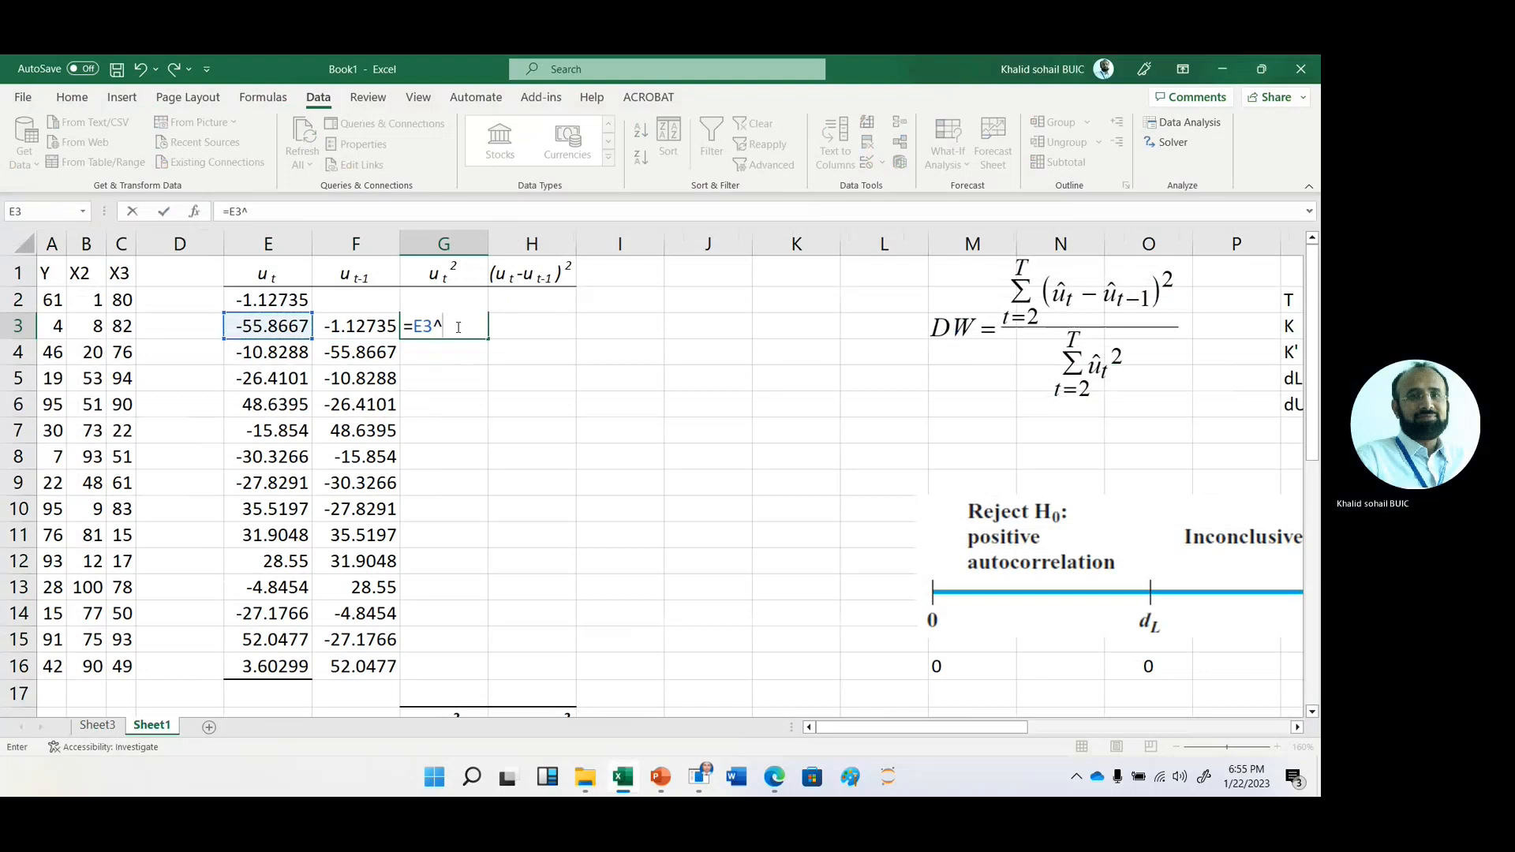
key(Enter)
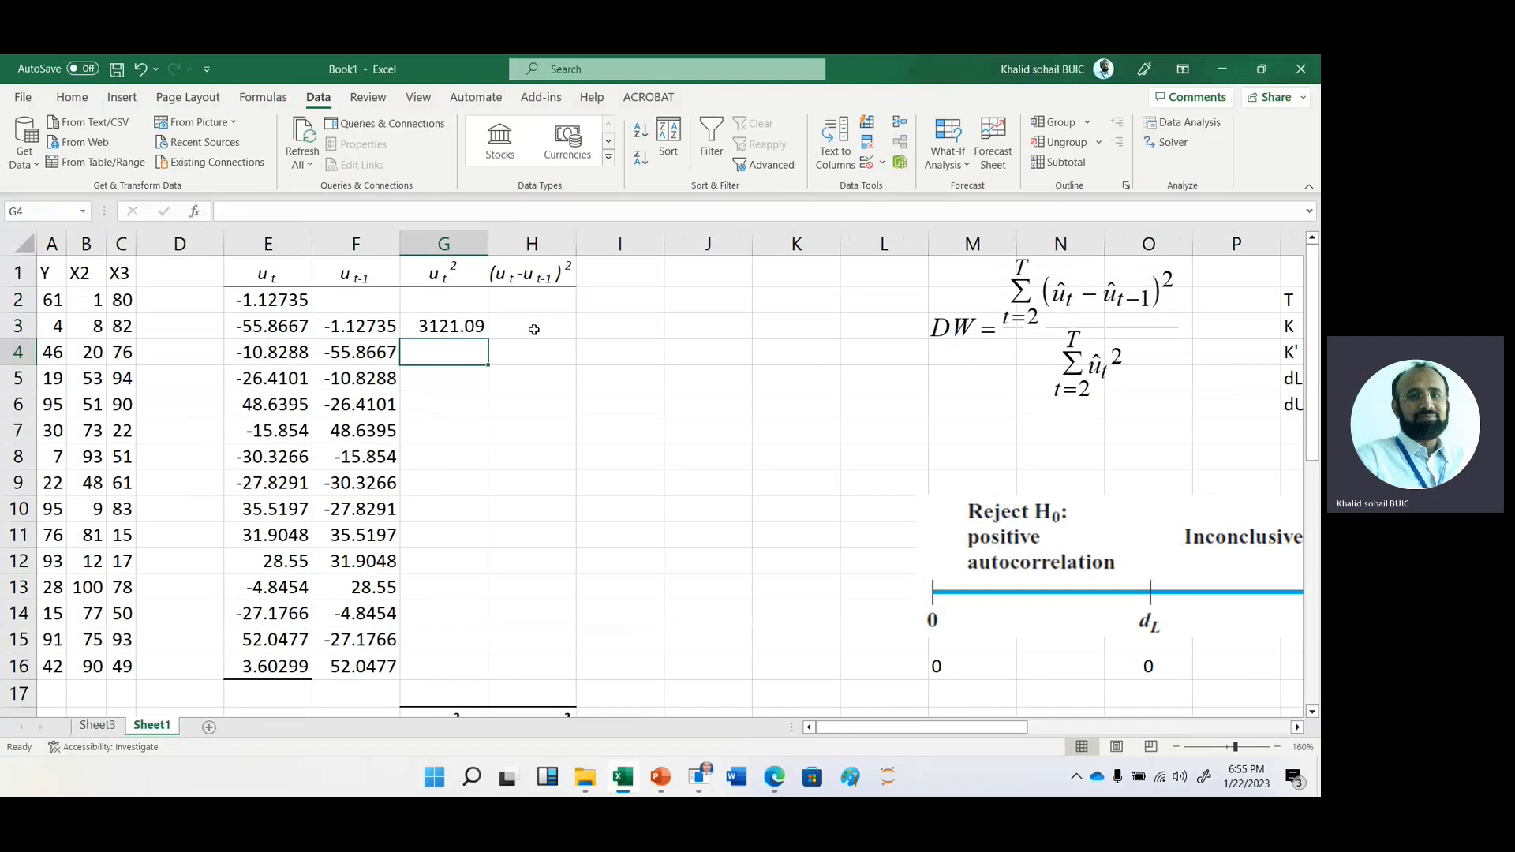
- Enter =(E3-F3)^2 in H3 and fill both squared columns down to row 16
click(530, 326)
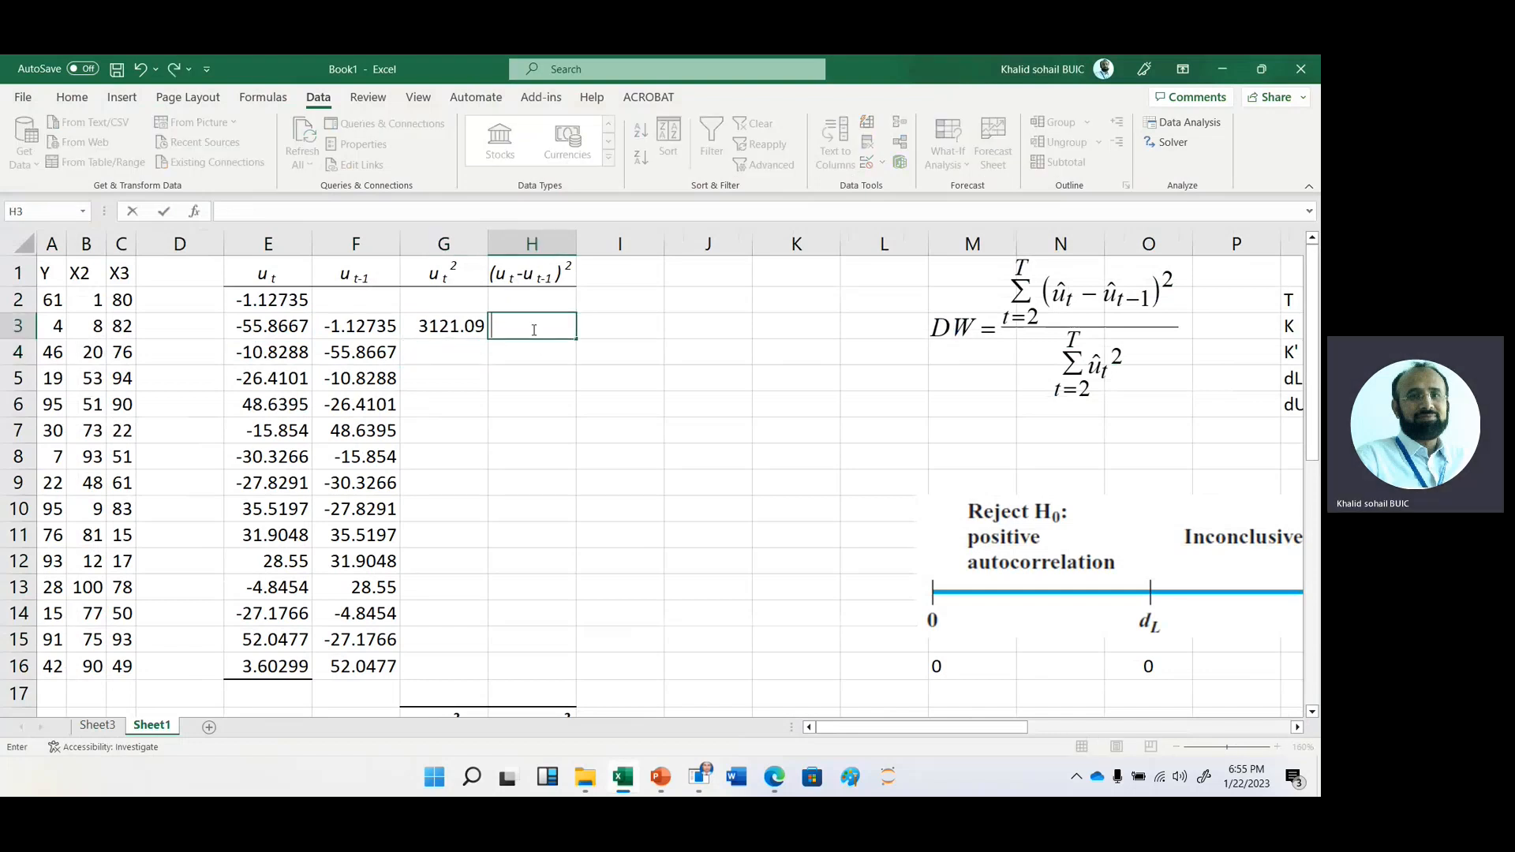
text(=)
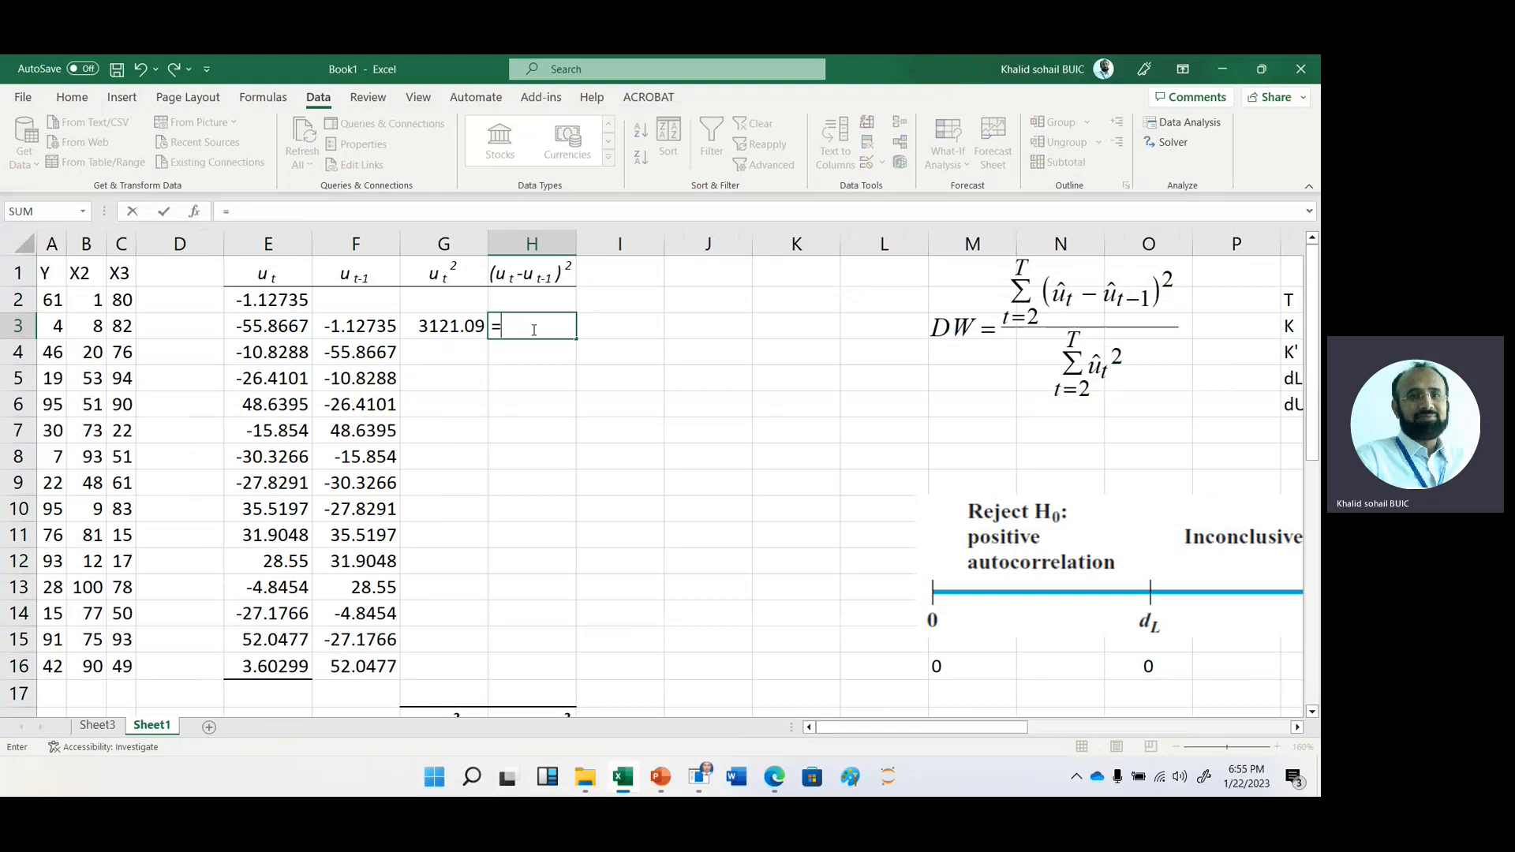
text(()
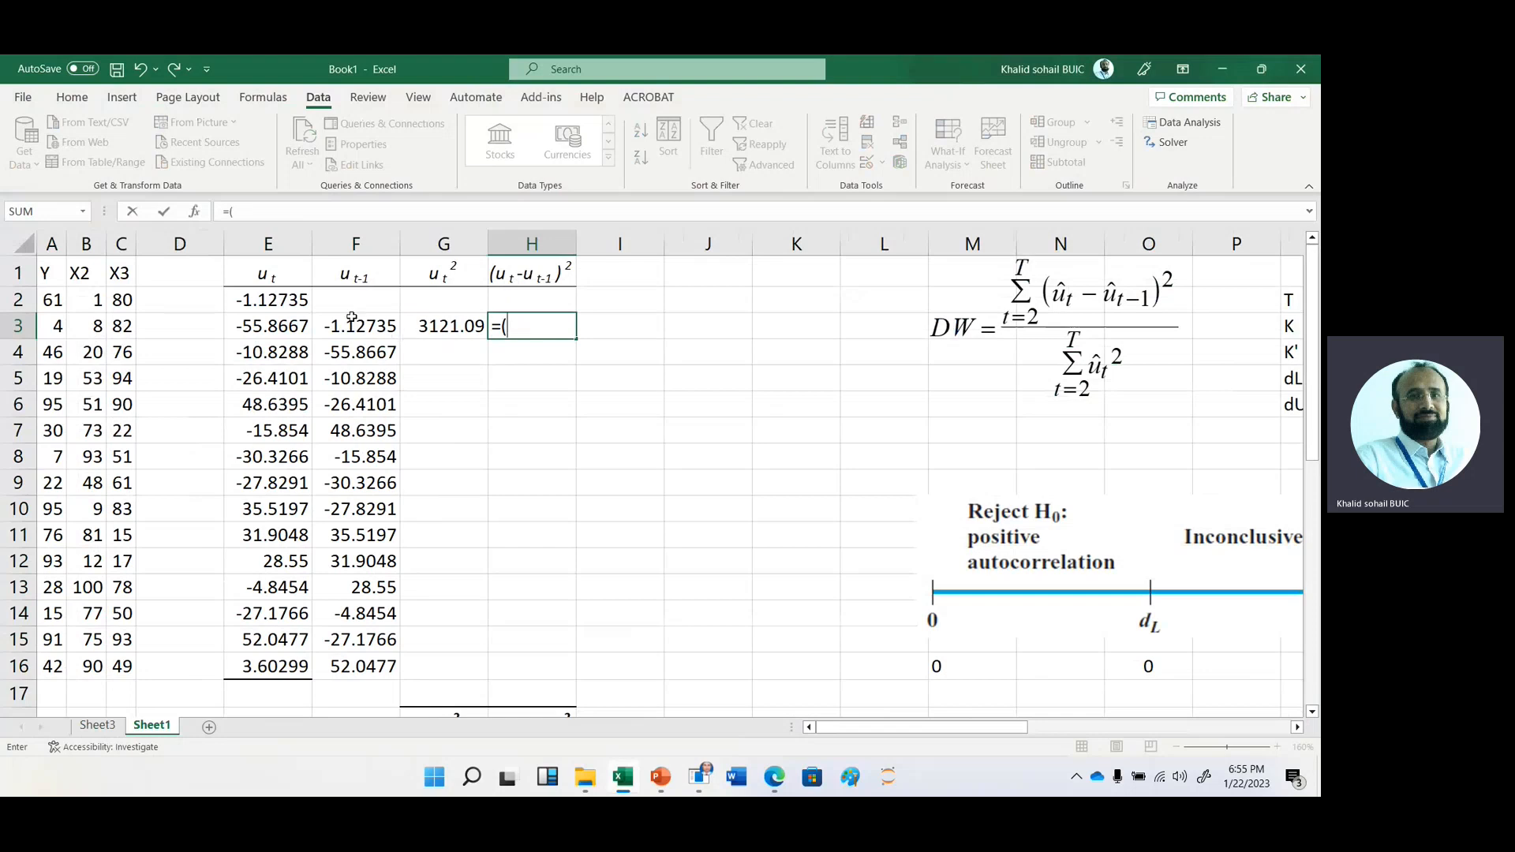
click(269, 325)
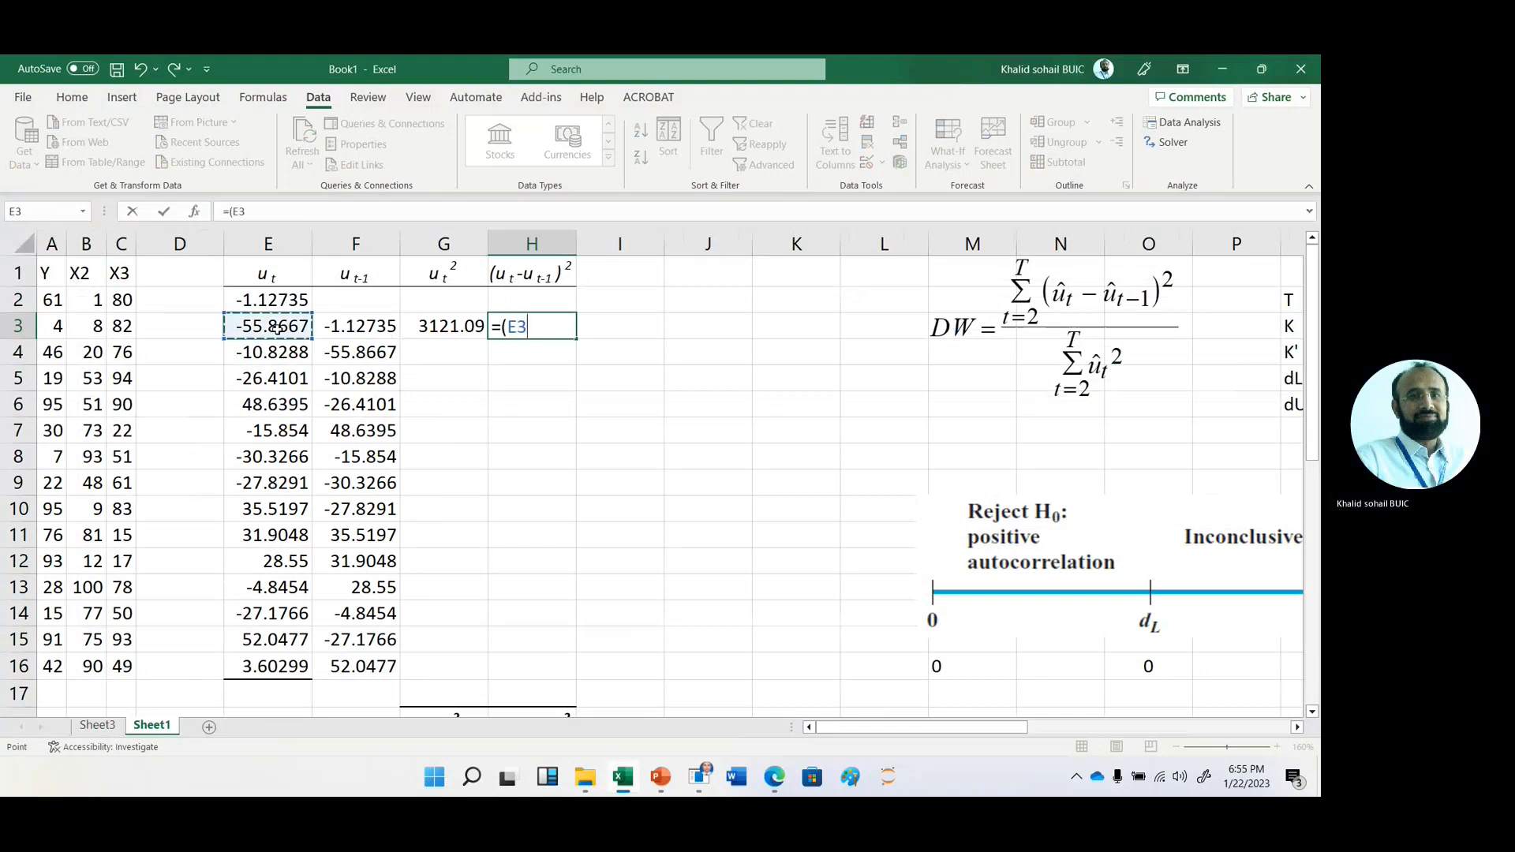
text(-F3))
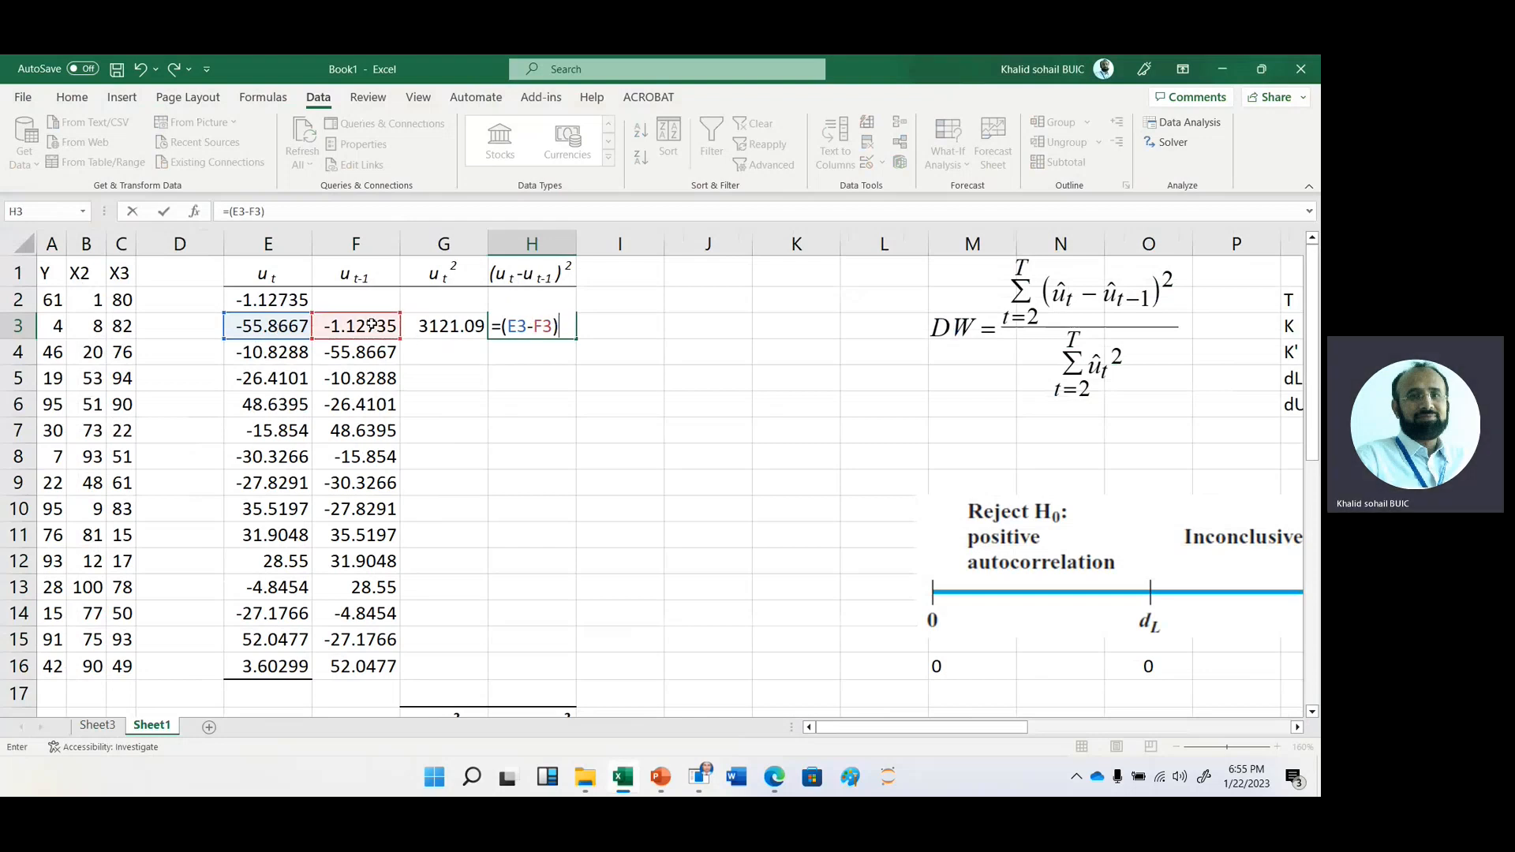
text(^)
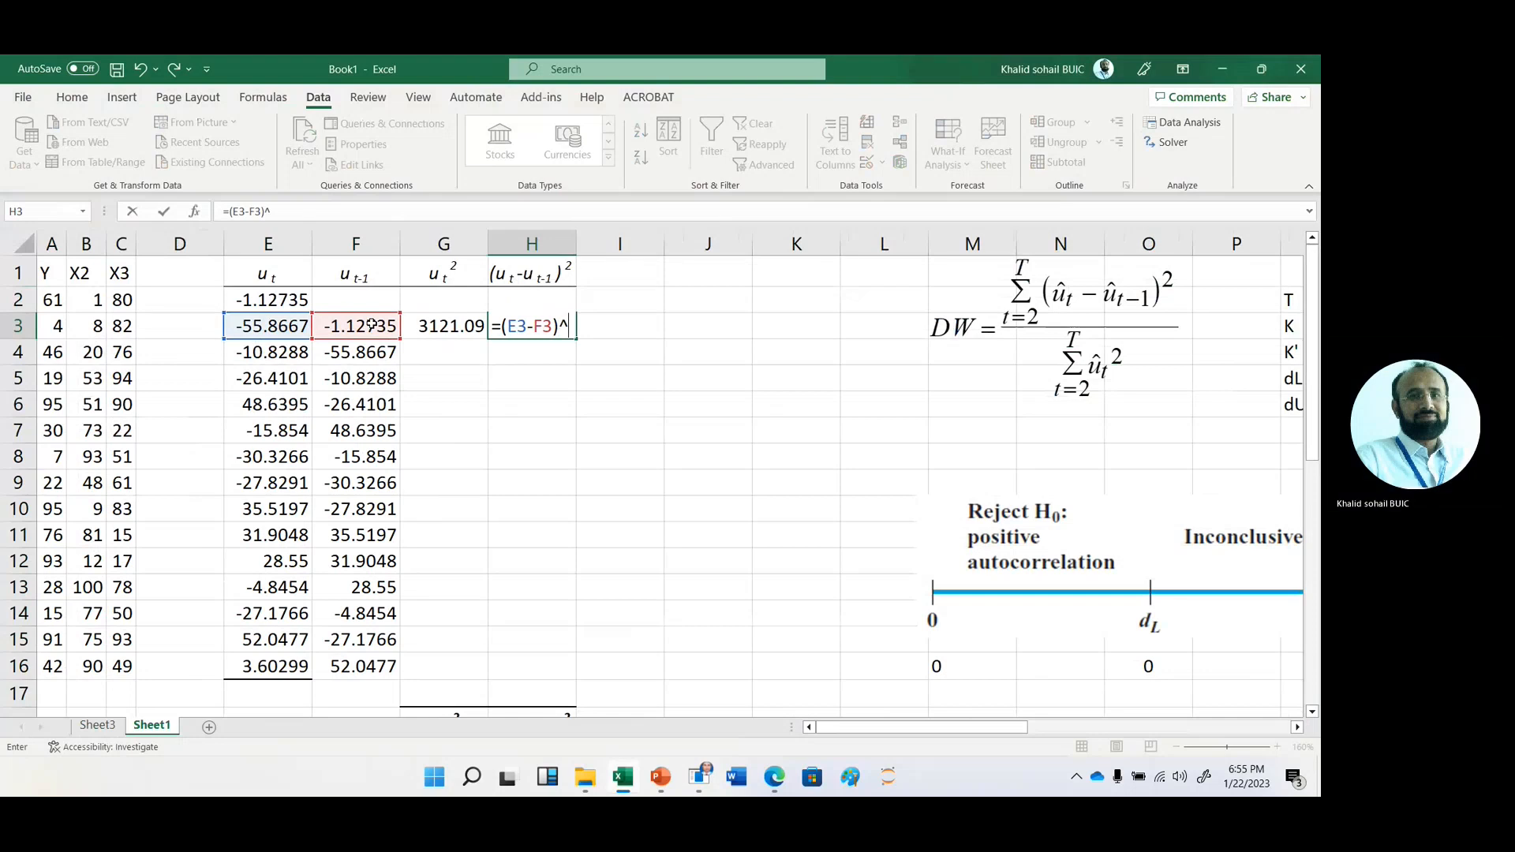
key(Enter)
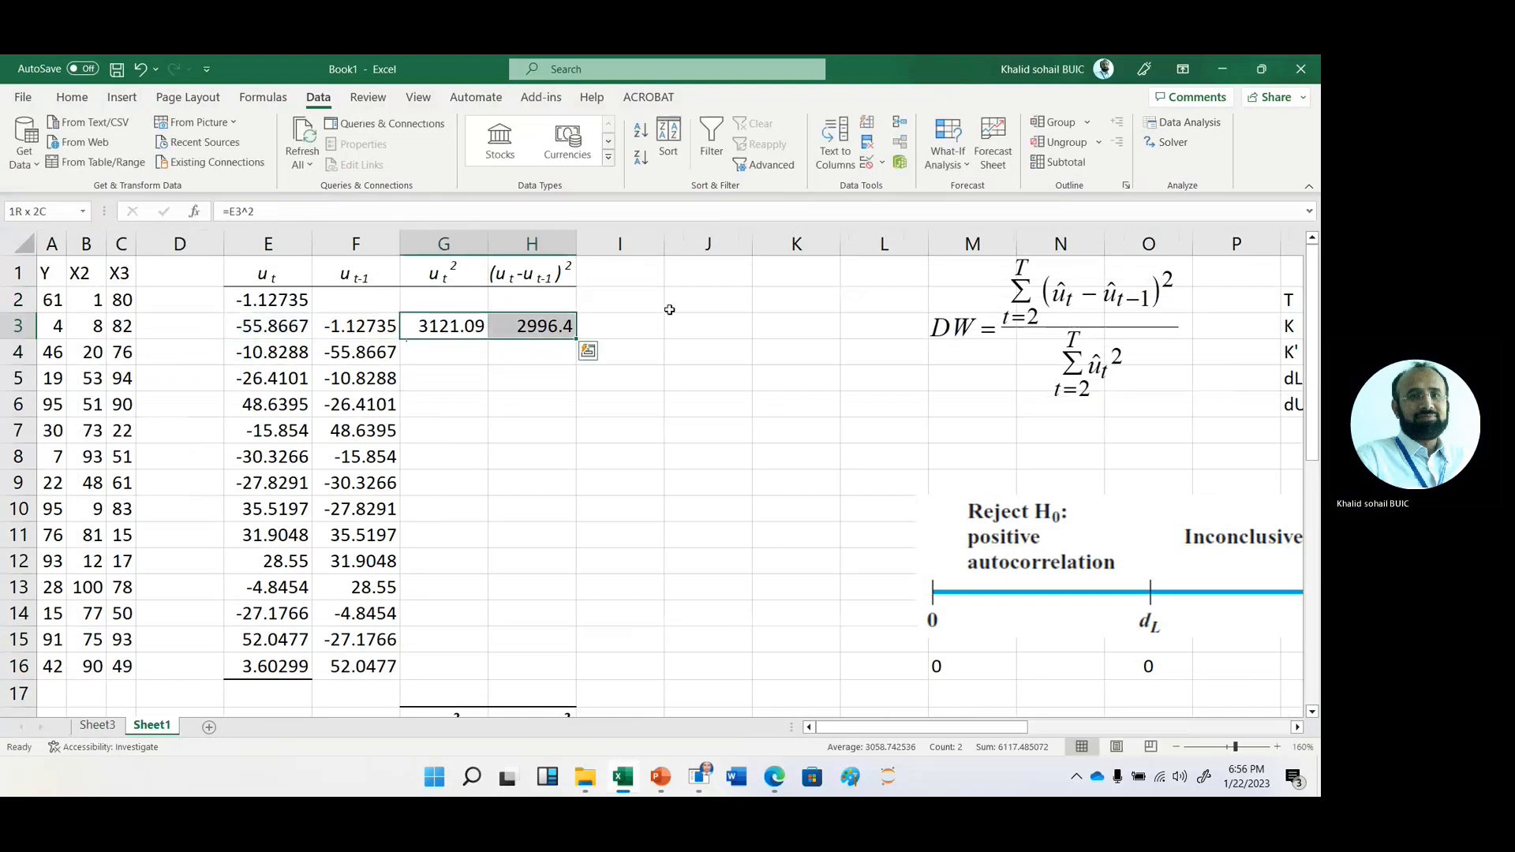
drag(571, 341, 571, 657)
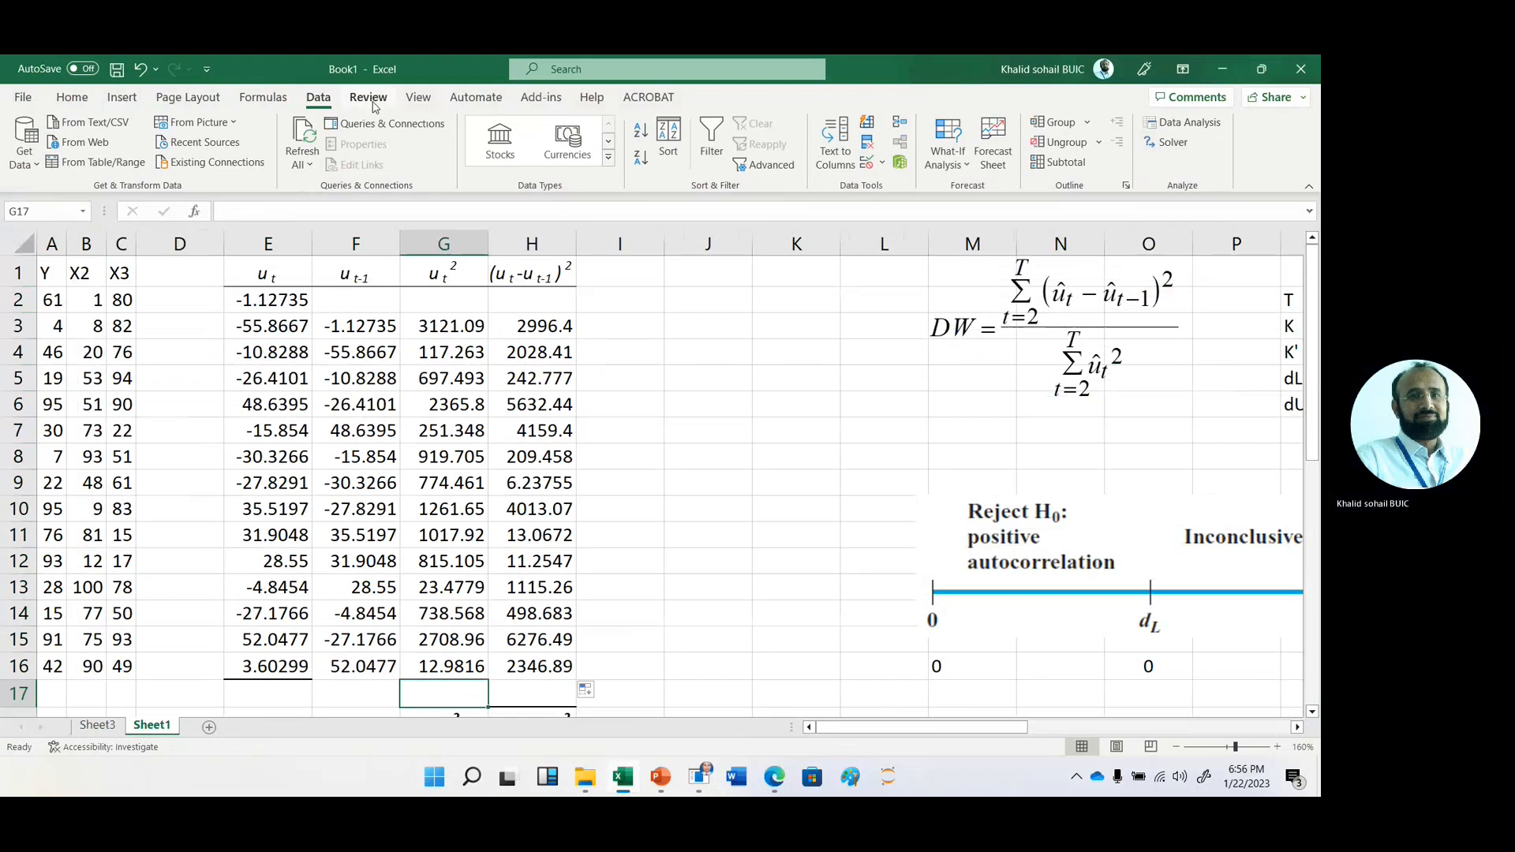
- AutoSum both squared columns in row 17, giving 14825.8 and 29549.8, and check the labels
click(71, 96)
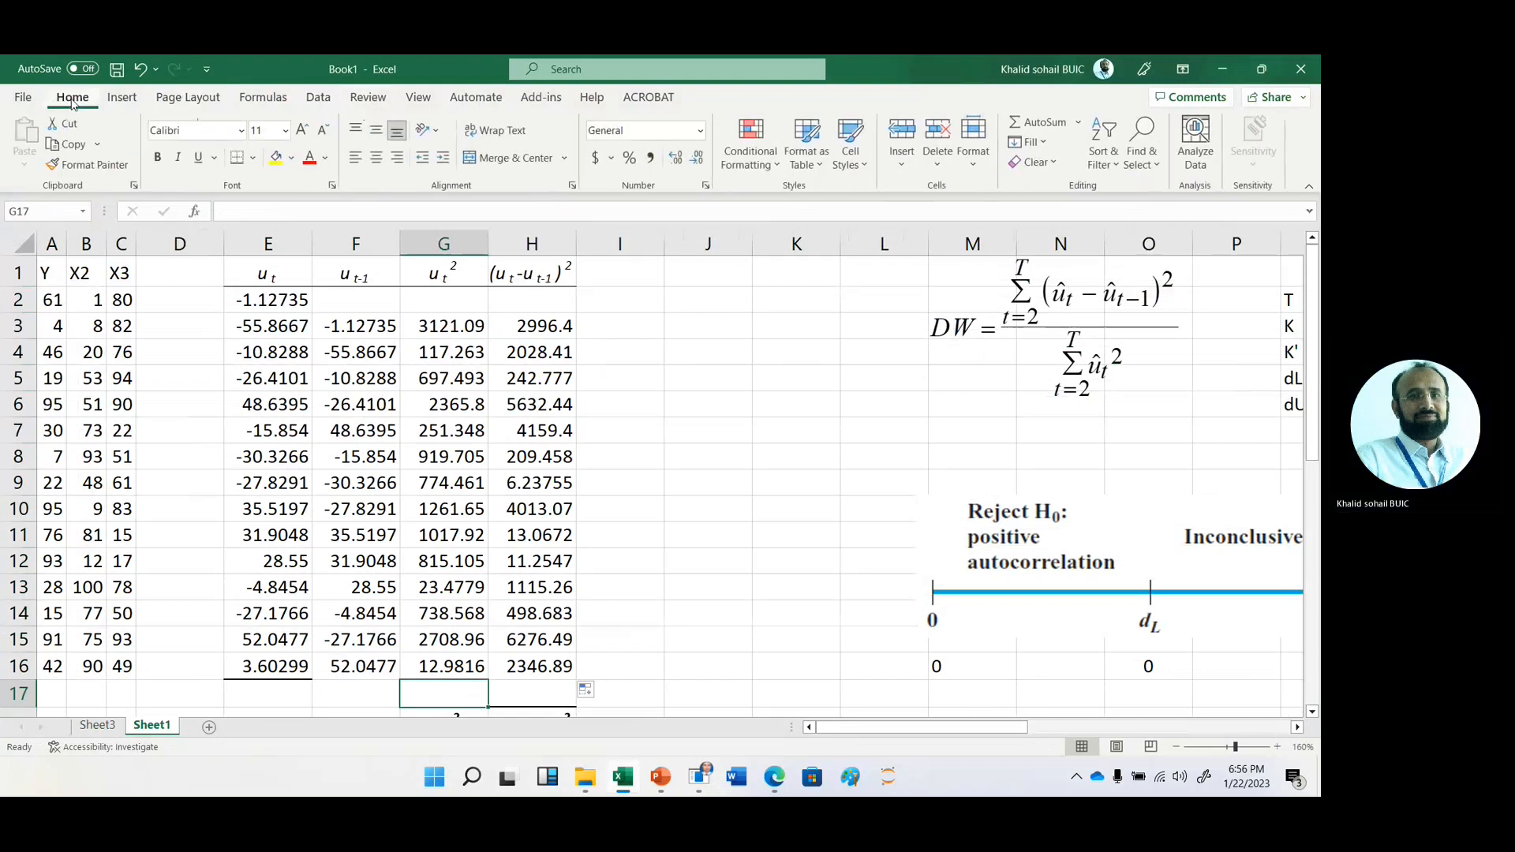
click(1043, 122)
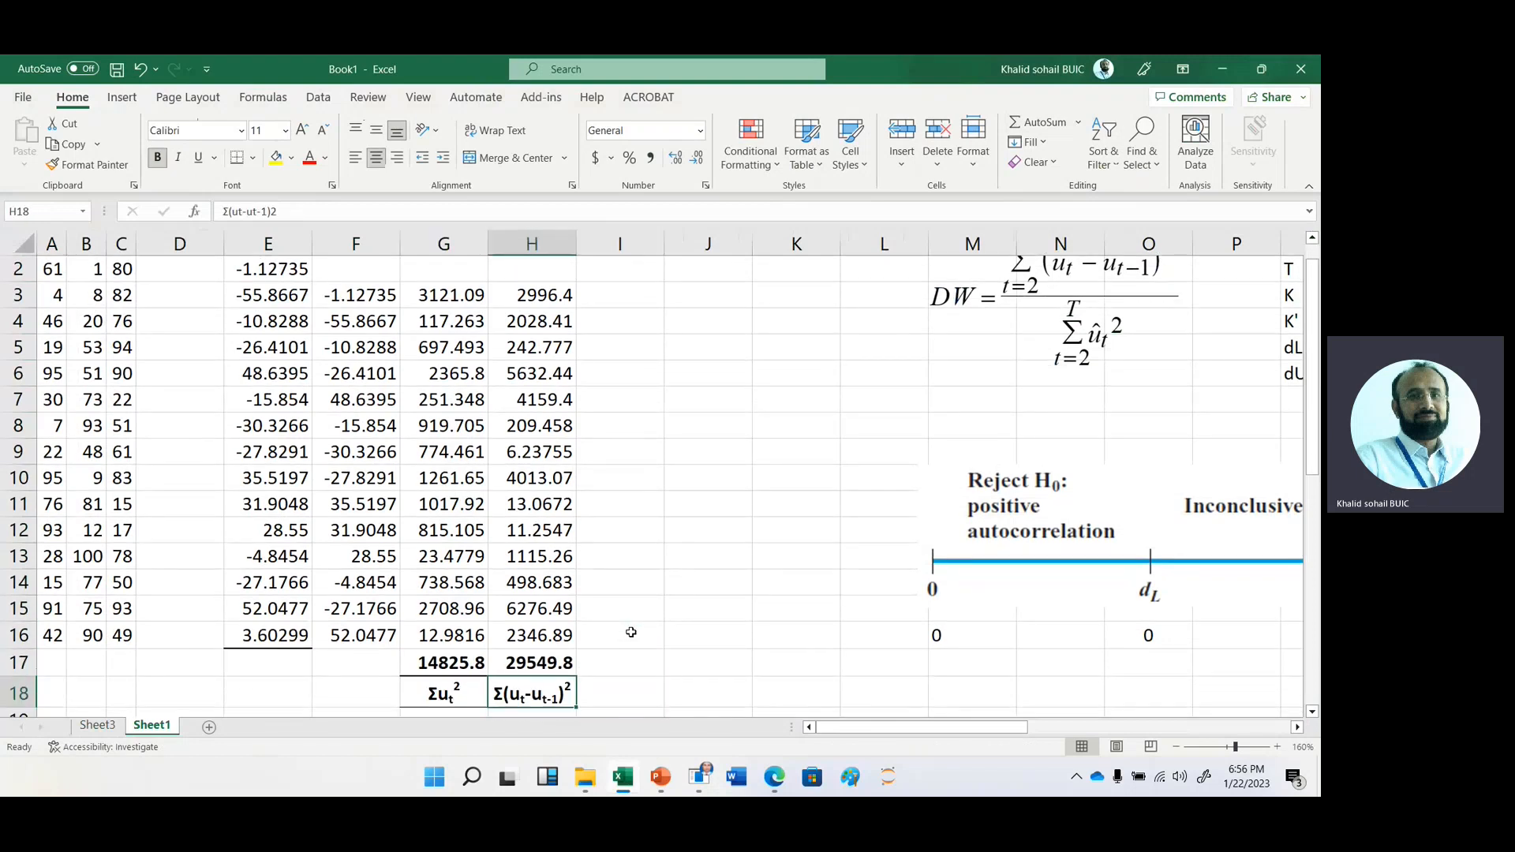
click(444, 691)
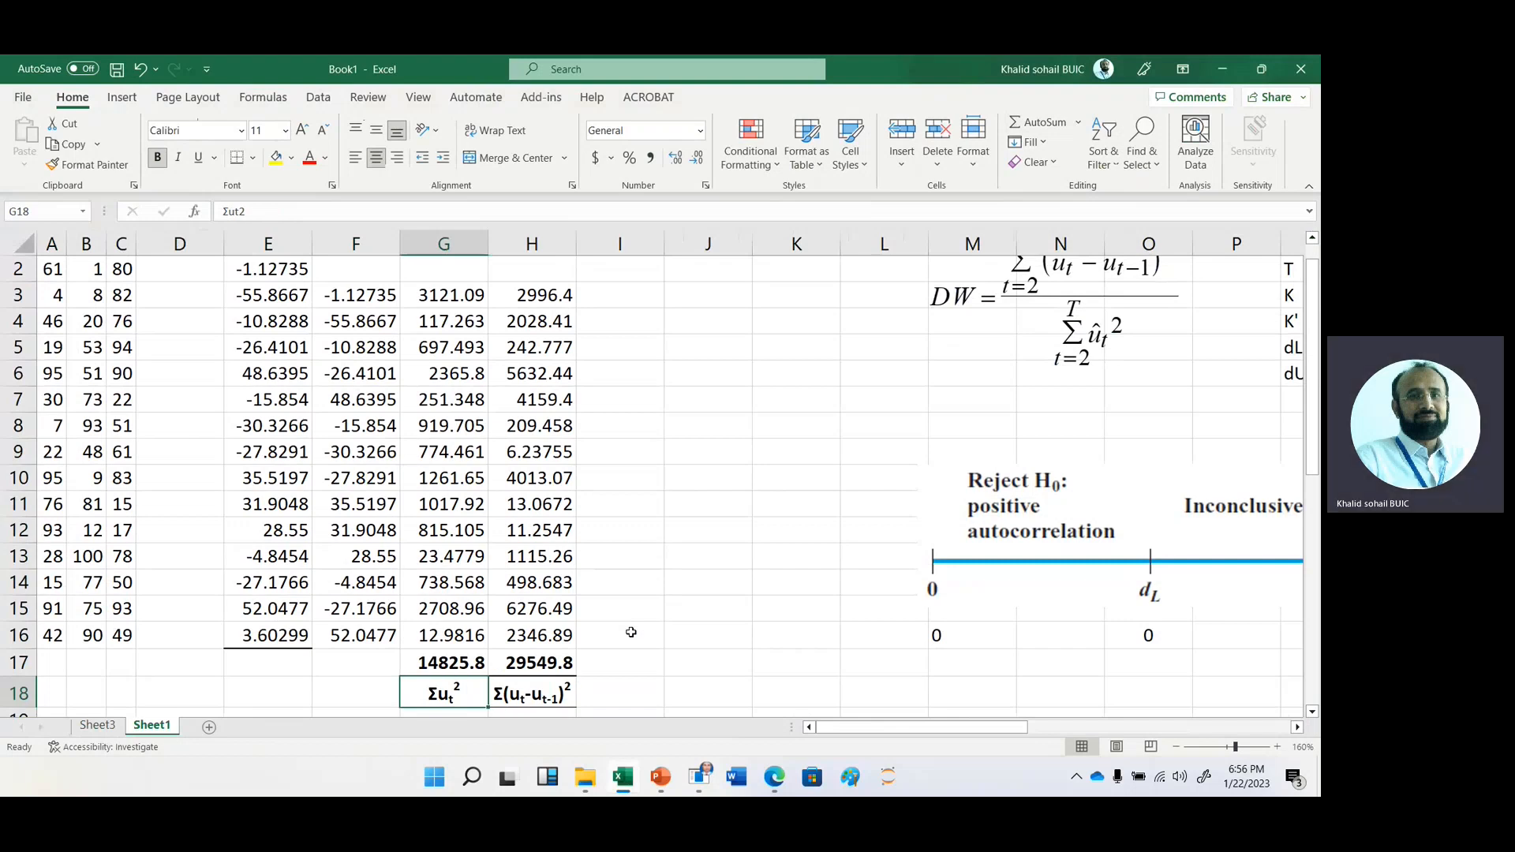
click(530, 693)
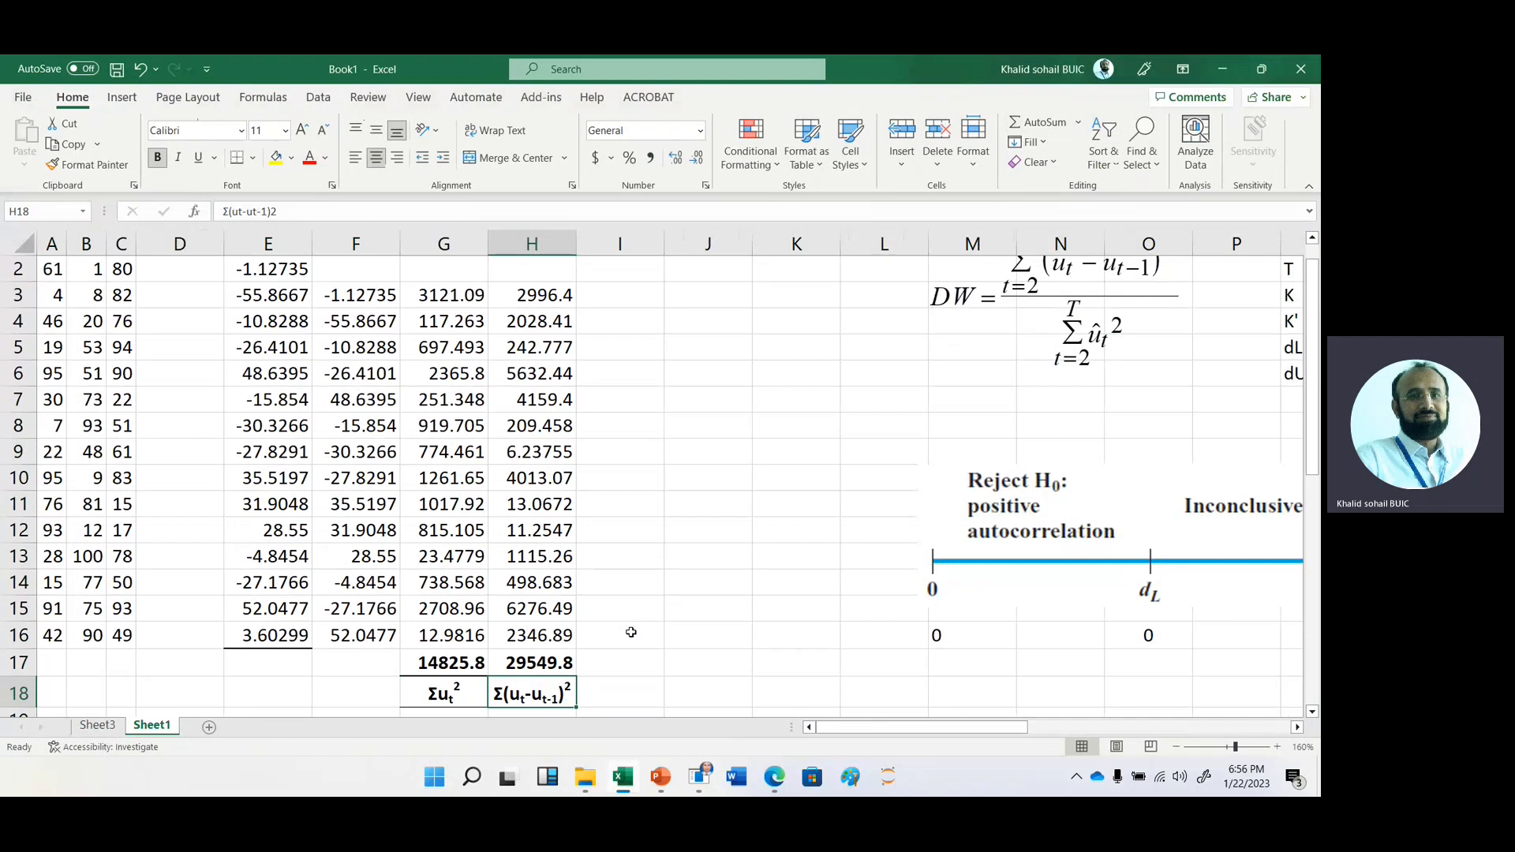
click(530, 634)
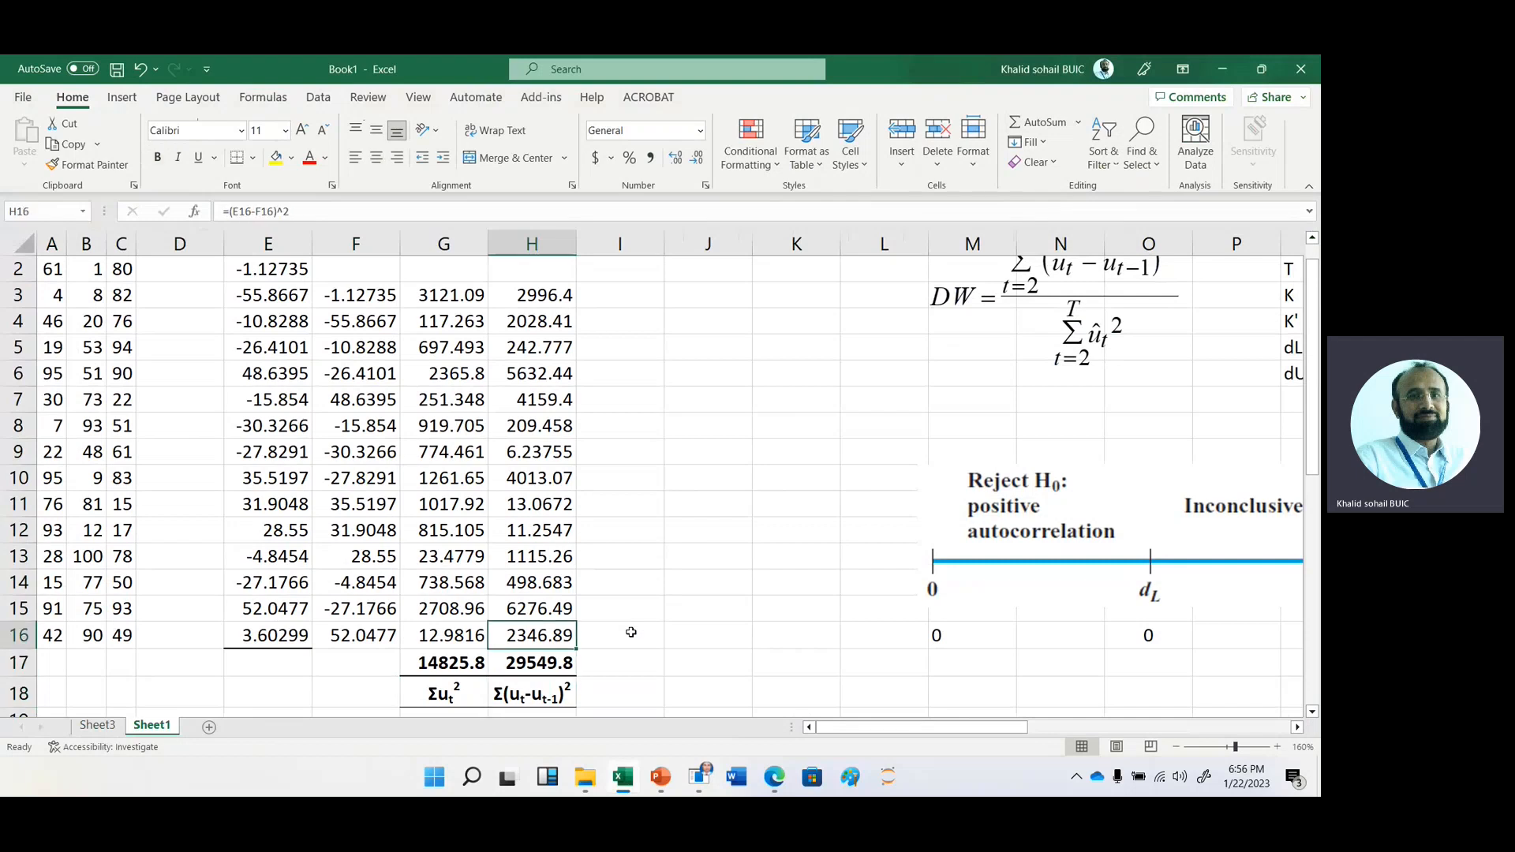
click(530, 320)
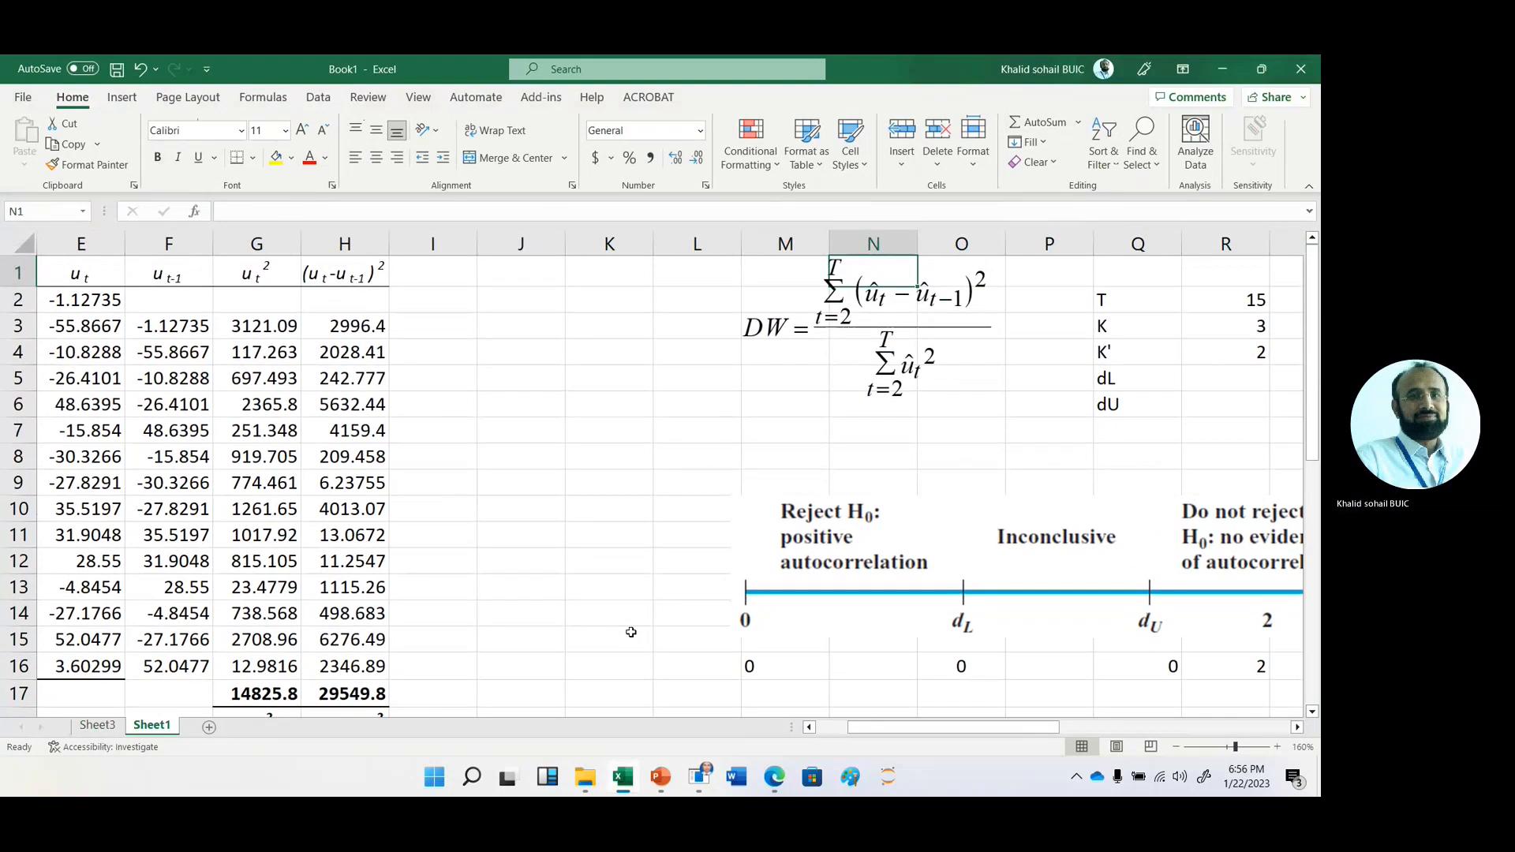
- Label a DW cell and compute =H17/G17, yielding the Durbin-Watson statistic 1.99313
click(784, 429)
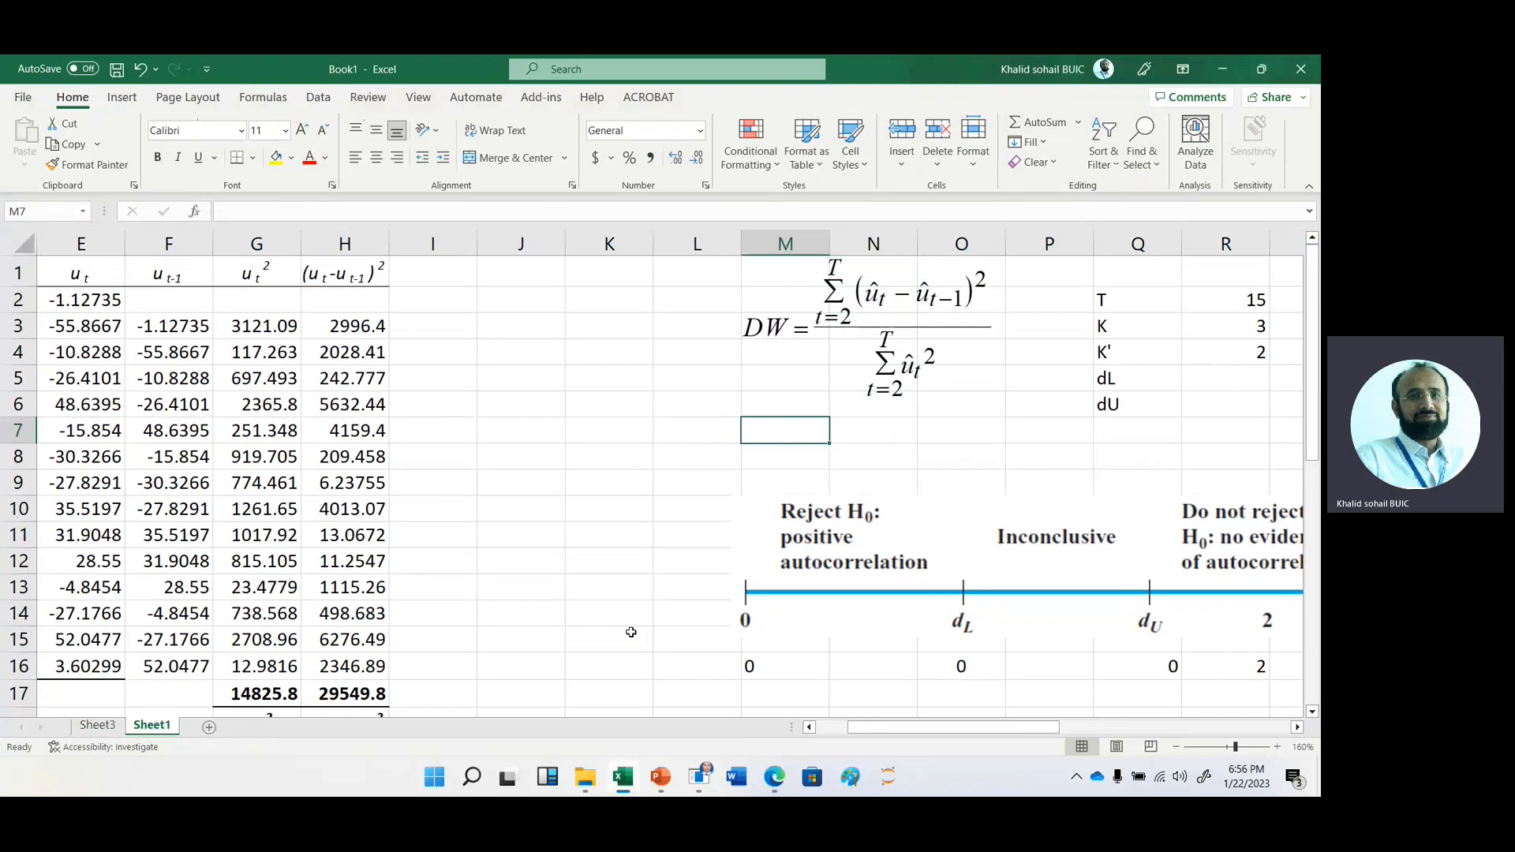
text(DW)
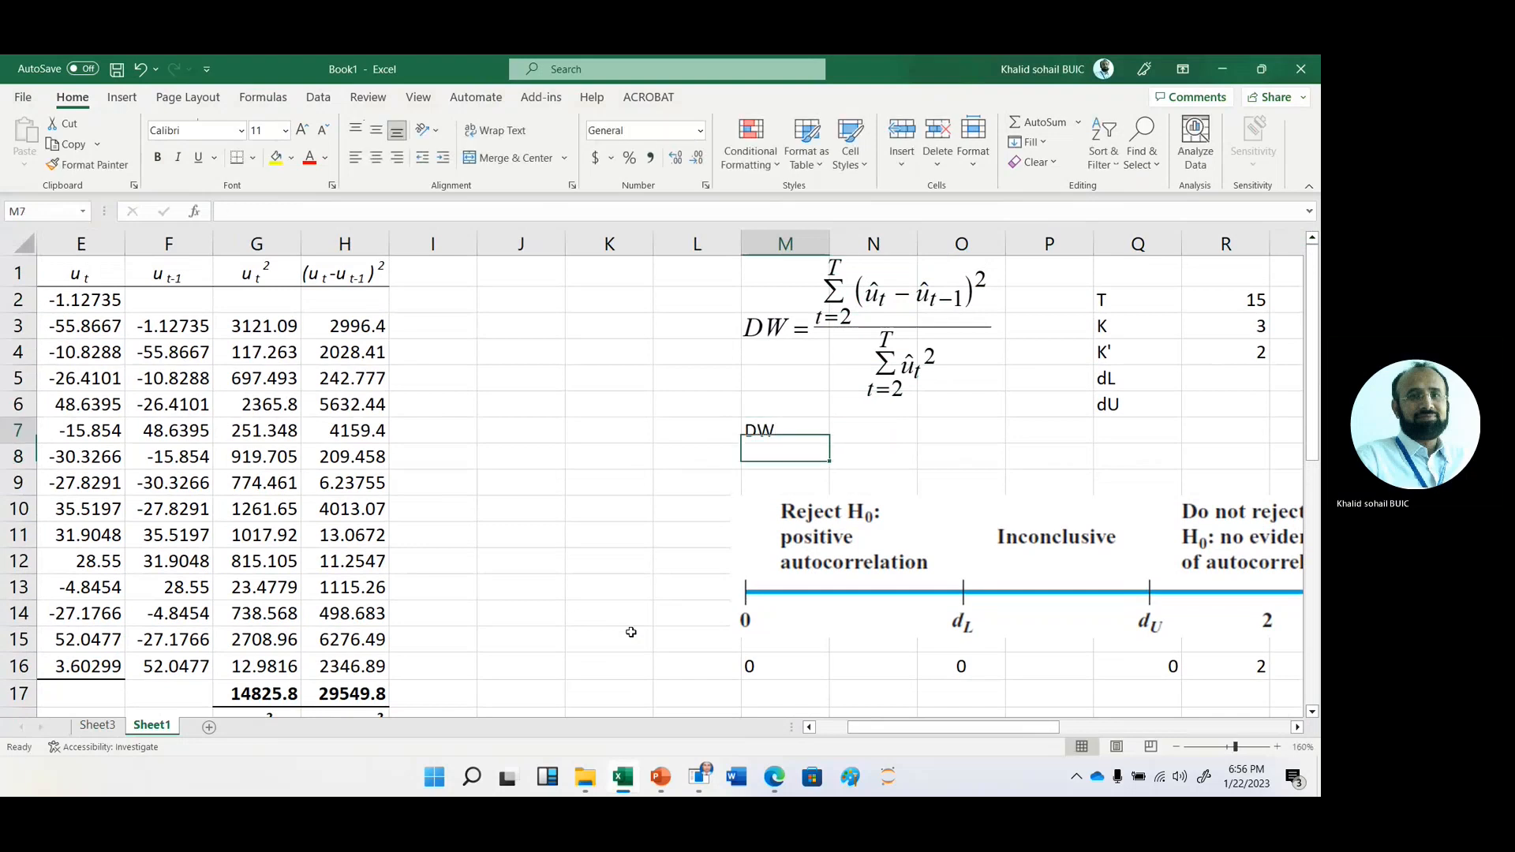
text(=H17/)
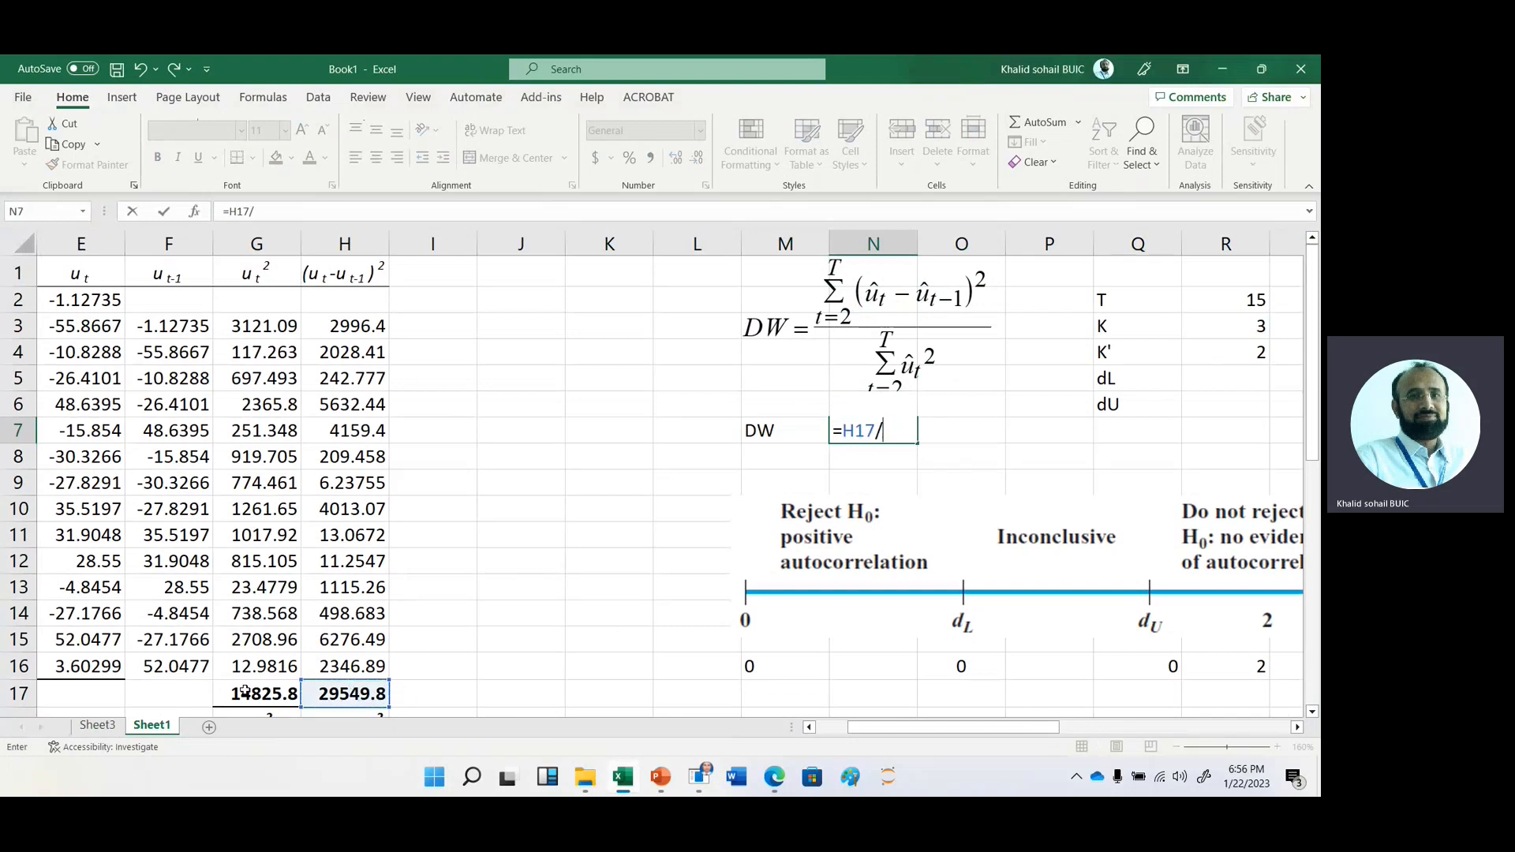
key(enter)
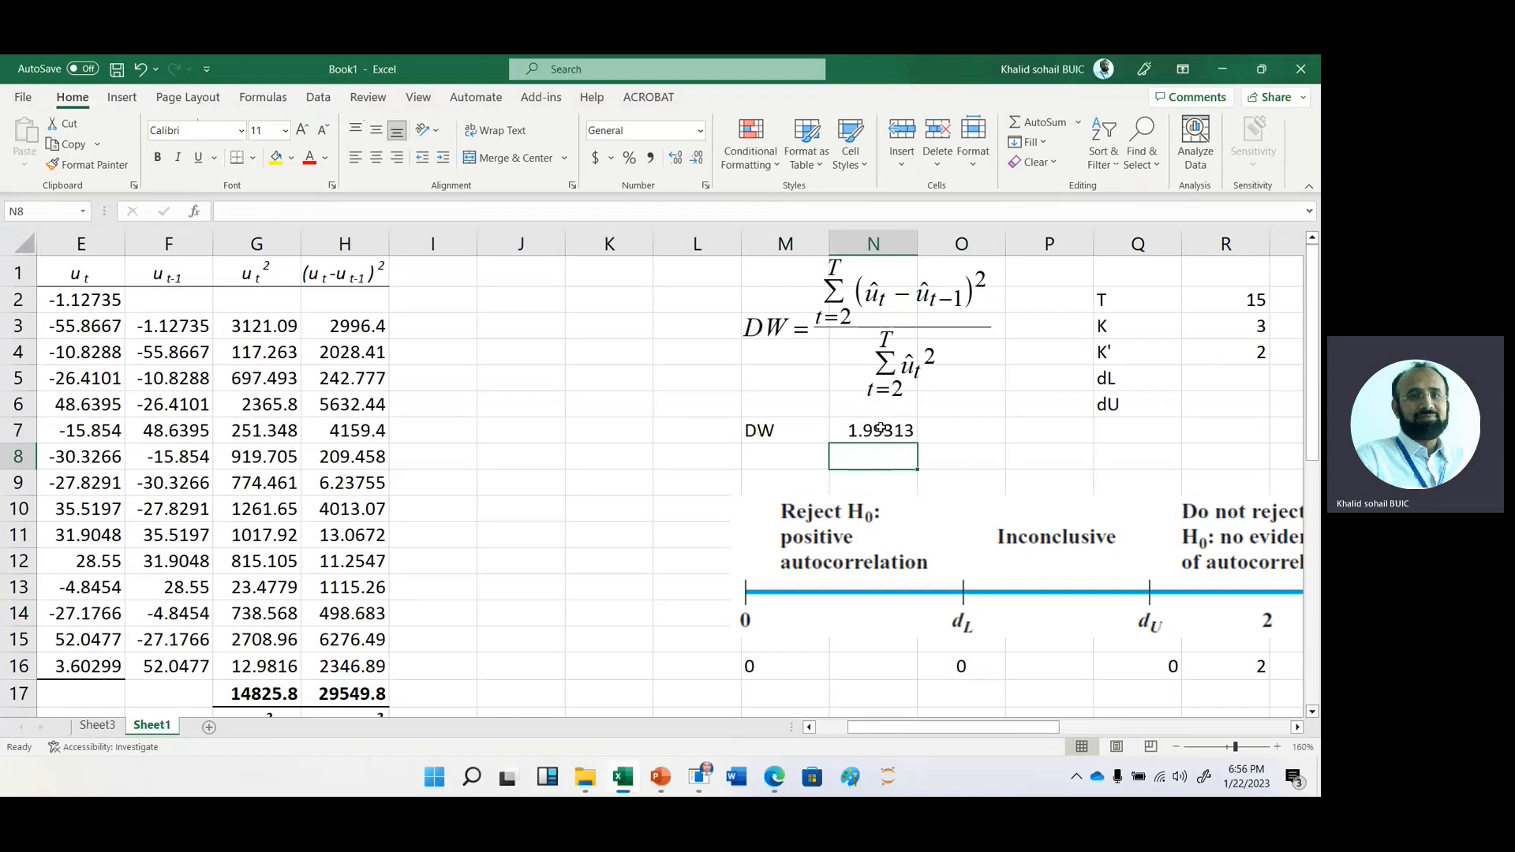
click(609, 483)
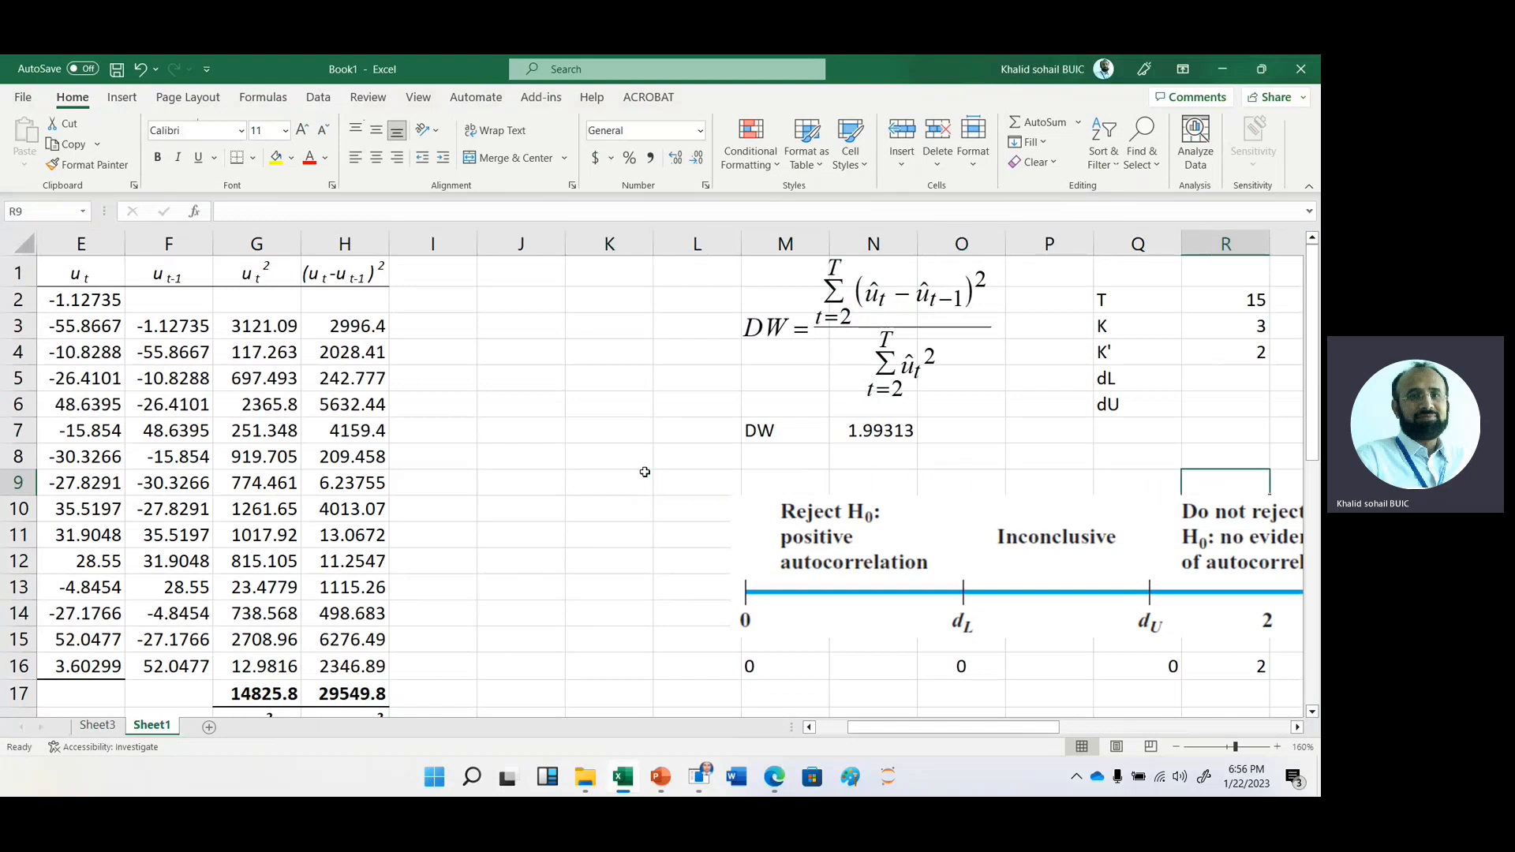
- Select the T 15, K 3 and K' 2 cells and fill them with yellow
click(1224, 300)
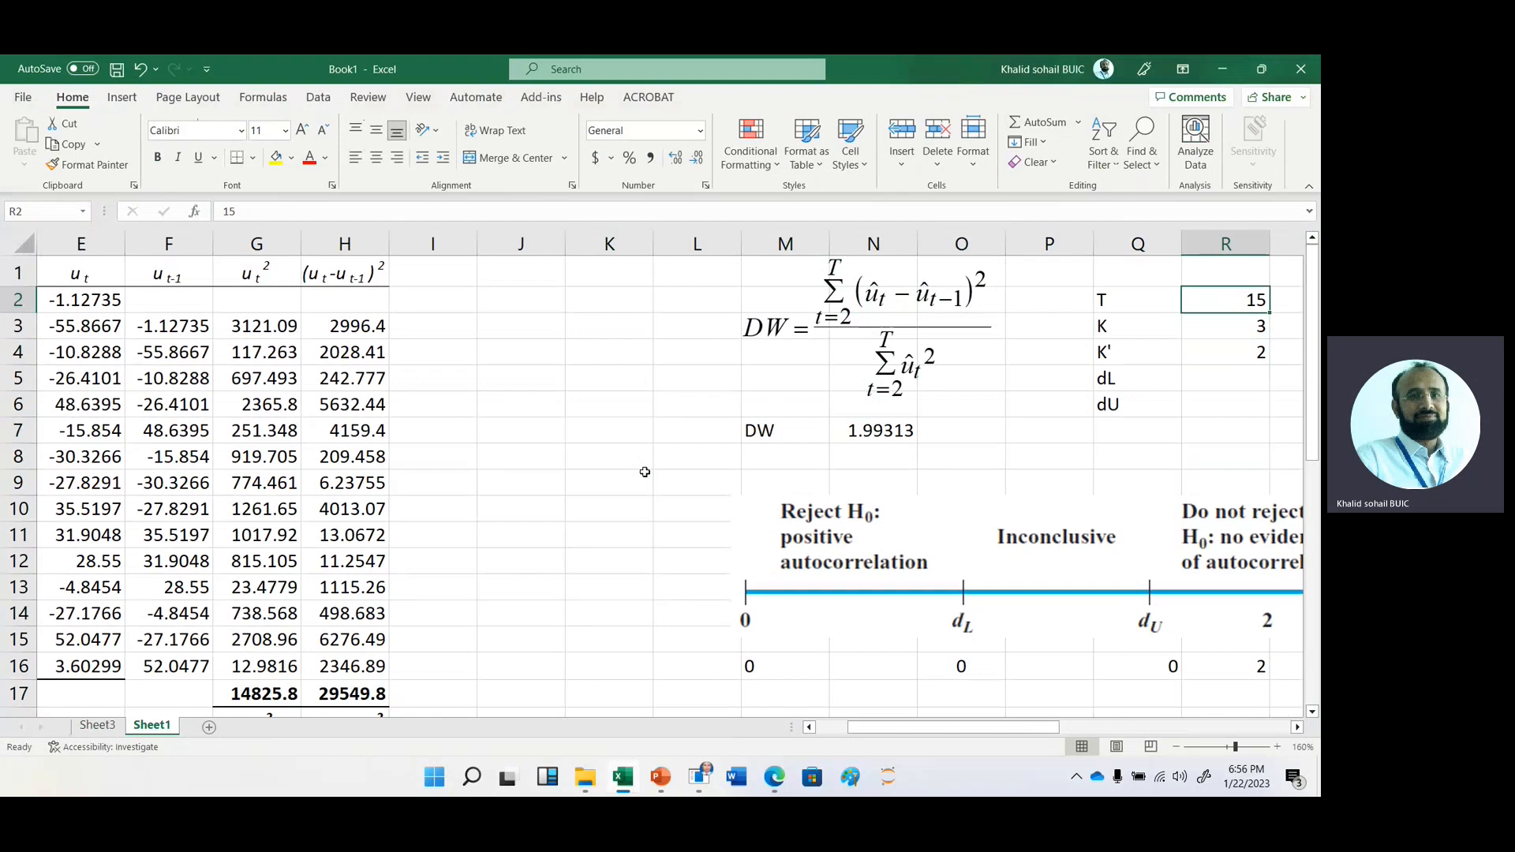
click(1224, 325)
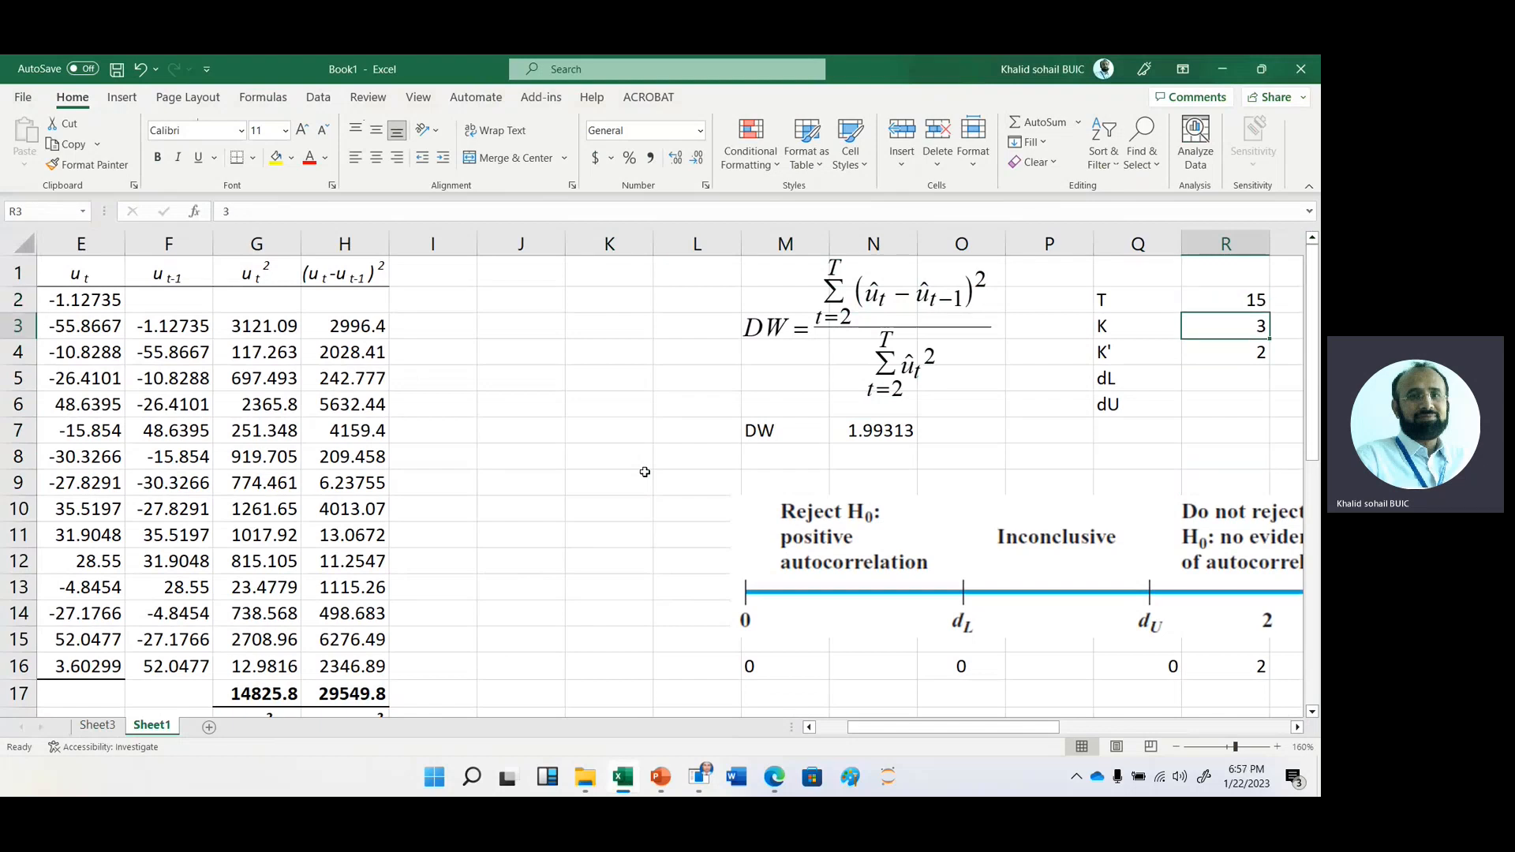
click(1224, 352)
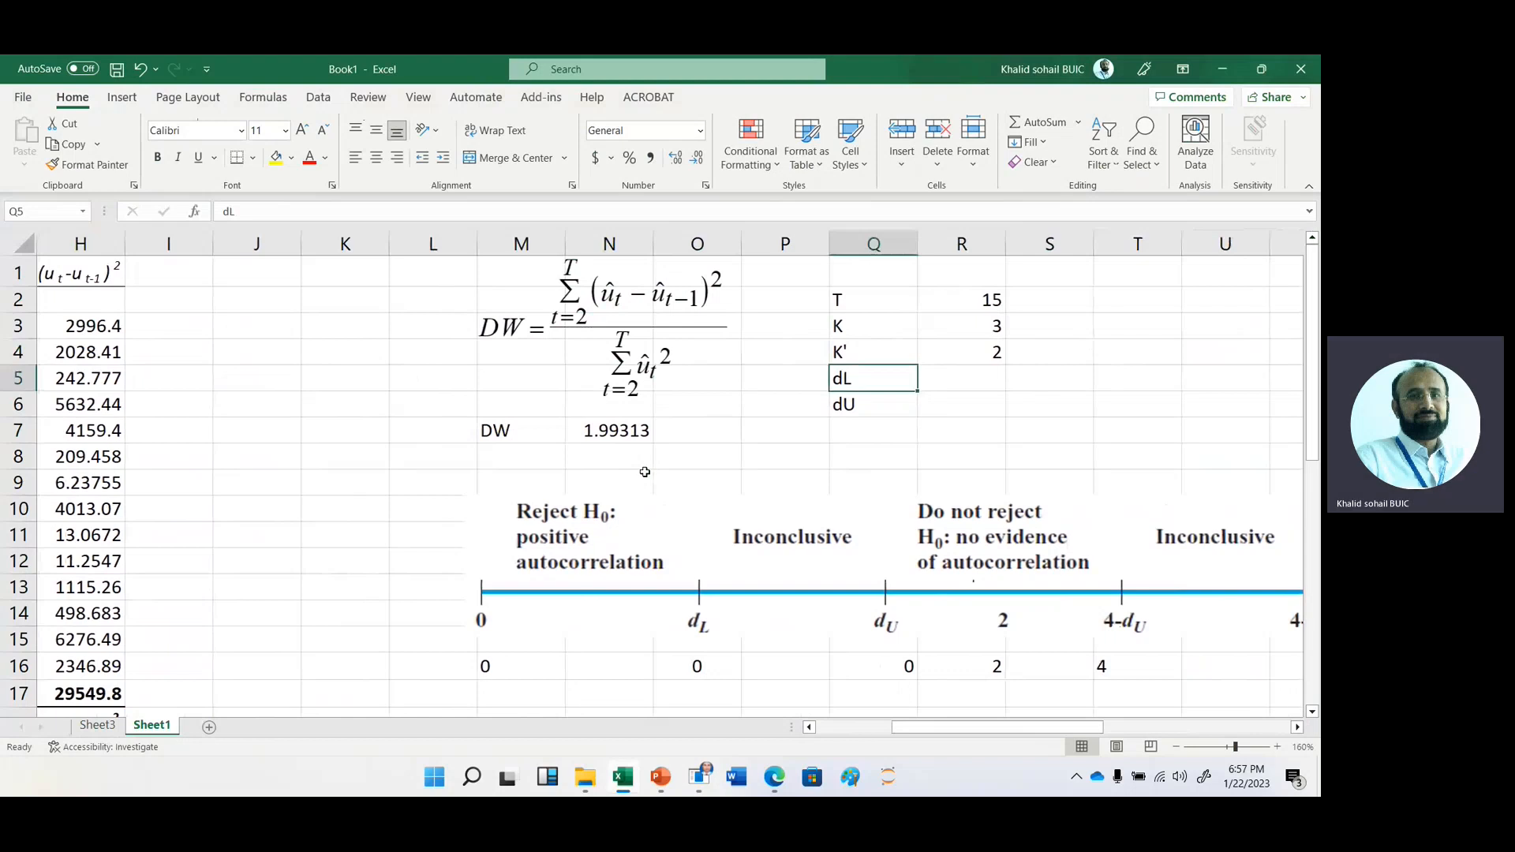
click(959, 377)
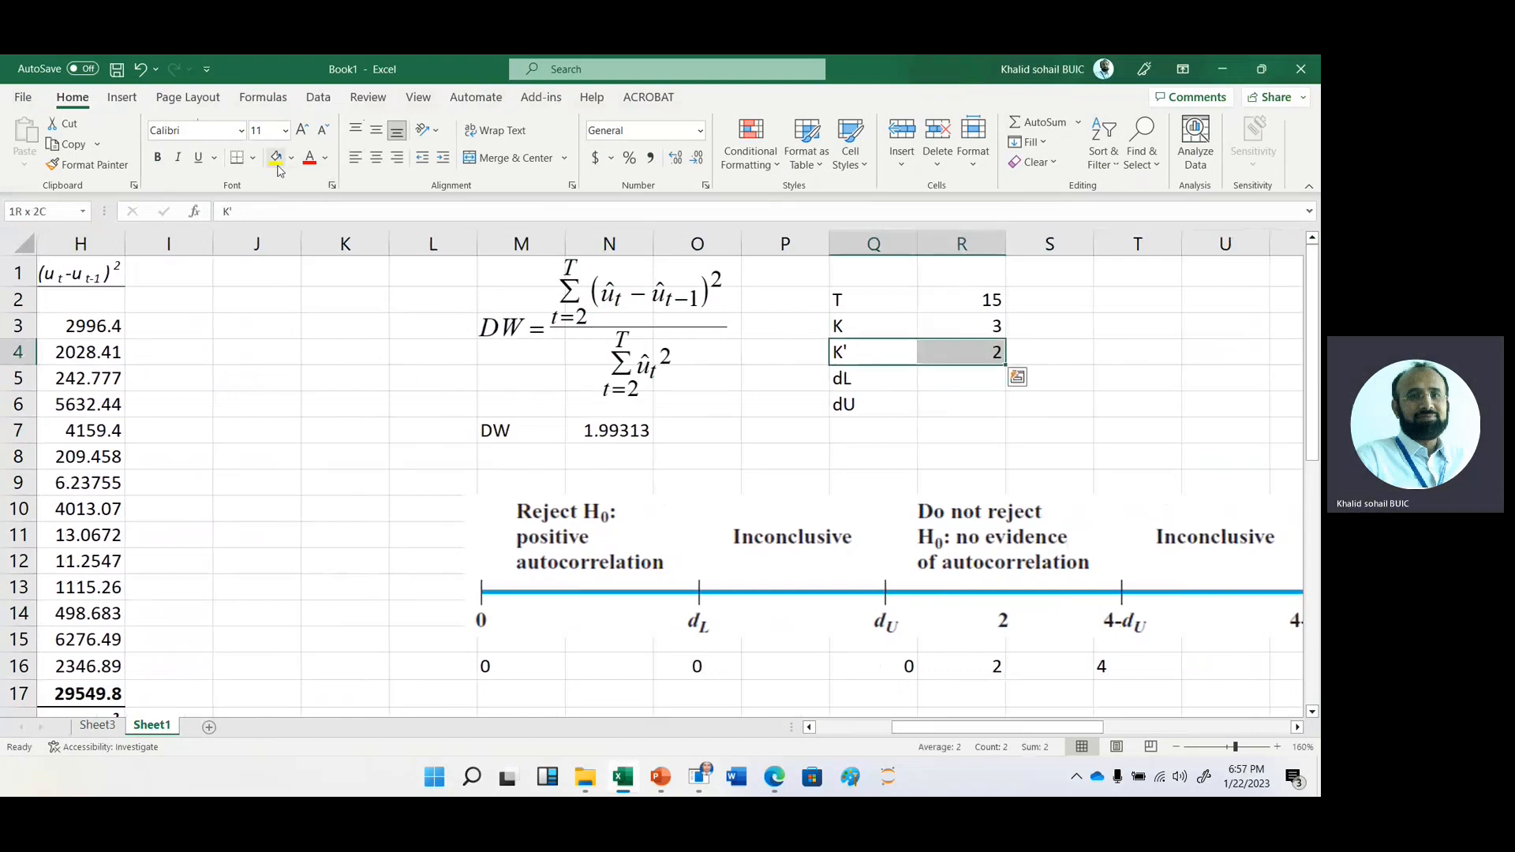
click(275, 158)
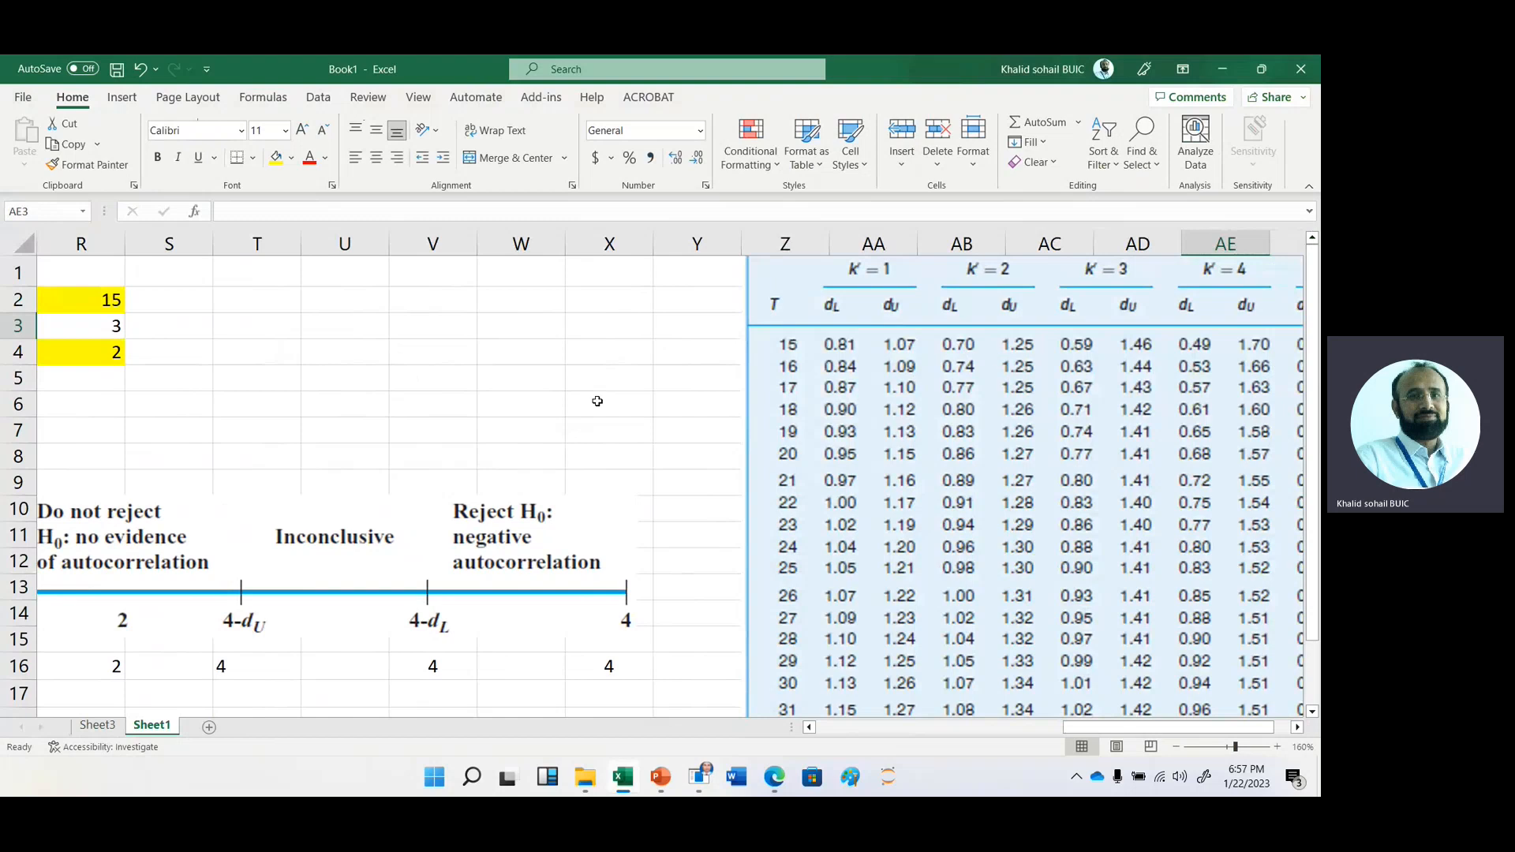
- Enter the critical values dL = 0.7 and dU = 1.25 so the decision scale reads 0.7, 1.25, 2.75
click(80, 403)
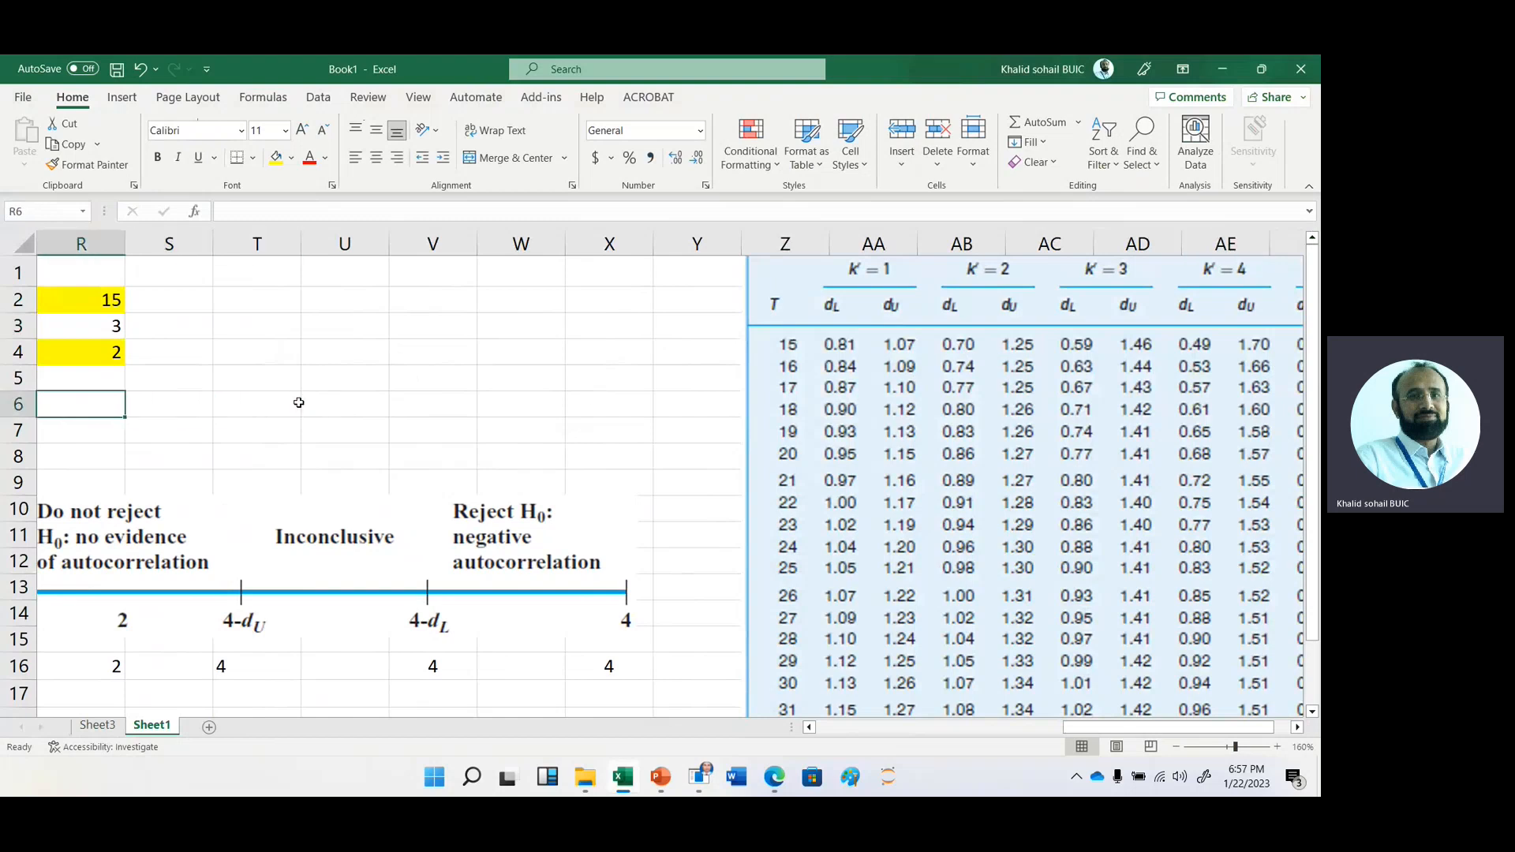
scroll(left, 3)
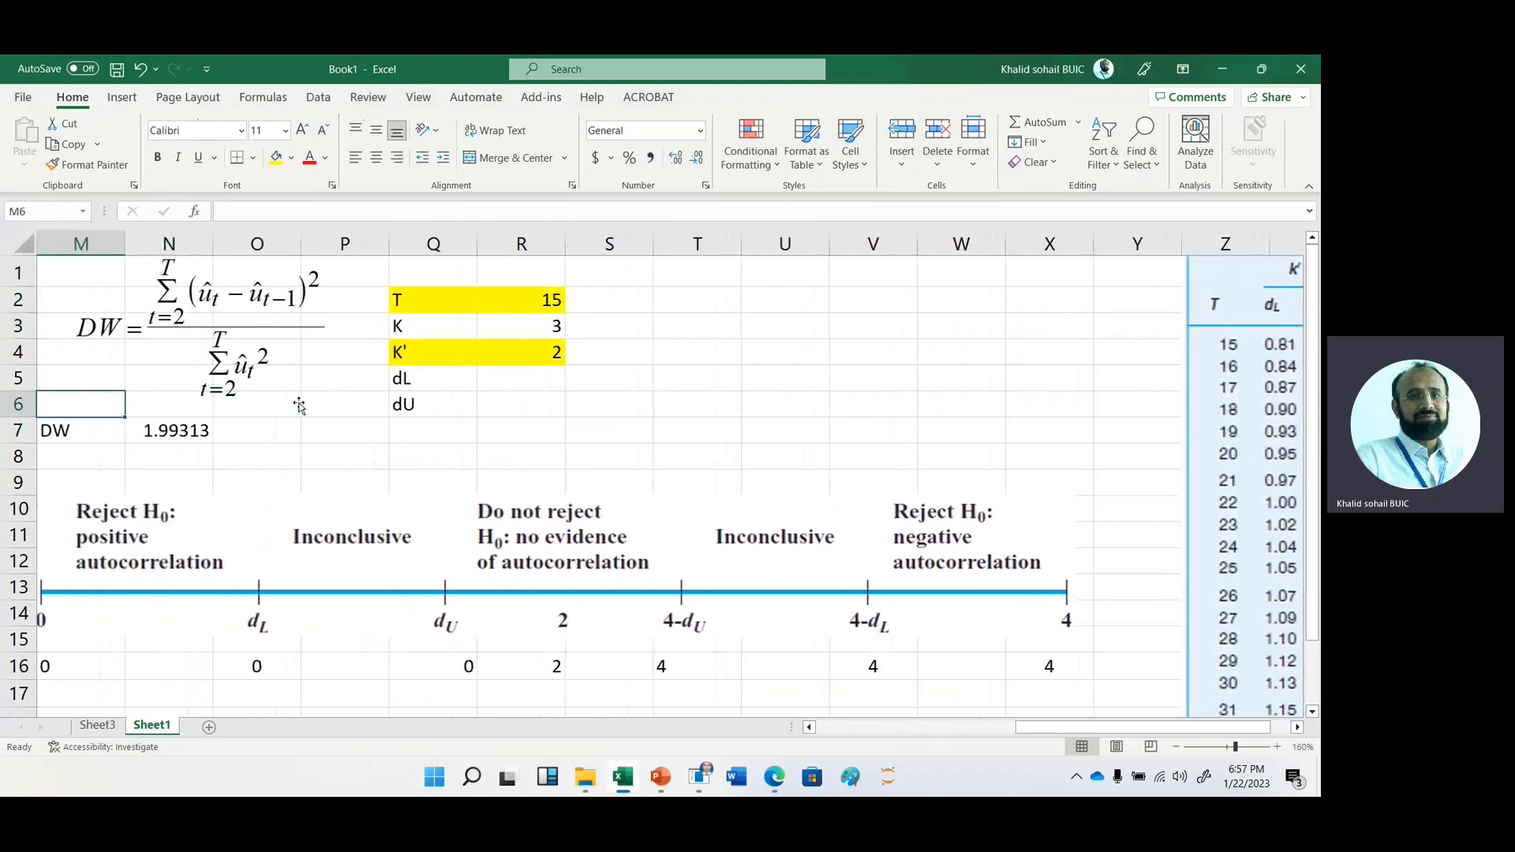
click(521, 377)
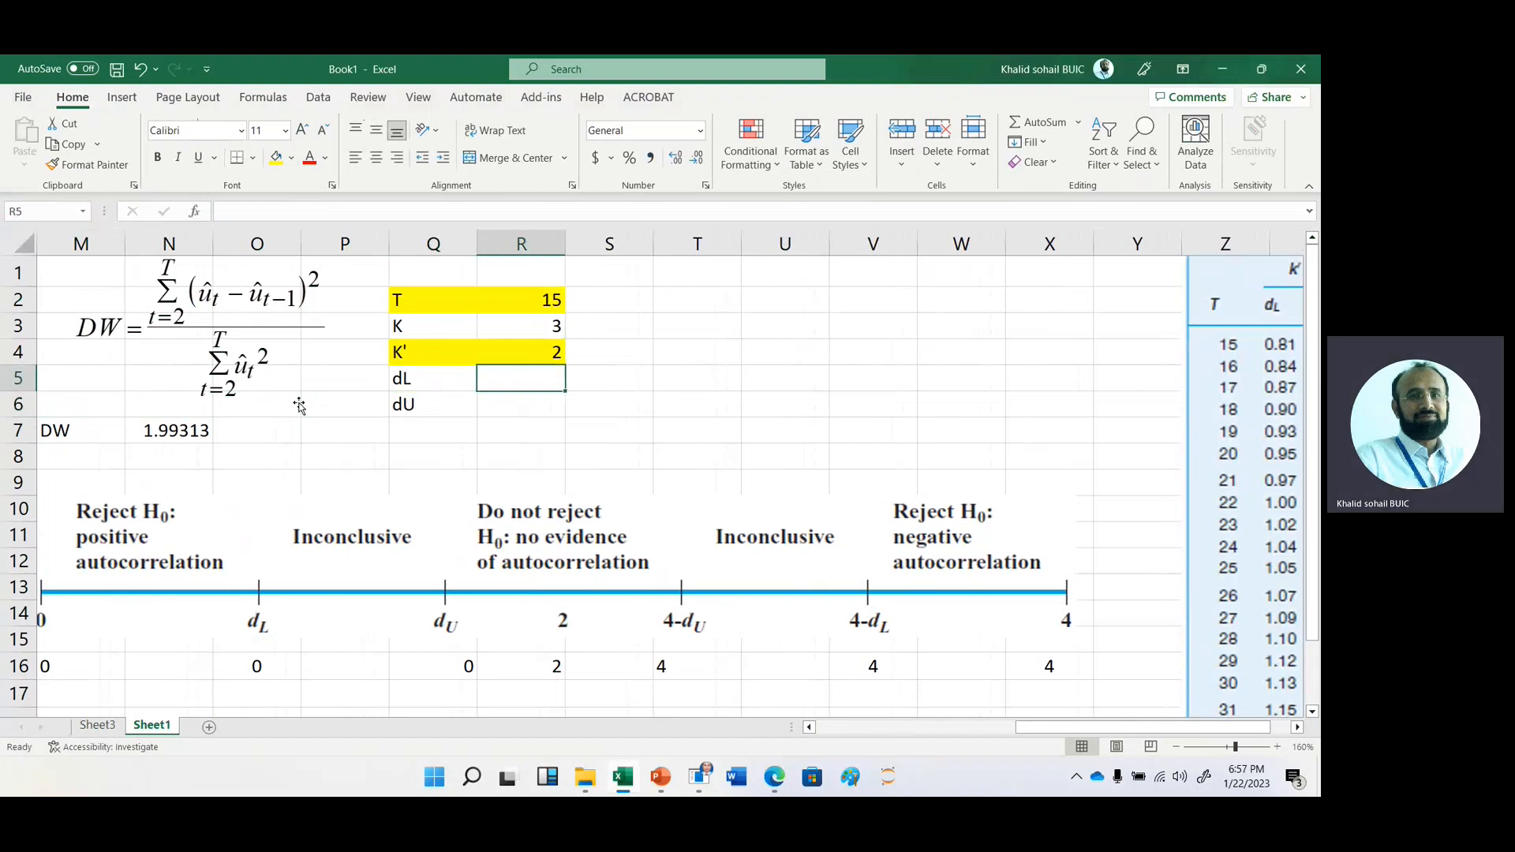
text(.7)
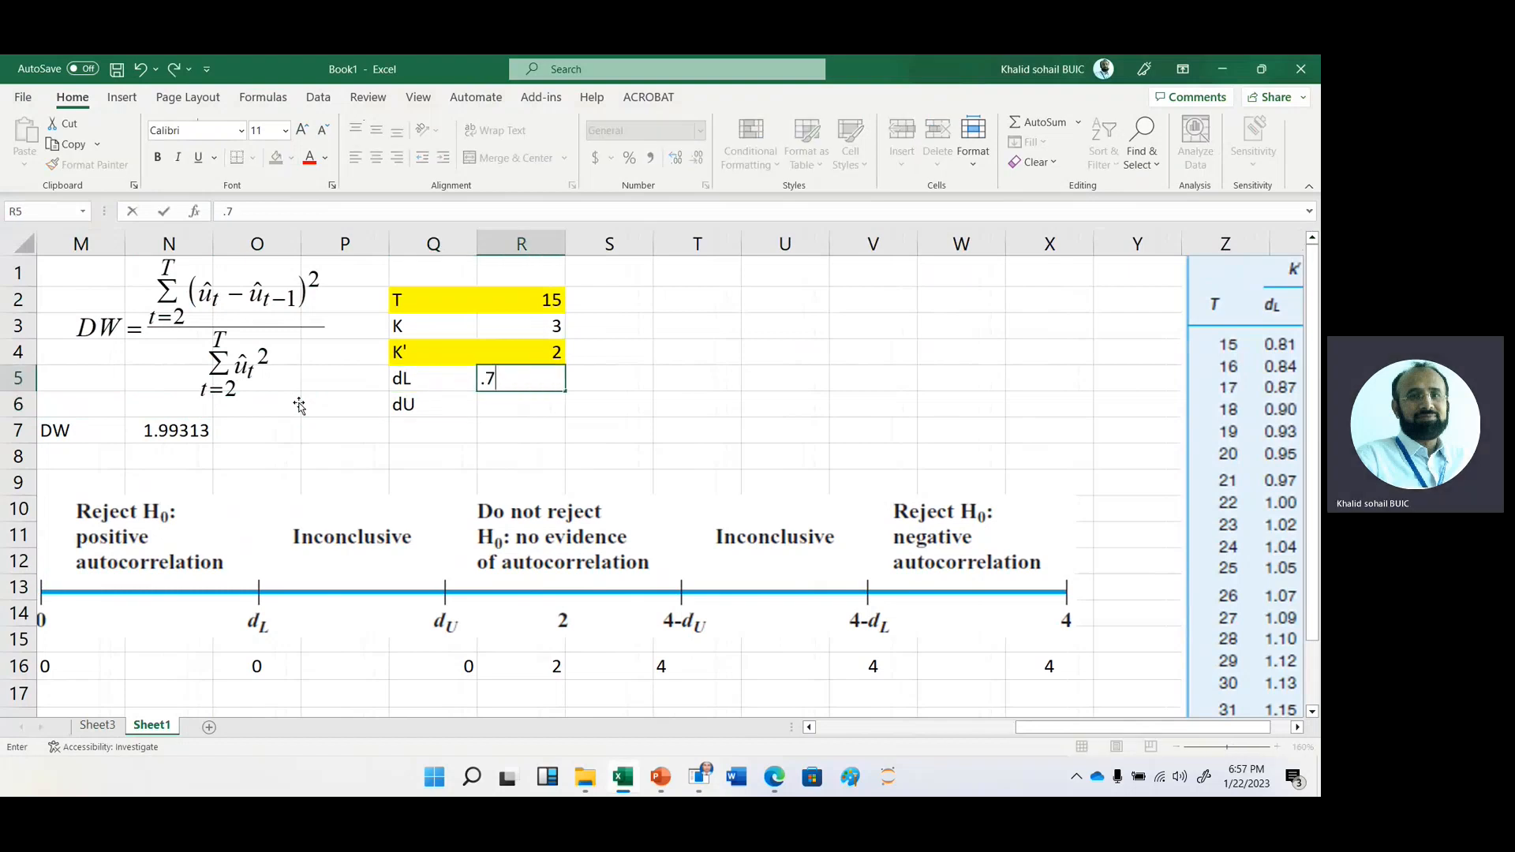
text(1.25)
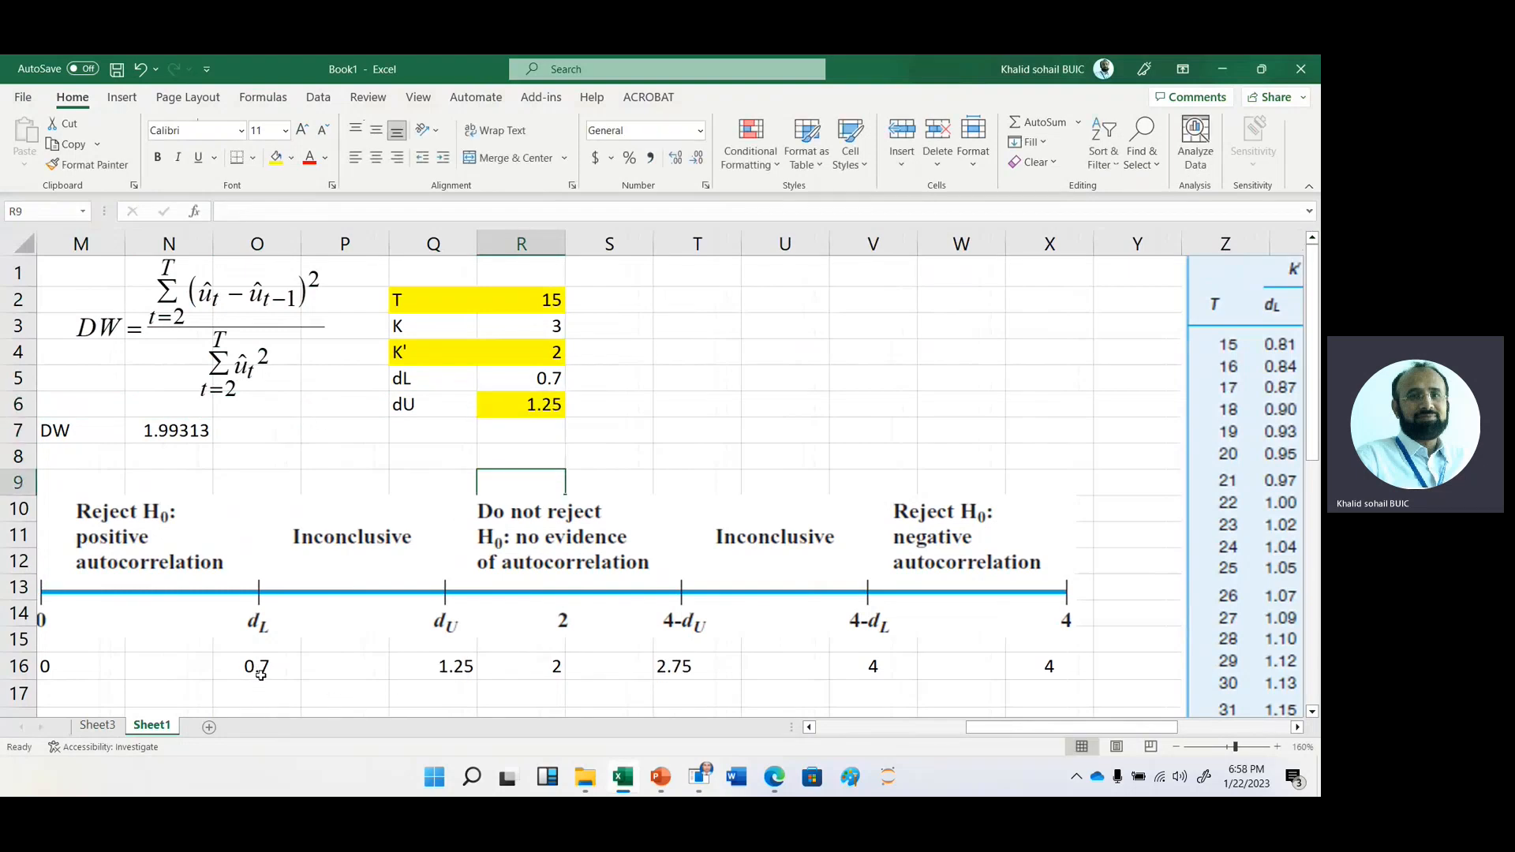
mouse_move(773, 626)
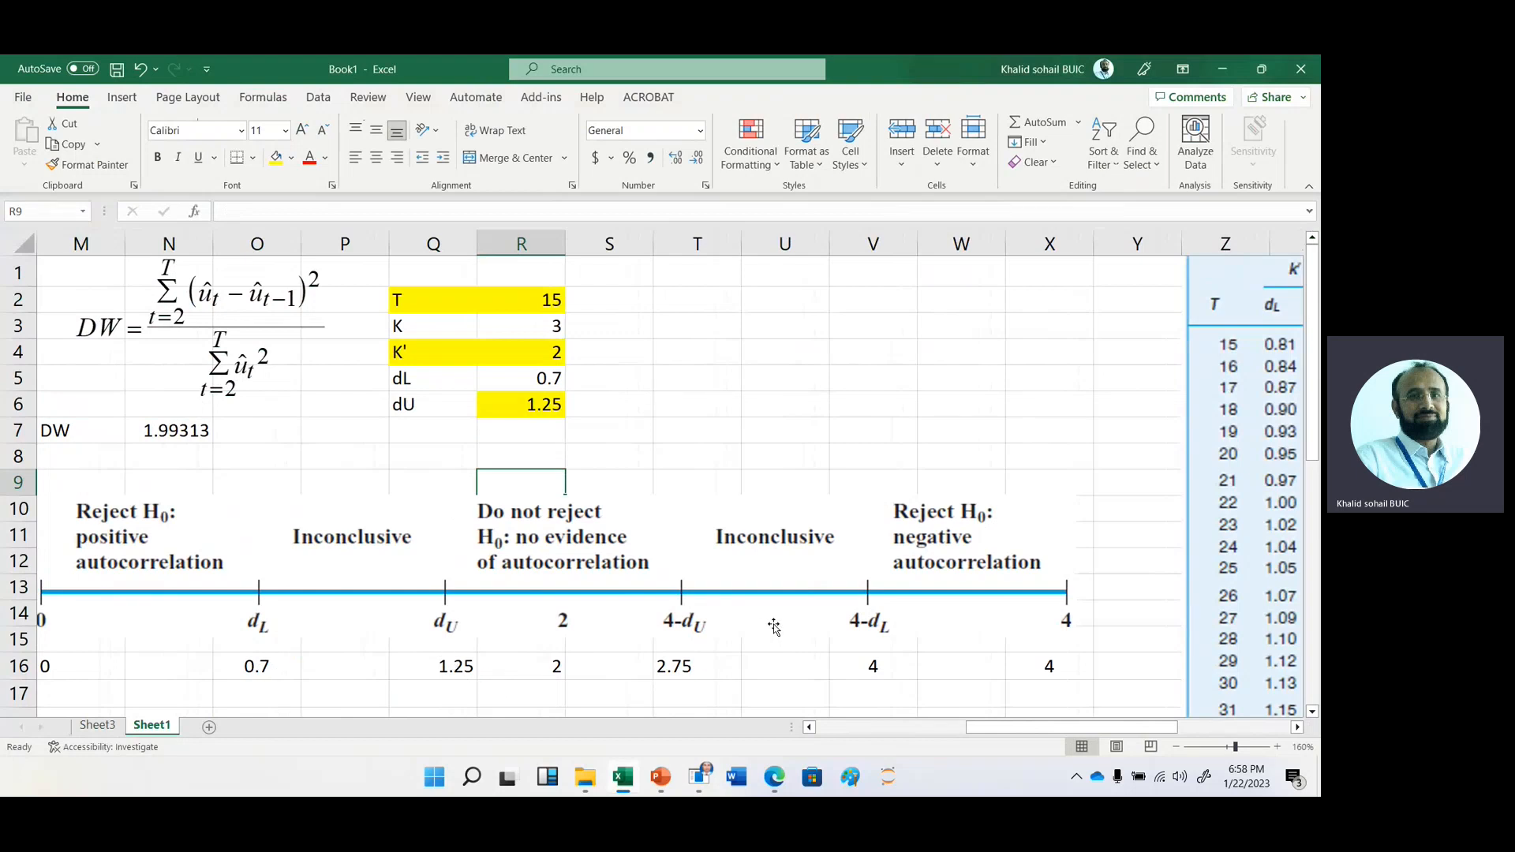
mouse_move(450, 632)
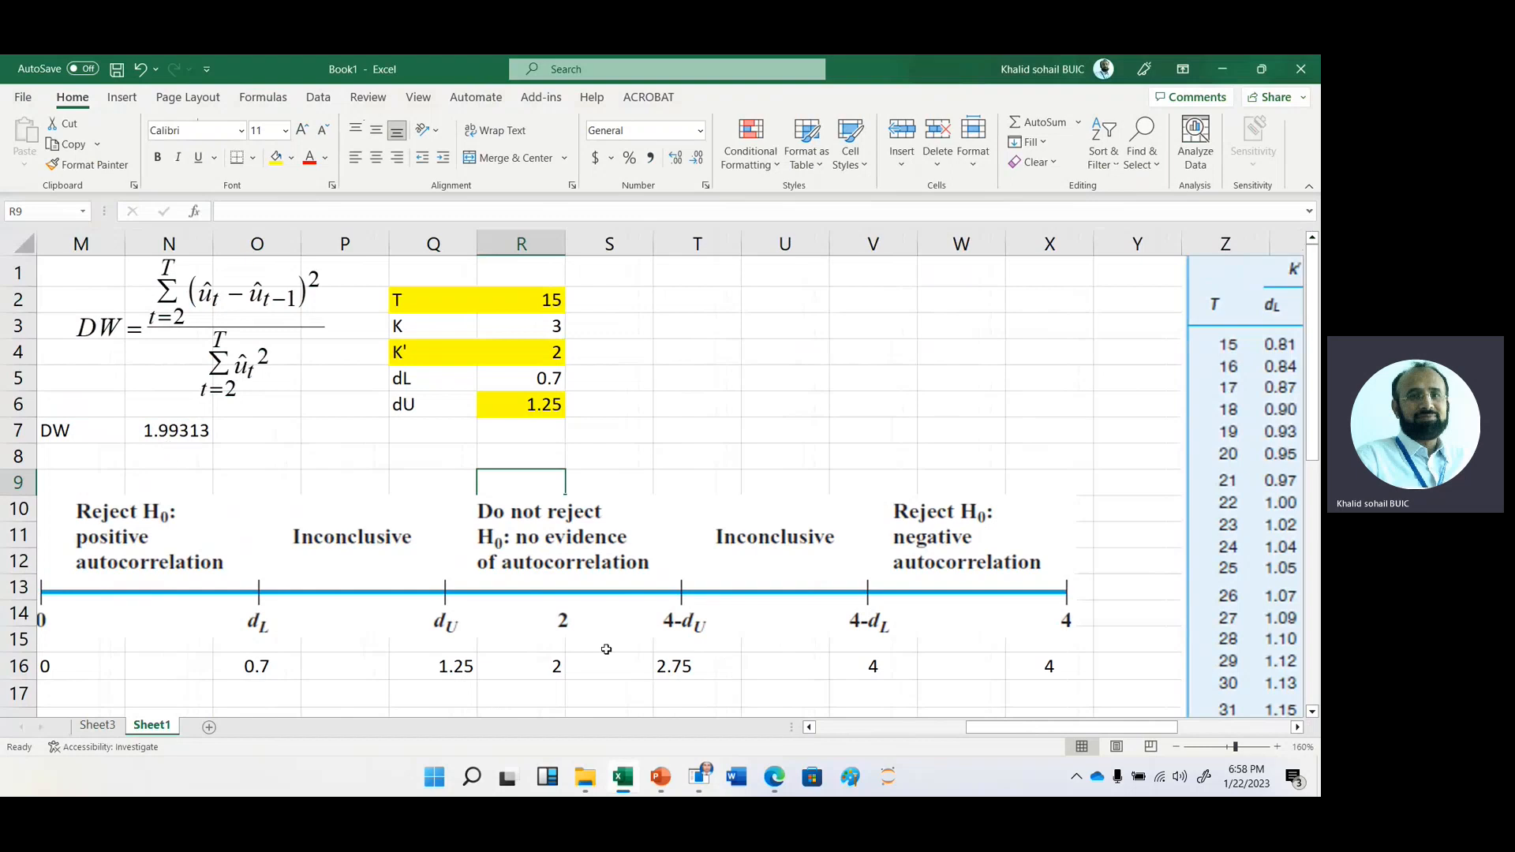
mouse_move(562, 673)
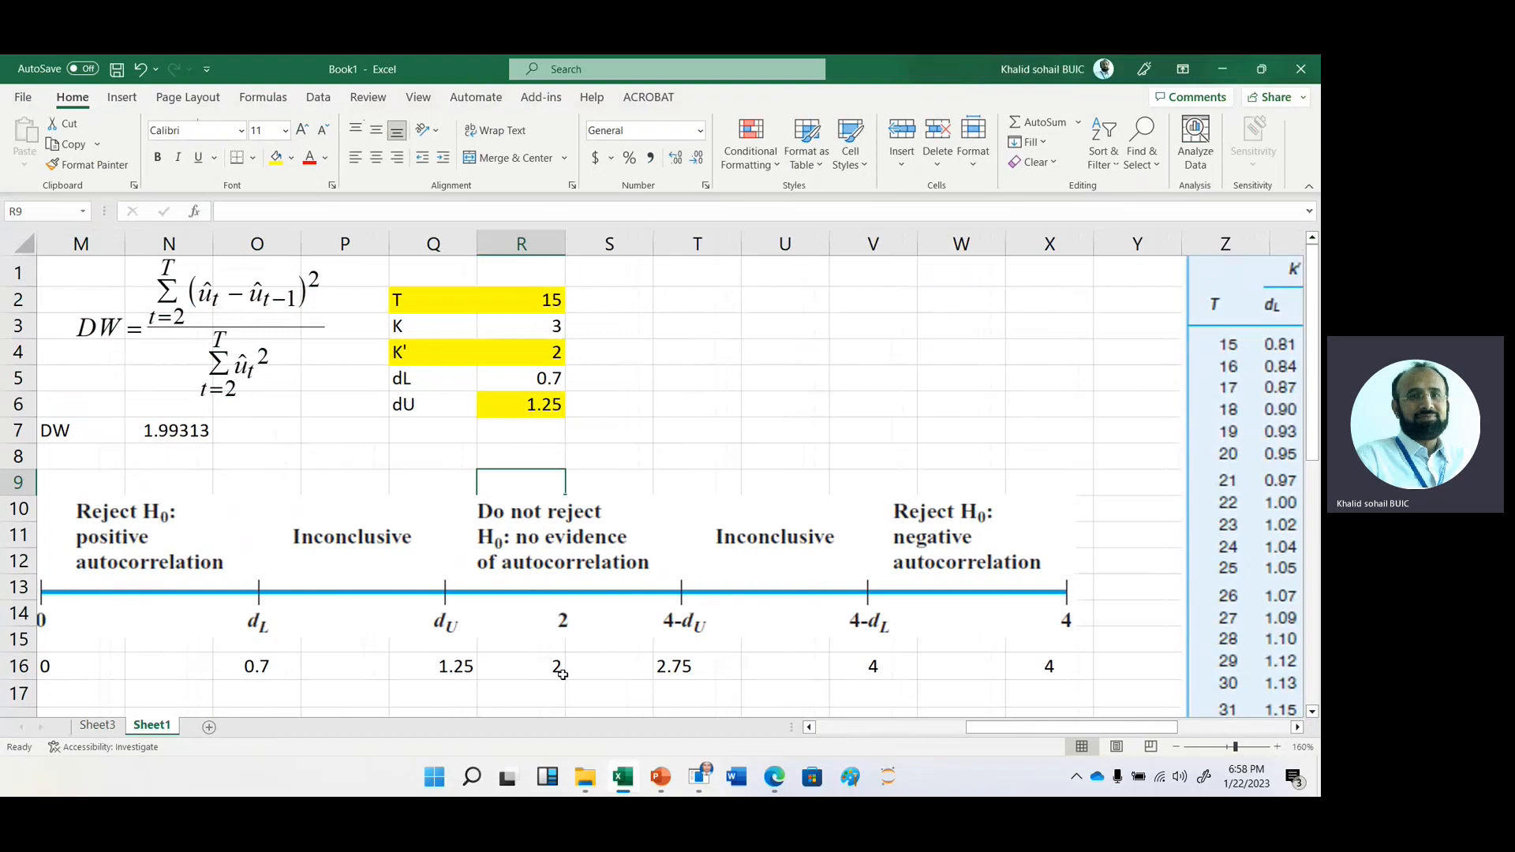
mouse_move(567, 641)
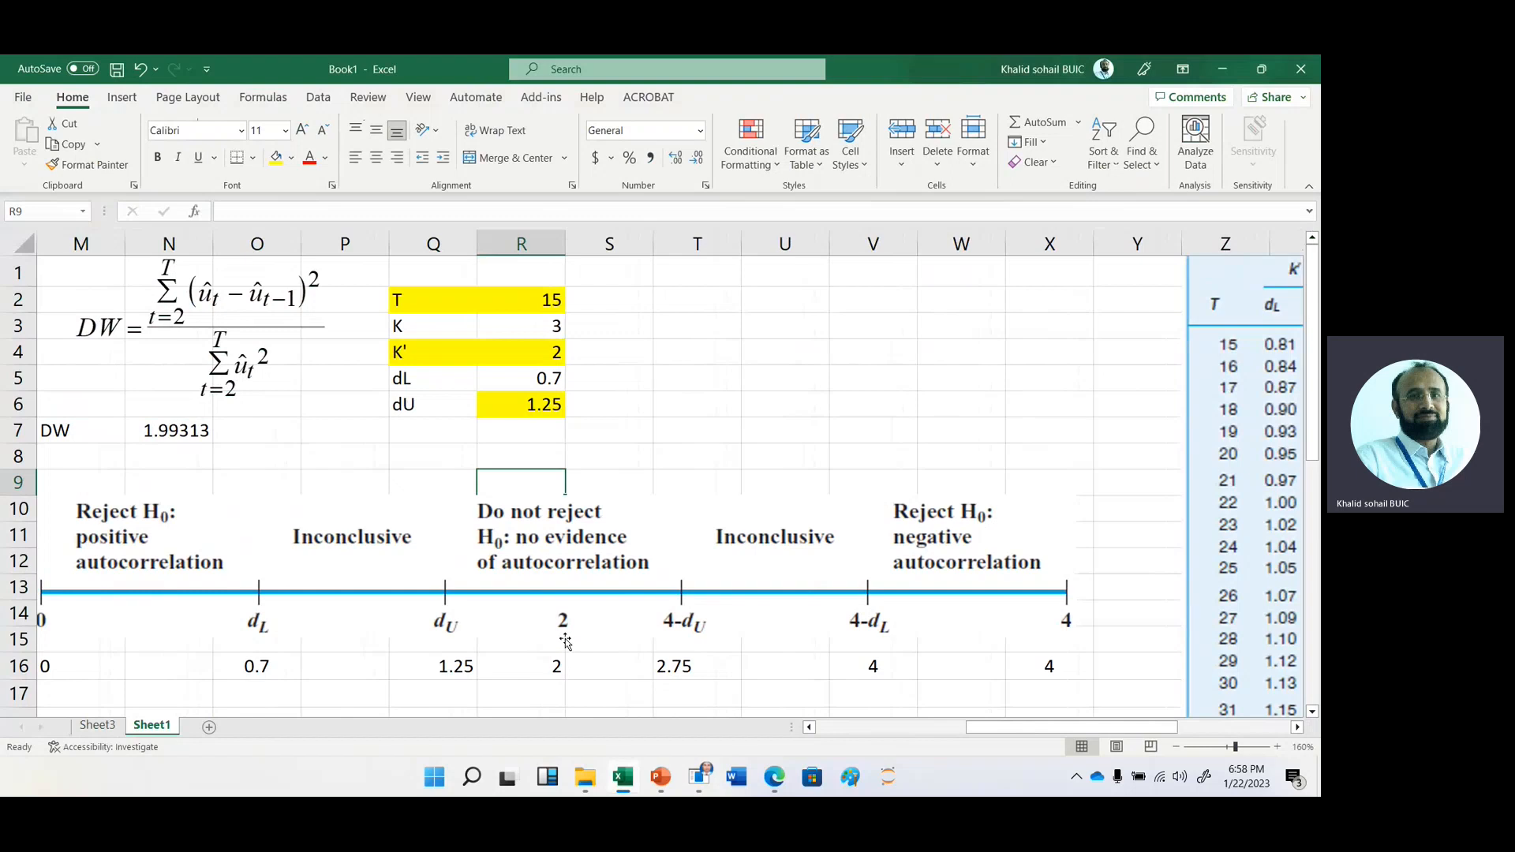
mouse_move(564, 532)
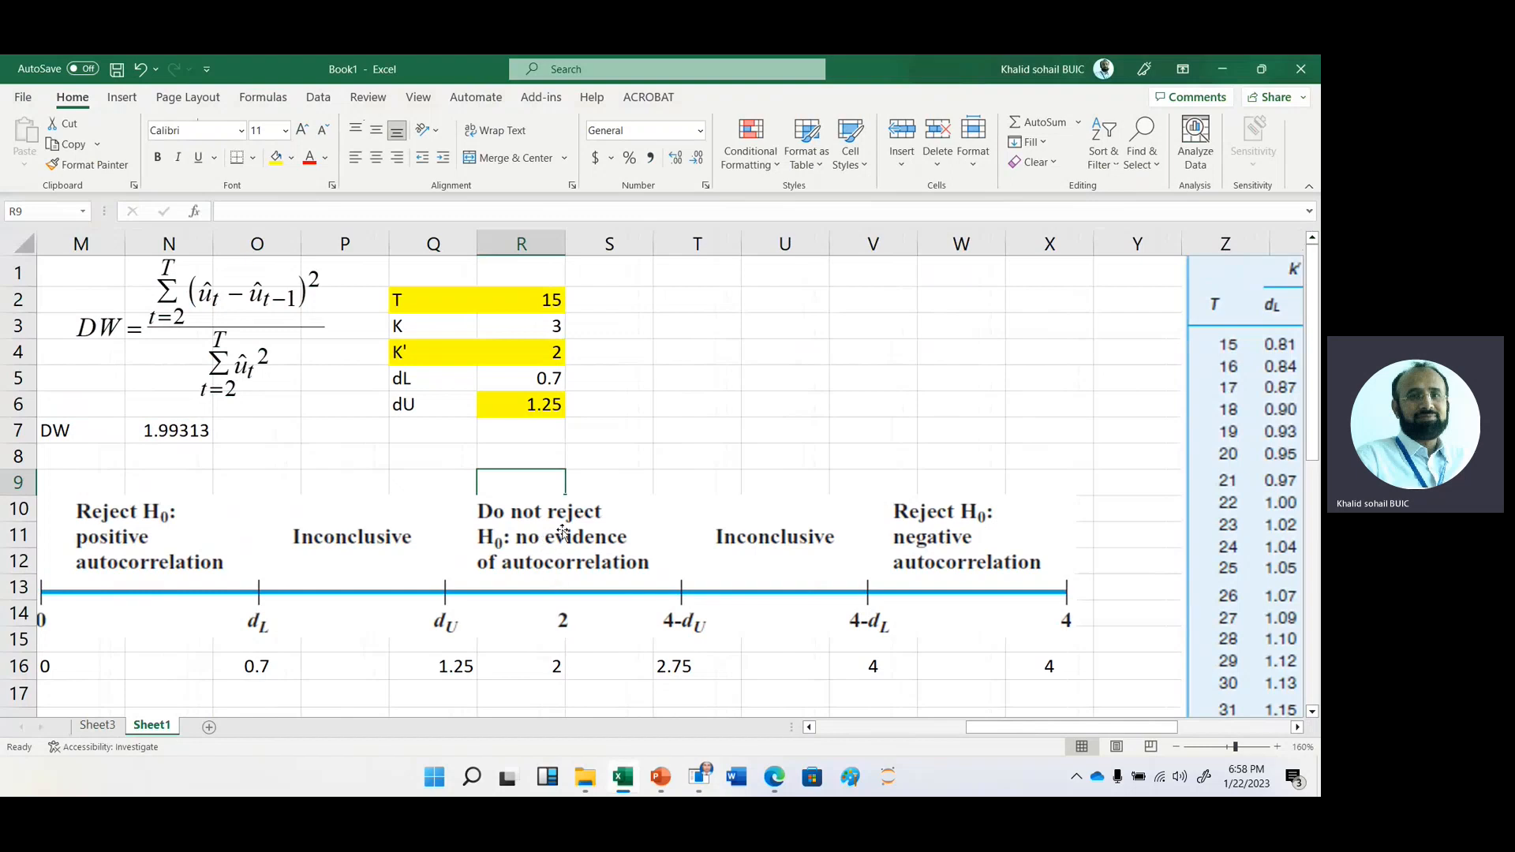
mouse_move(474, 570)
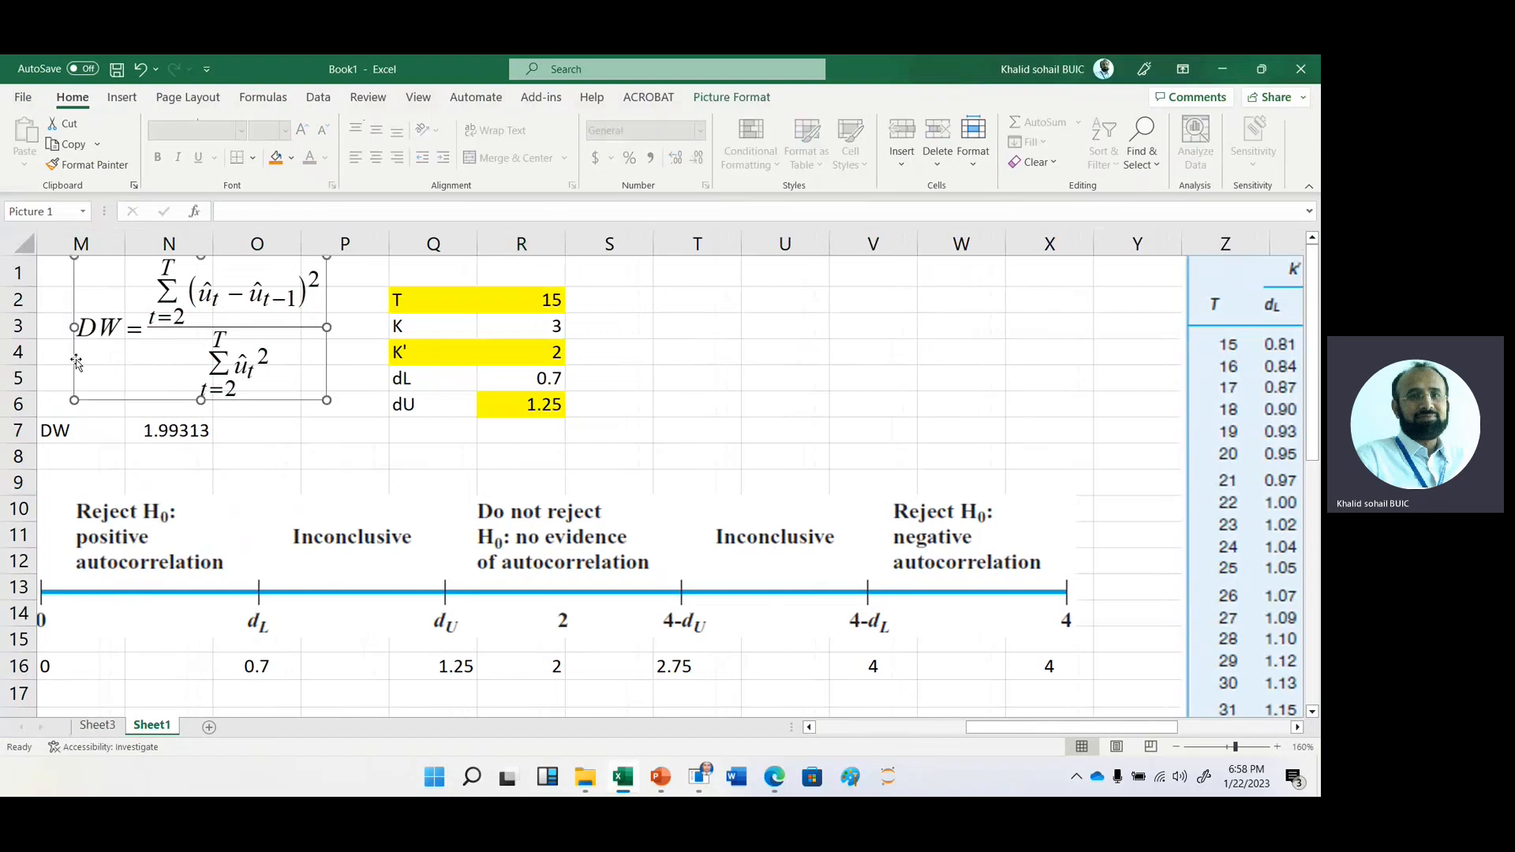
click(695, 325)
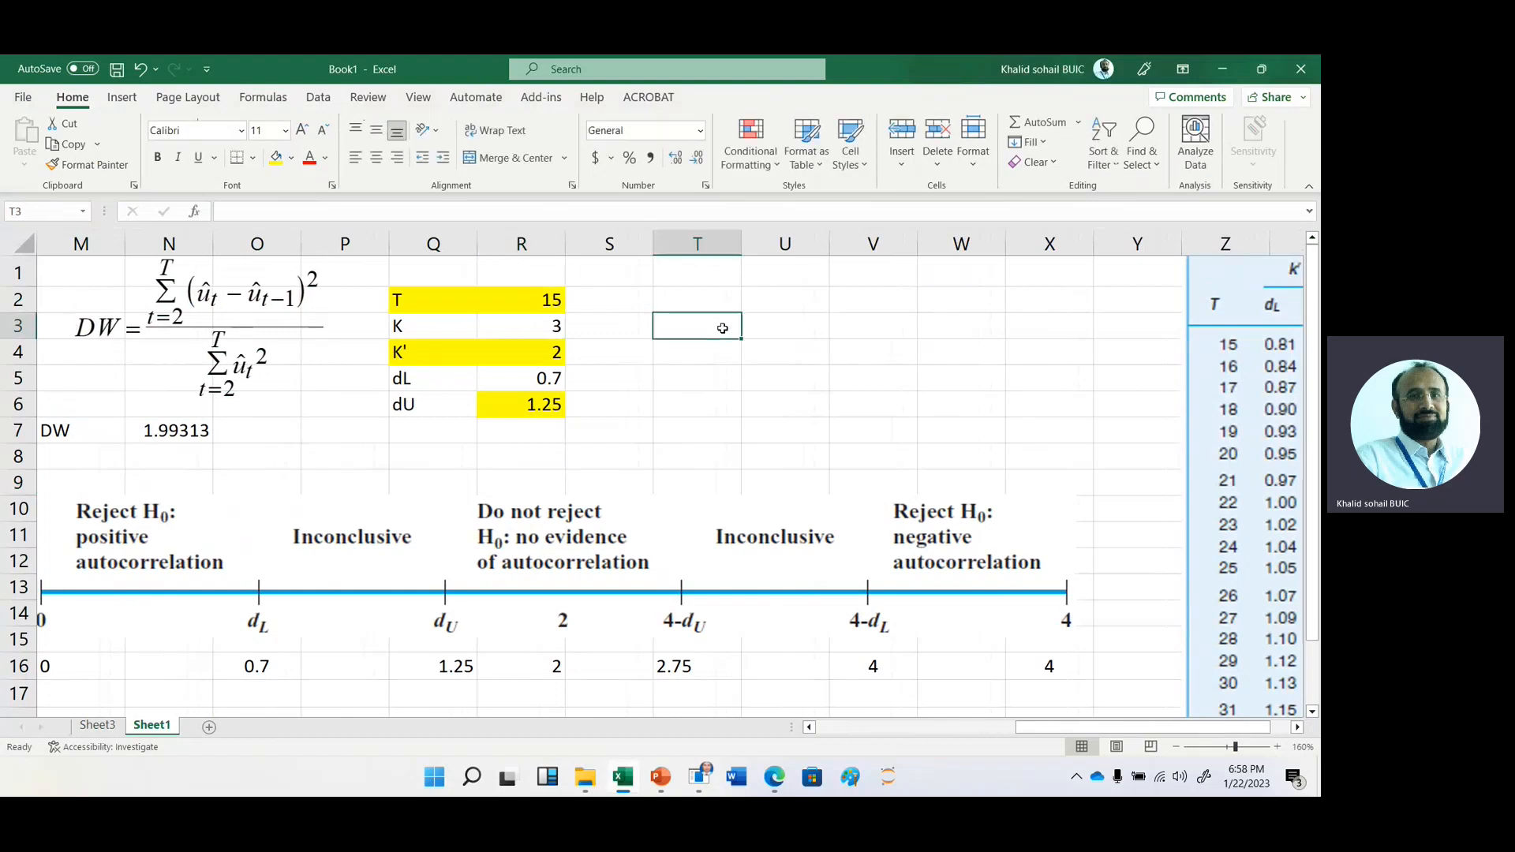